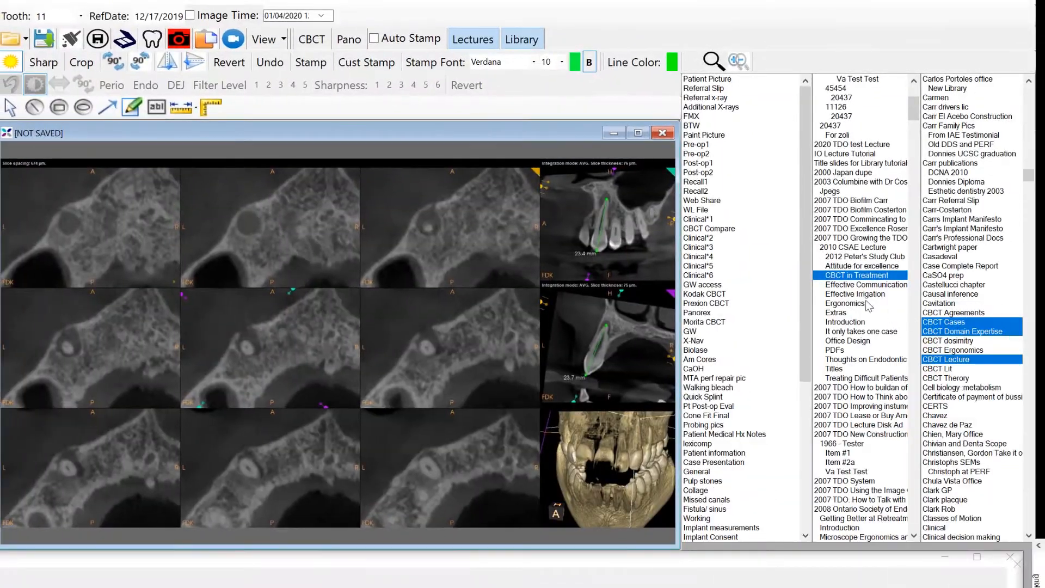
Close the unsaved CBCT scan draw window and return to the organizer's patient tree.
{"action": "left_click", "coordinate": [661, 132]}
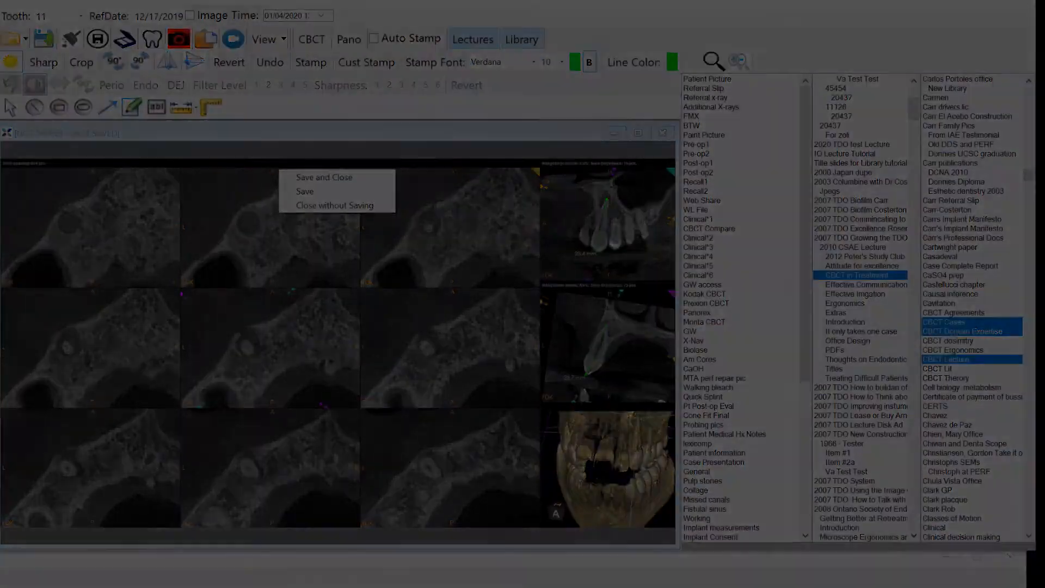
{"action": "left_click", "coordinate": [325, 206]}
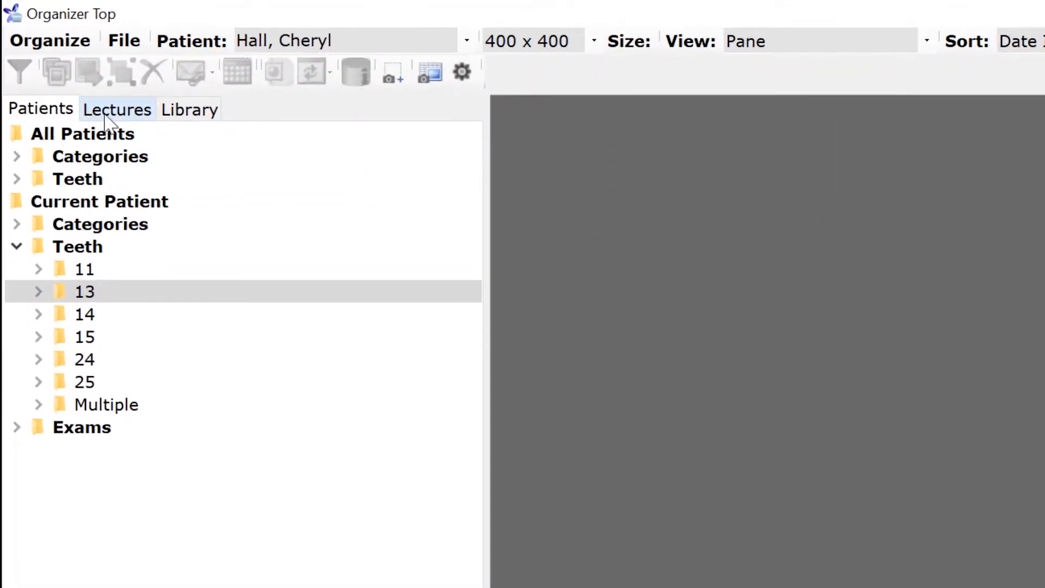
Switch from the patient tree to the Lectures tab, briefly checking the Library tab.
{"action": "left_click", "coordinate": [118, 109]}
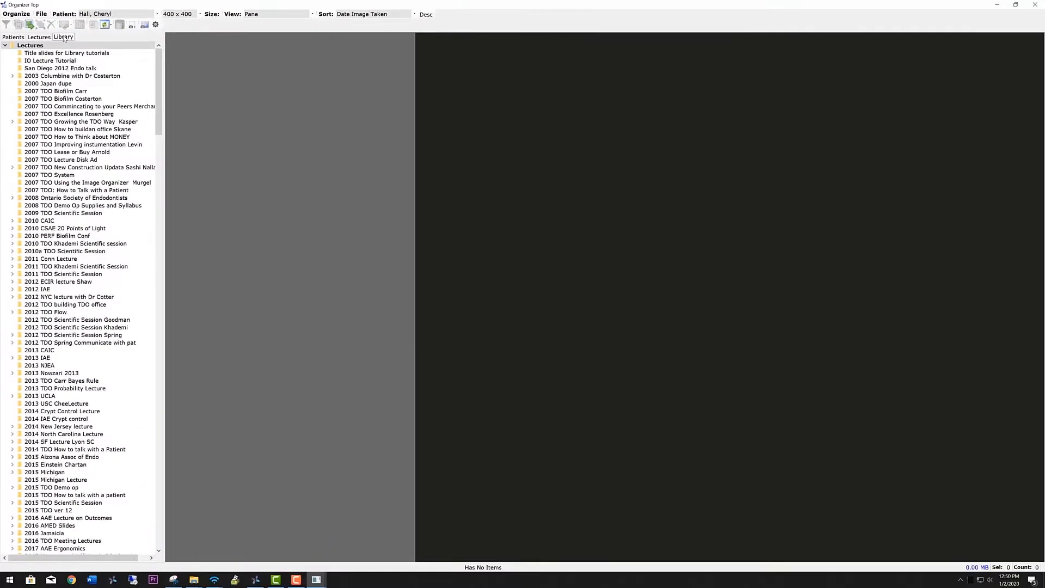
{"action": "left_click", "coordinate": [63, 37]}
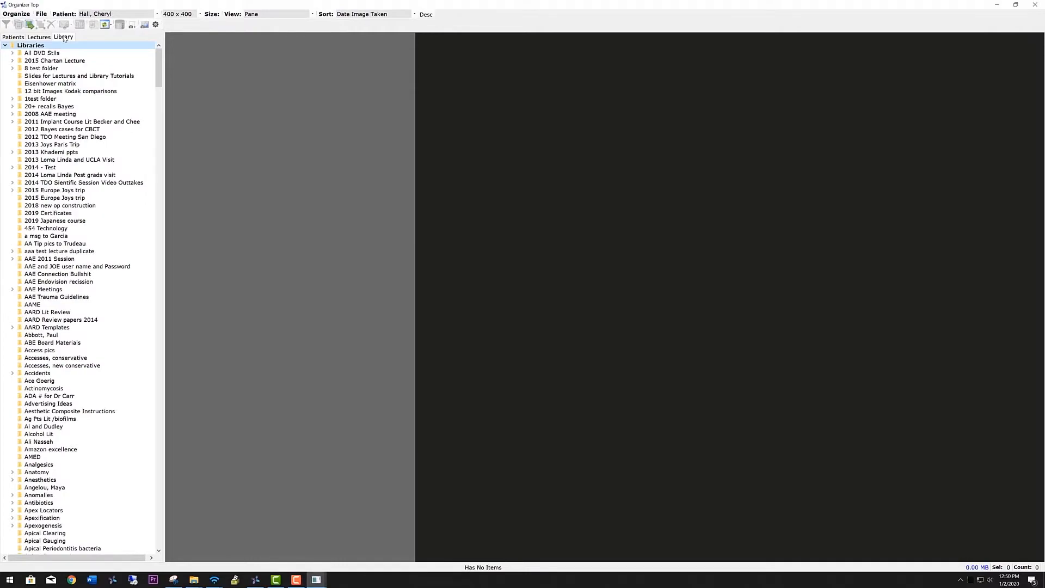
{"action": "left_click", "coordinate": [38, 37]}
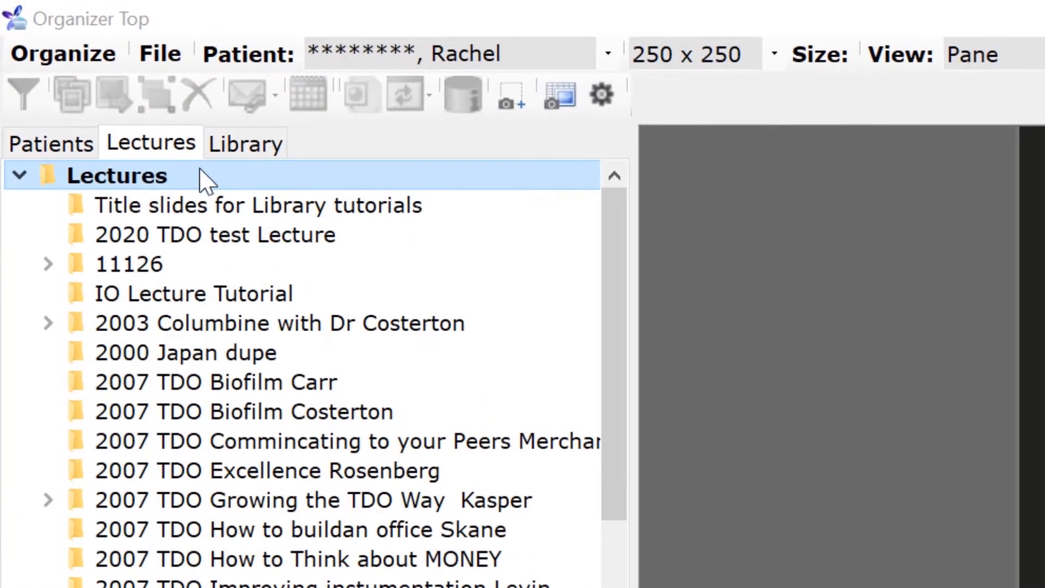
Reorder the Lectures root alphabetically and return to the top of the list.
{"action": "right_click", "coordinate": [116, 176]}
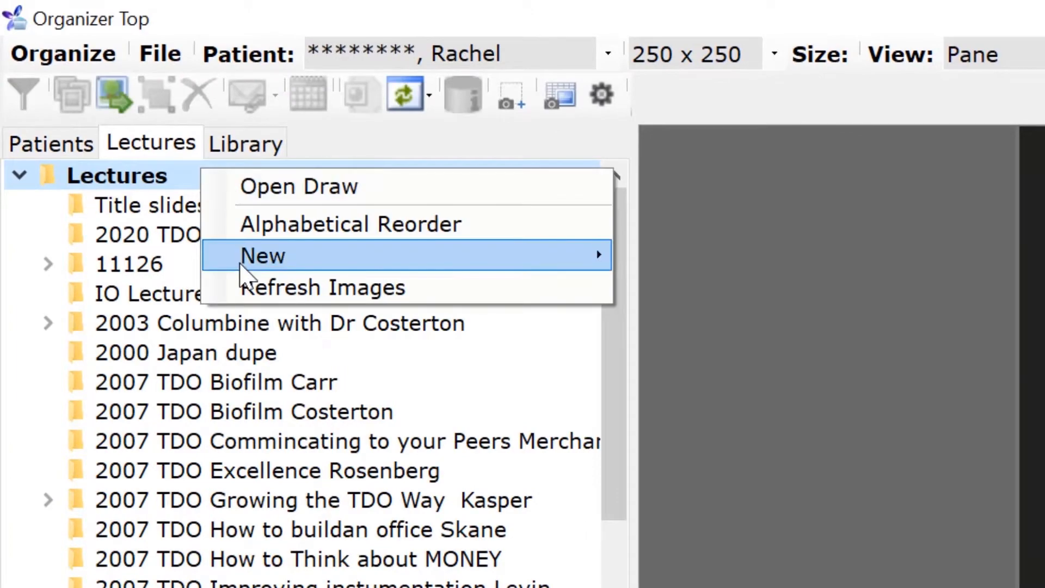
{"action": "mouse_move", "coordinate": [273, 230]}
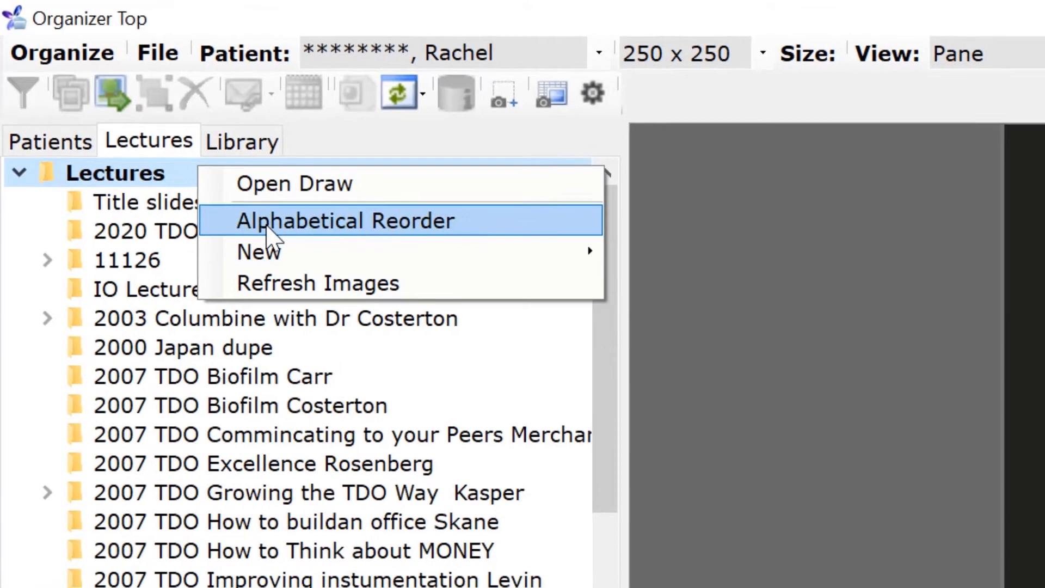
{"action": "left_click", "coordinate": [345, 221]}
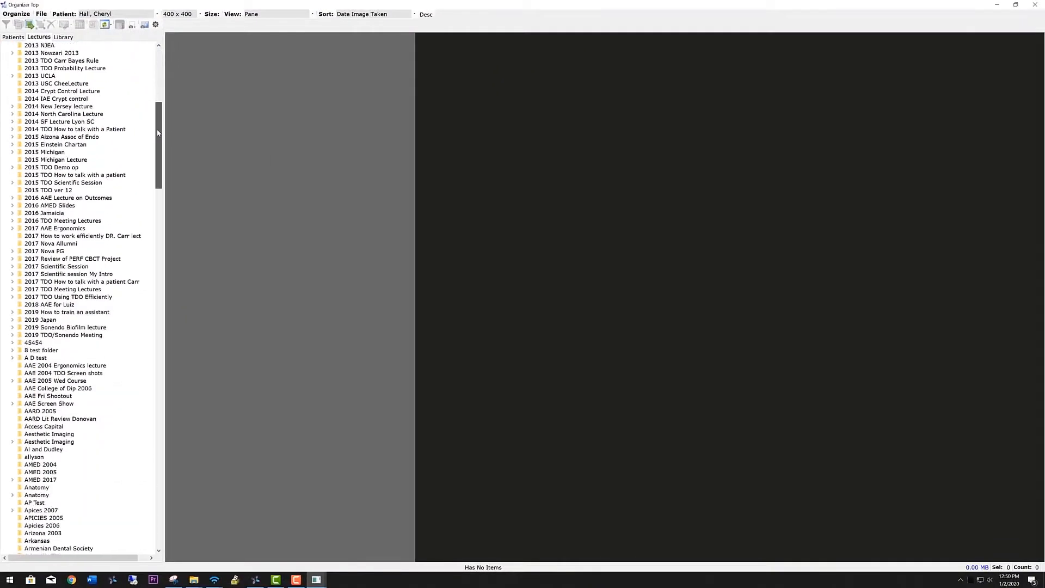
{"action": "scroll", "scroll_direction": "down", "scroll_amount": 3}
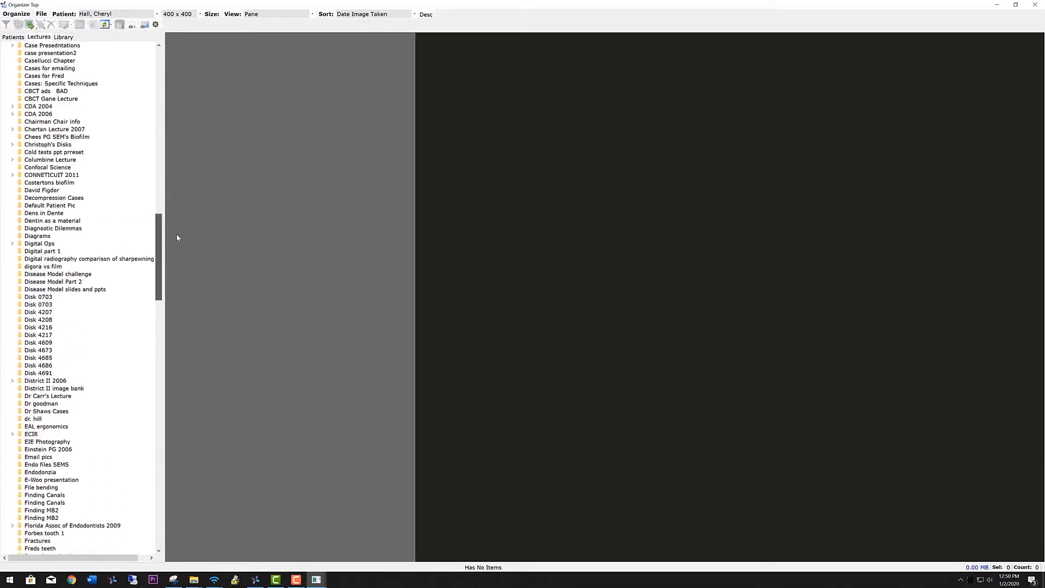
{"action": "left_click", "coordinate": [38, 37]}
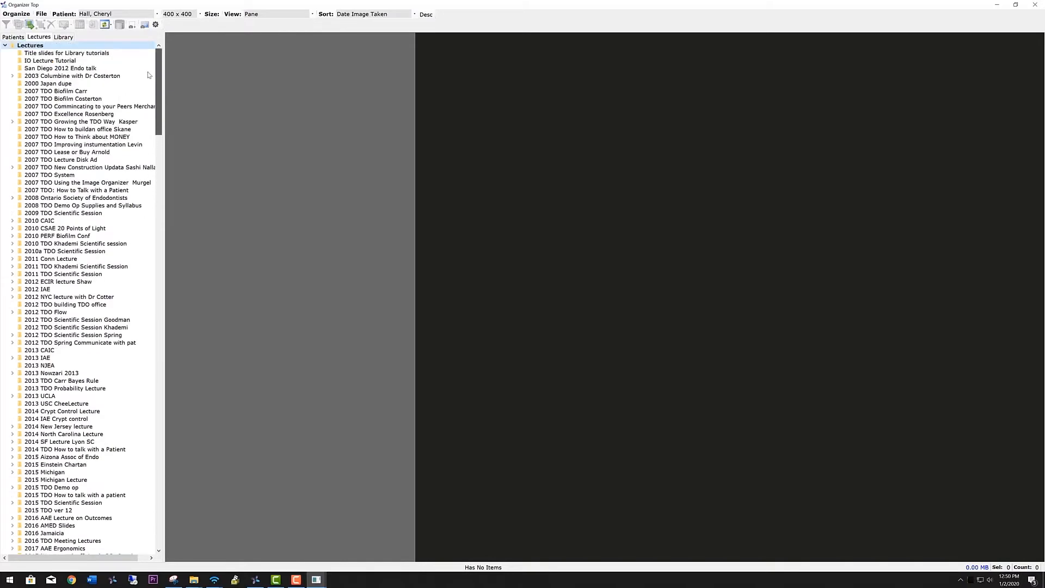
Expand Washinton State Assoc of Endodontists > CBCT Imaging for Endodontists and select CBCT part2, then part1.
{"action": "left_click", "coordinate": [60, 68]}
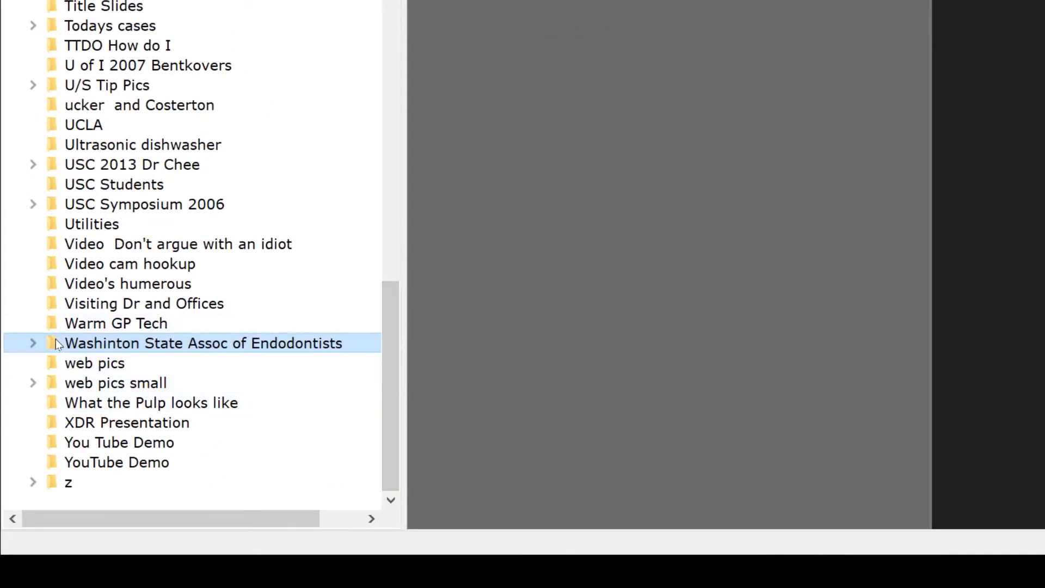
{"action": "left_click", "coordinate": [31, 343]}
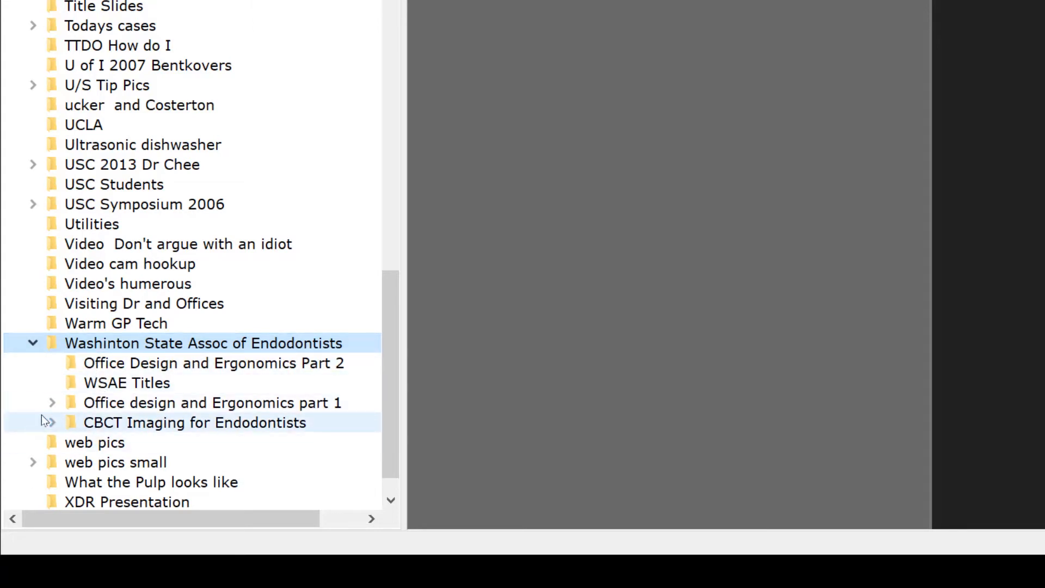
{"action": "left_click", "coordinate": [52, 423]}
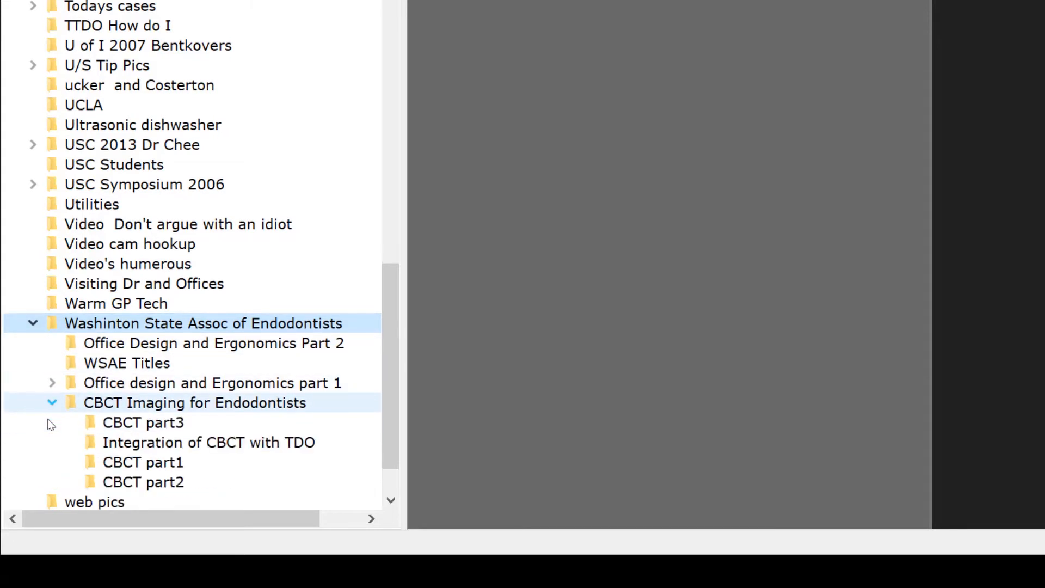
{"action": "left_click", "coordinate": [142, 482]}
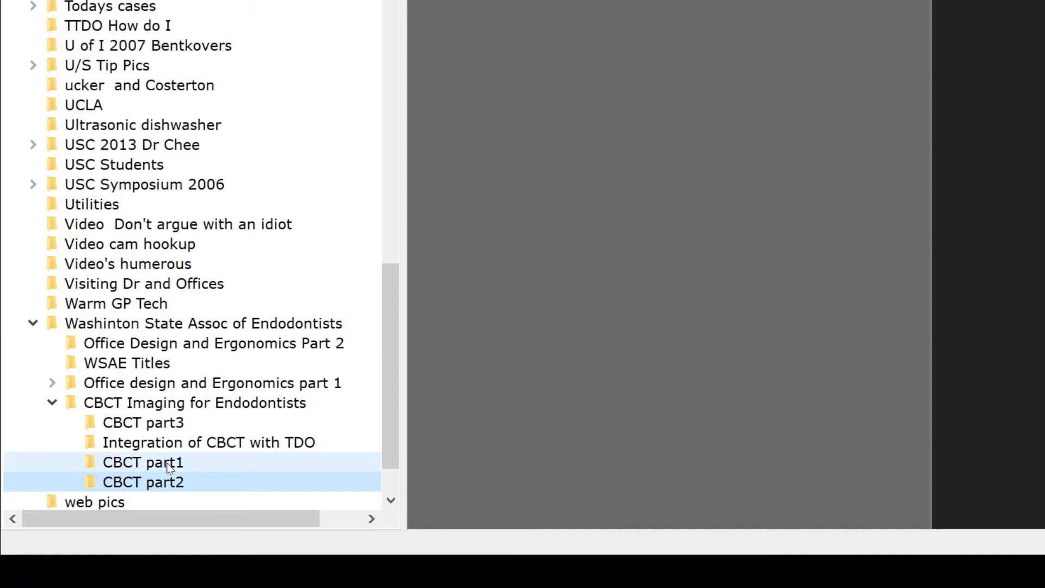
{"action": "left_click", "coordinate": [142, 461]}
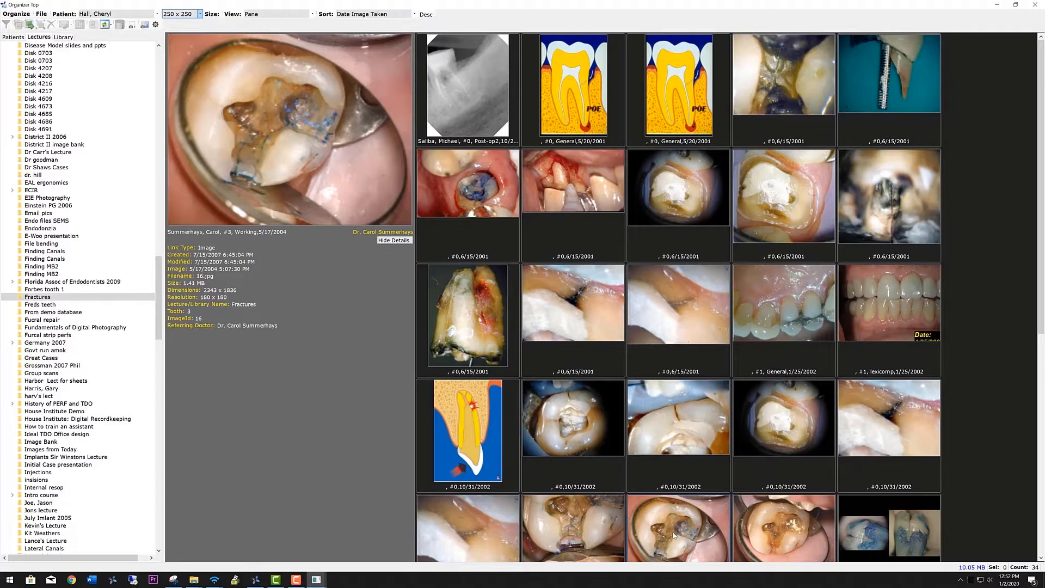
View the pictures in the Furcal repair lecture after the Fractures lecture.
{"action": "left_click", "coordinate": [42, 319]}
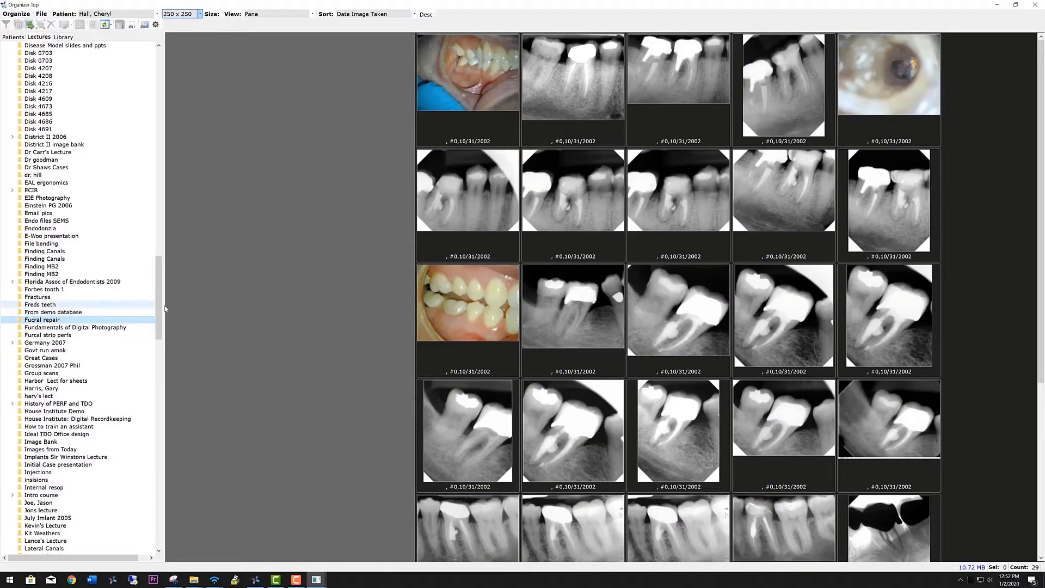
{"action": "left_click", "coordinate": [678, 317]}
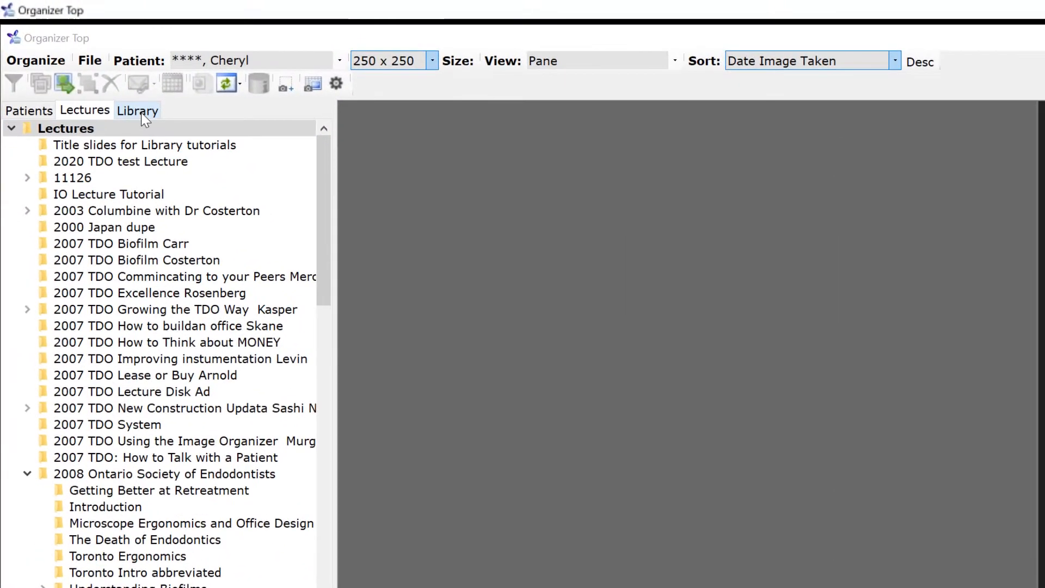
{"action": "left_click", "coordinate": [138, 110]}
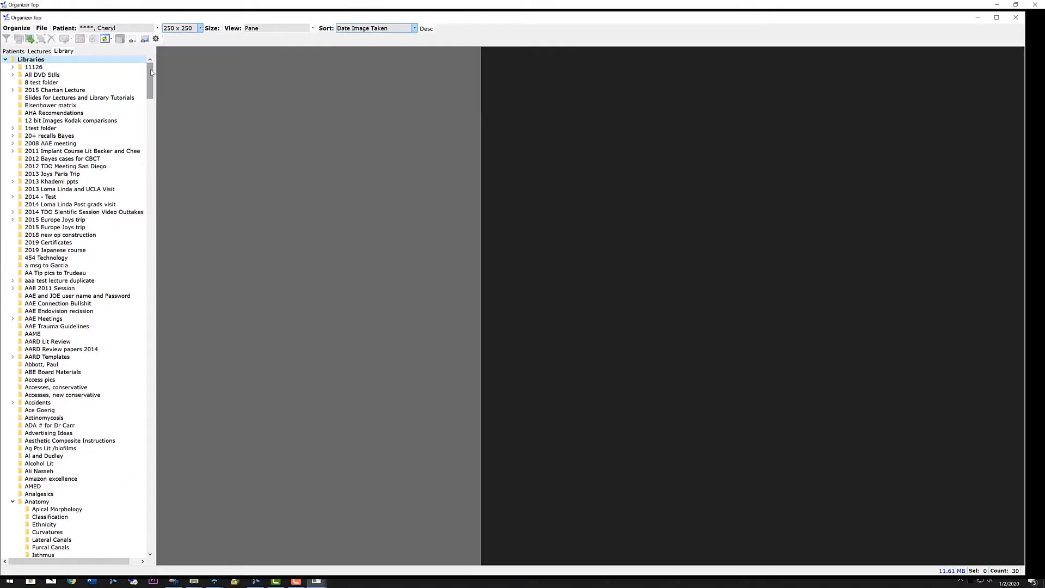
{"action": "scroll", "scroll_direction": "down", "scroll_amount": 3}
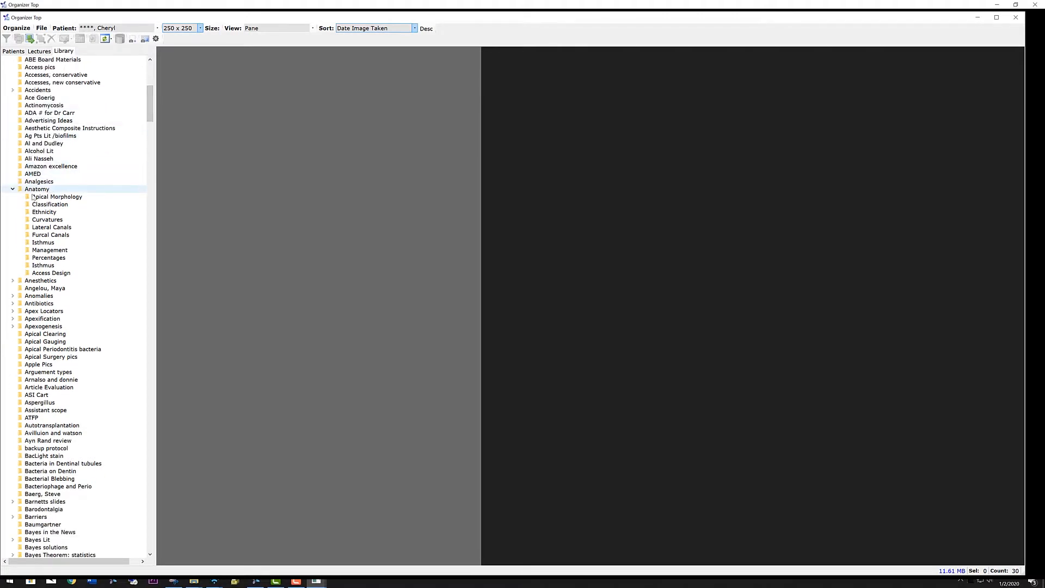
{"action": "left_click", "coordinate": [57, 196]}
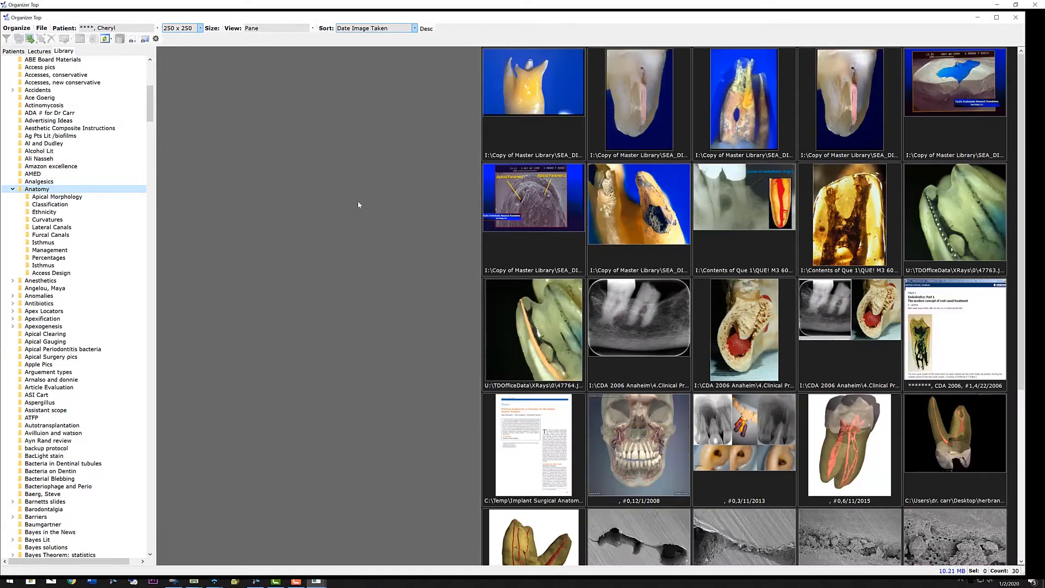
{"action": "left_click", "coordinate": [534, 82]}
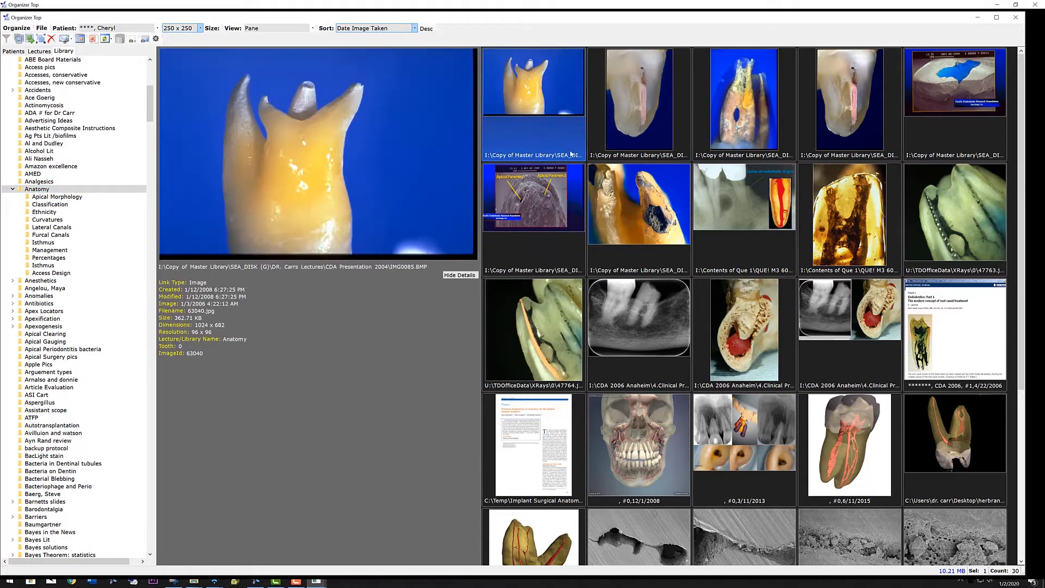
{"action": "left_click", "coordinate": [743, 446]}
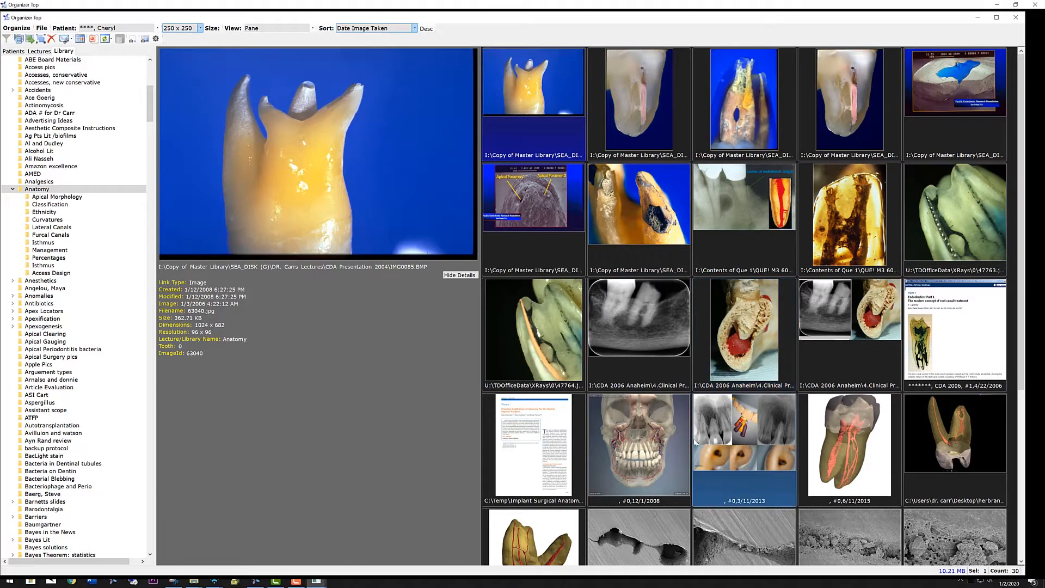
{"action": "left_click", "coordinate": [639, 446]}
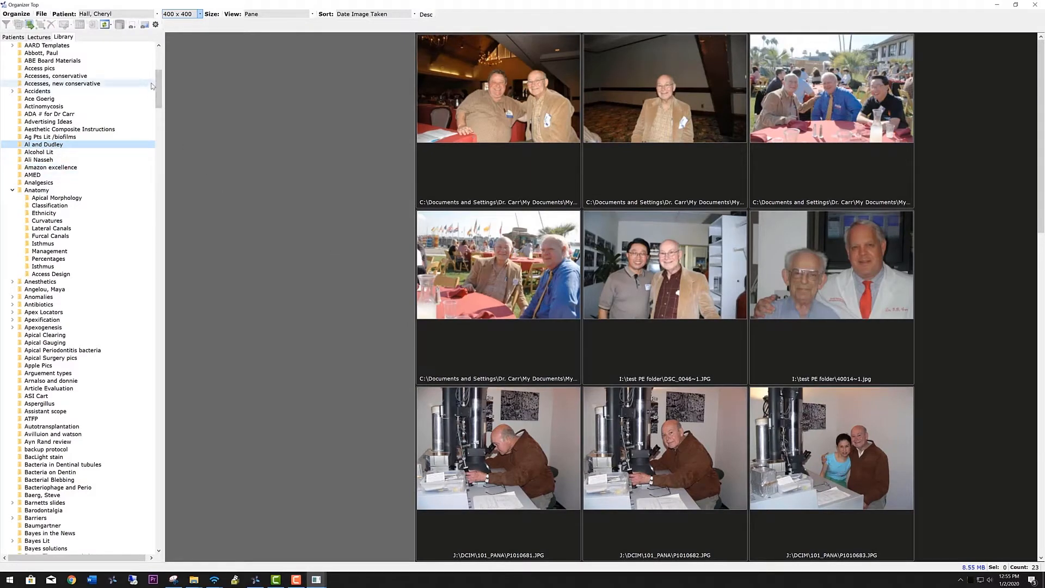
{"action": "left_click", "coordinate": [49, 113]}
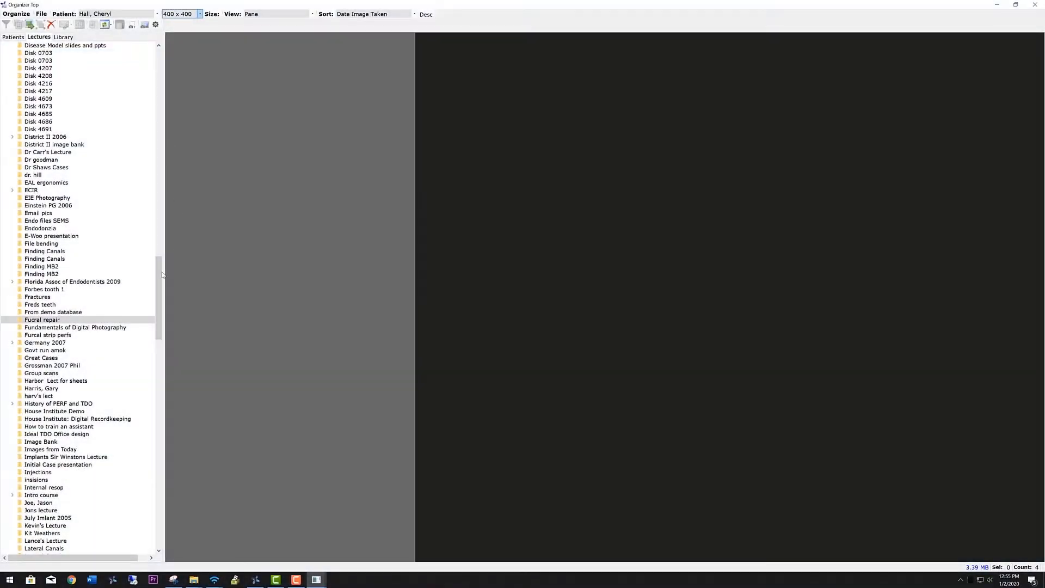
Create a new lecture from the Lectures root's New > Lecture option.
{"action": "left_click", "coordinate": [39, 37]}
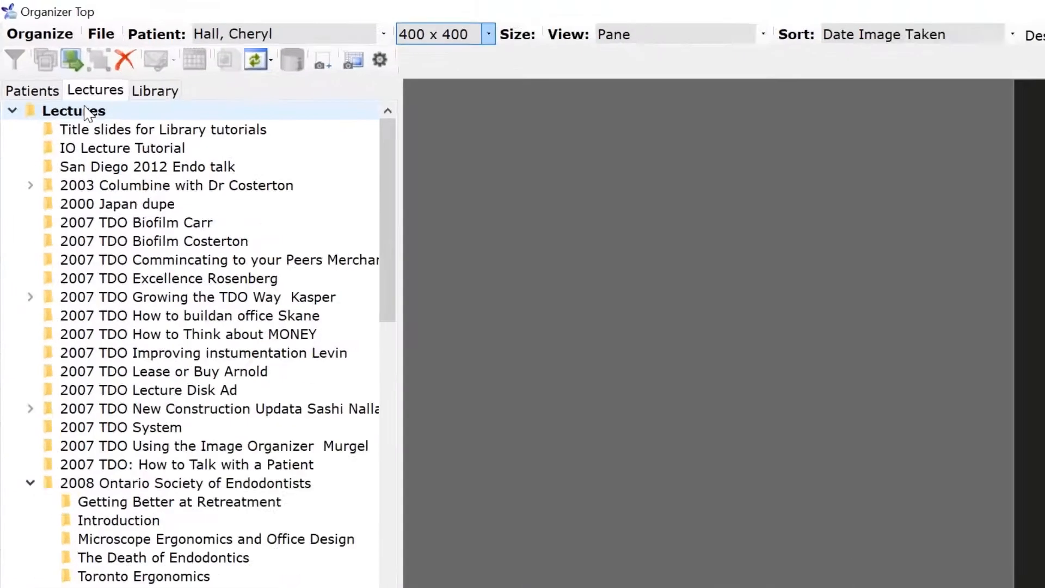
{"action": "right_click", "coordinate": [73, 111]}
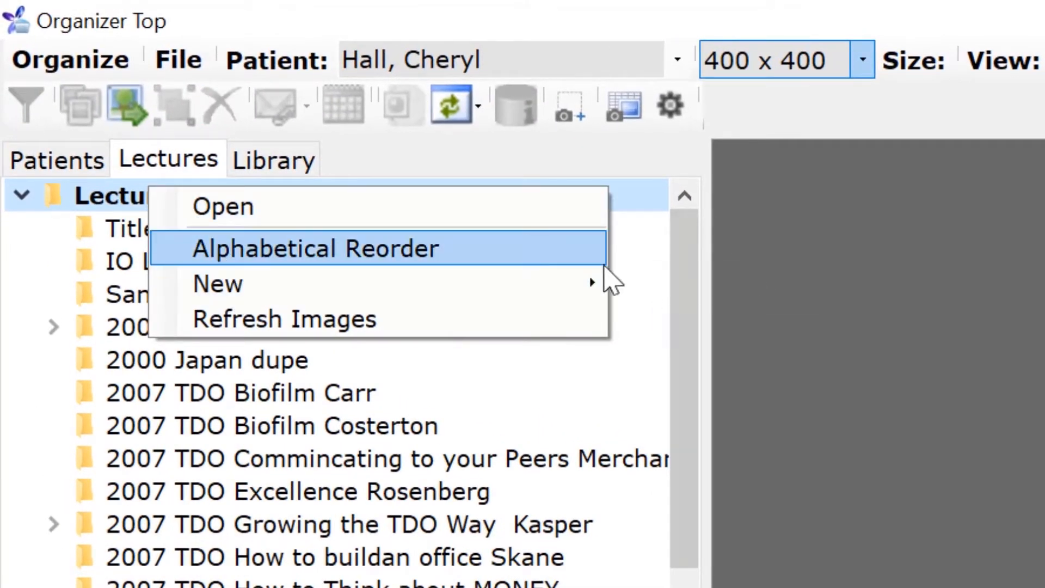
{"action": "mouse_move", "coordinate": [216, 284]}
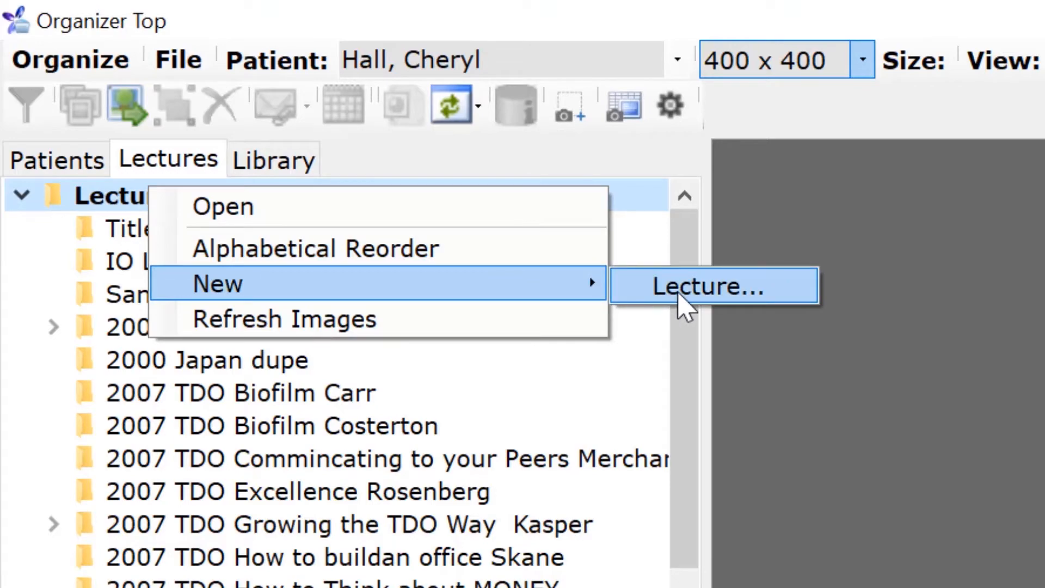
{"action": "left_click", "coordinate": [712, 287]}
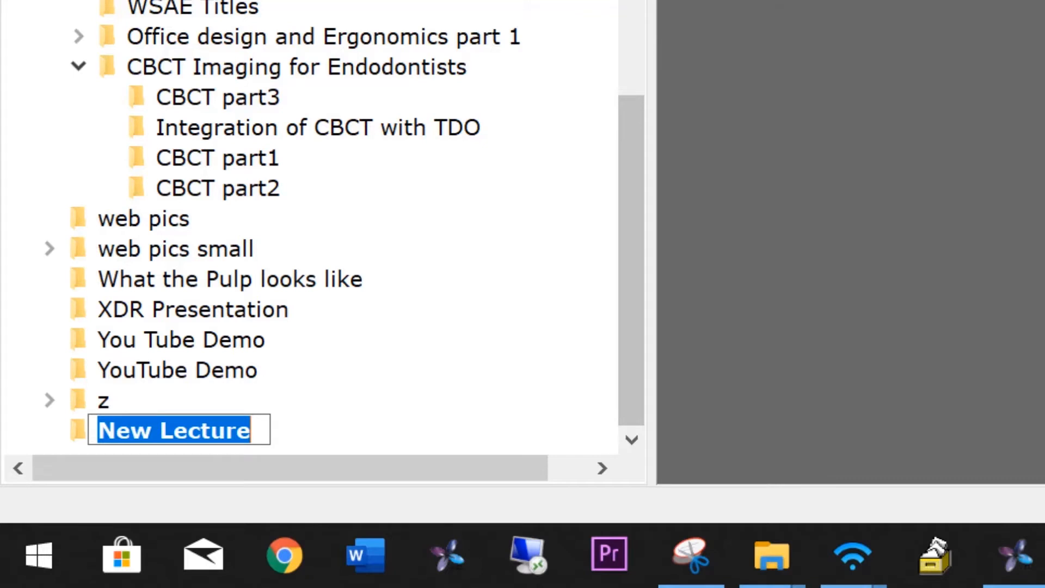
Name the lecture starting with '20', then copy title slides from the 2014 North Carolina Lecture.
{"action": "type", "text": "2014 North Carolina"}
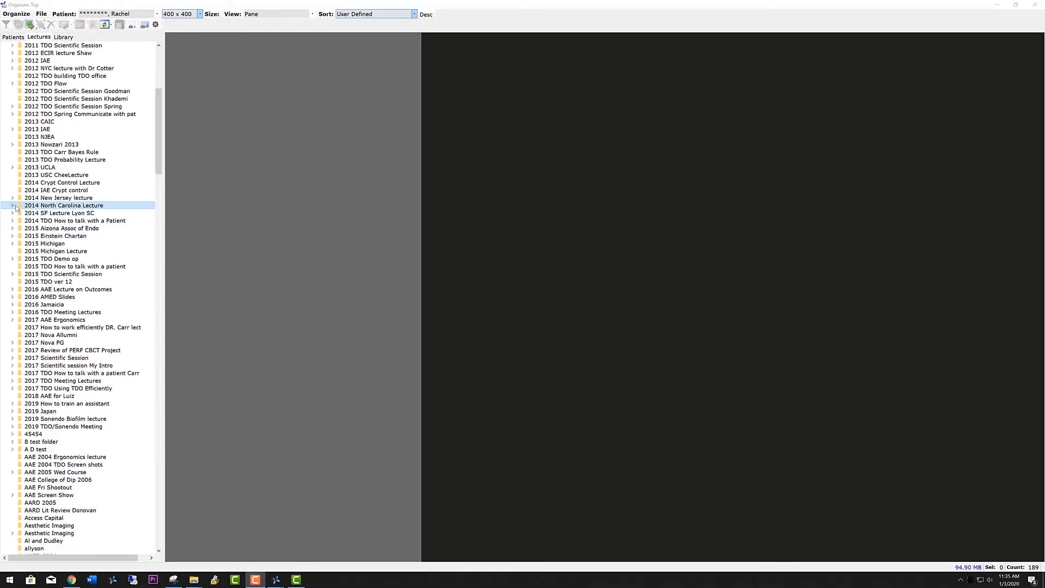
{"action": "left_click", "coordinate": [12, 204]}
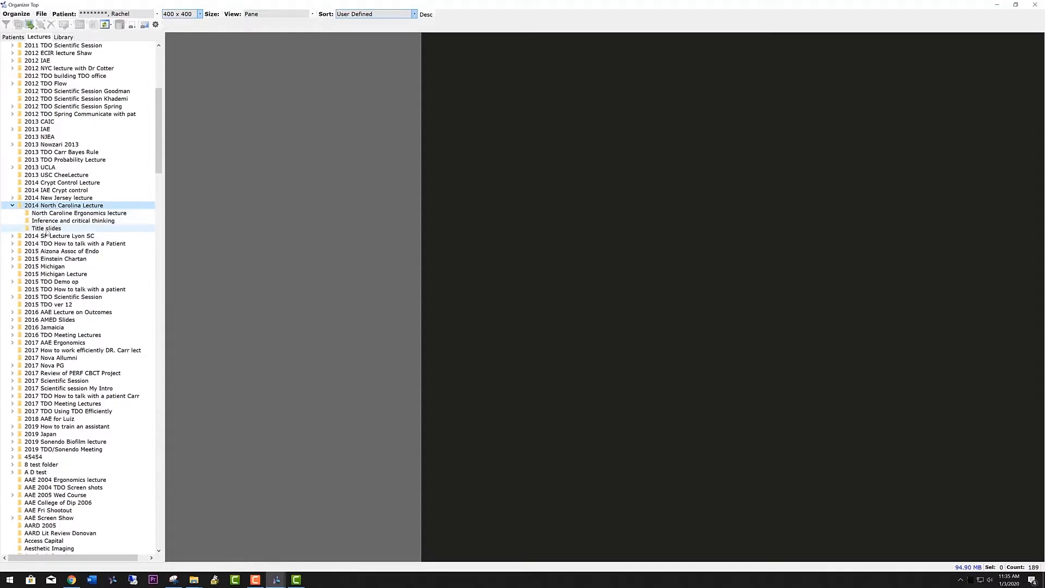
{"action": "left_click", "coordinate": [46, 228]}
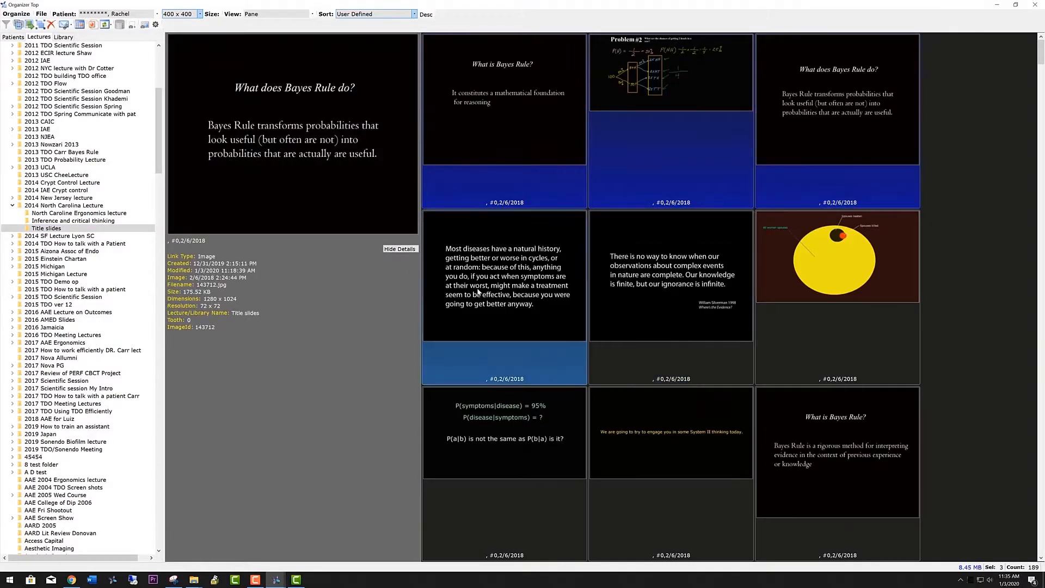
{"action": "left_click", "coordinate": [671, 276]}
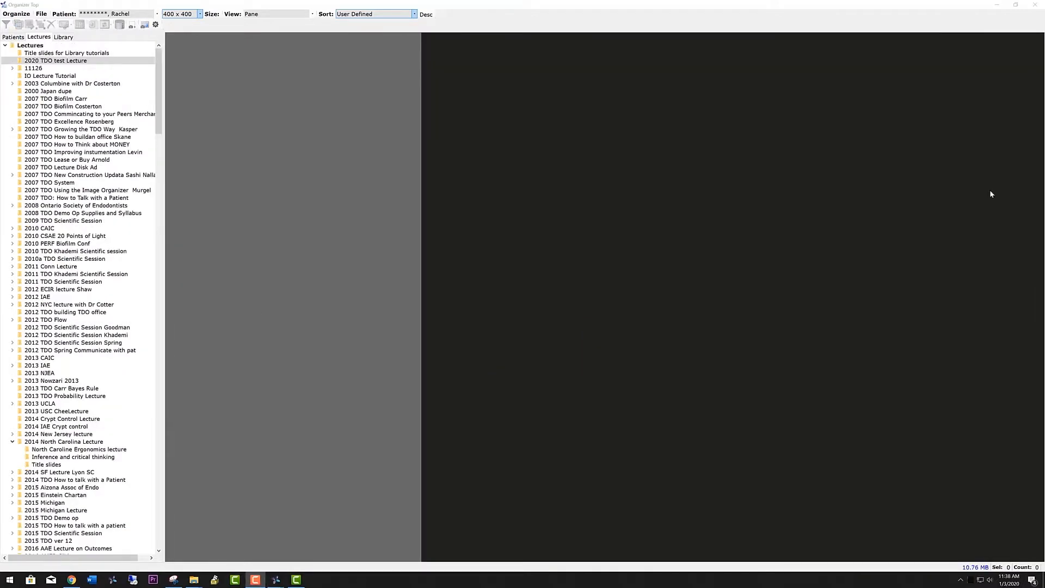
Paste the copied Bayes Rule title slides into the empty 2020 TDO test Lecture.
{"action": "left_click", "coordinate": [55, 61]}
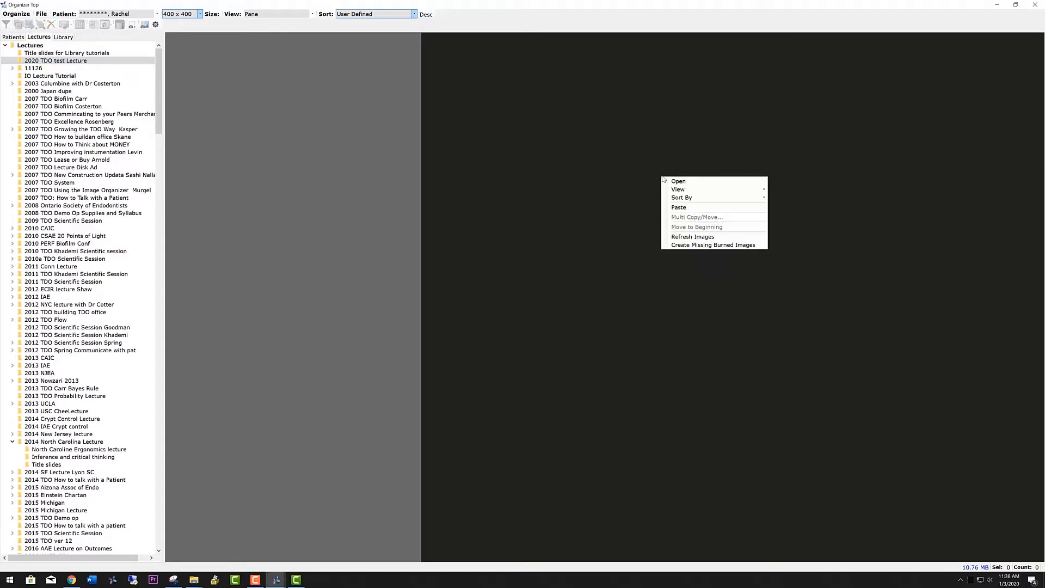
{"action": "mouse_move", "coordinate": [678, 207]}
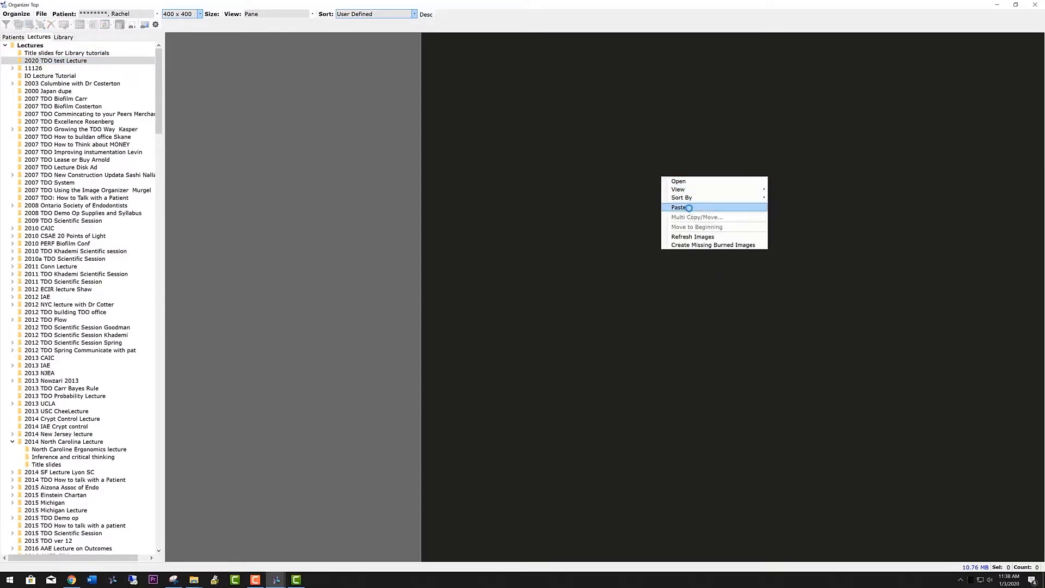
{"action": "left_click", "coordinate": [679, 206]}
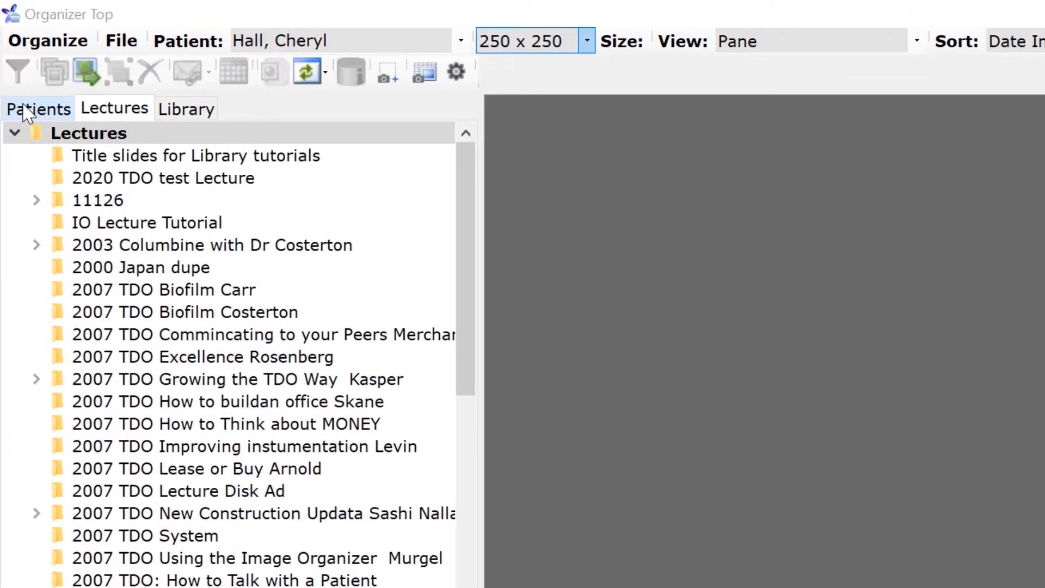
Select and copy the tooth 11 3D logo, CBCT views, panoramic view and post-op radiograph from the patient.
{"action": "left_click", "coordinate": [37, 109]}
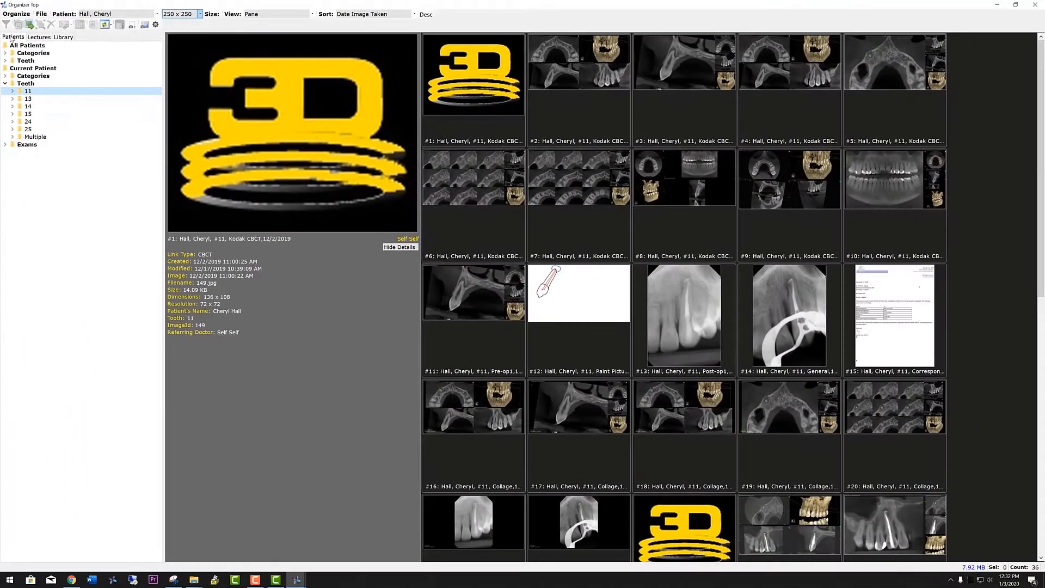
{"action": "left_click", "coordinate": [473, 73]}
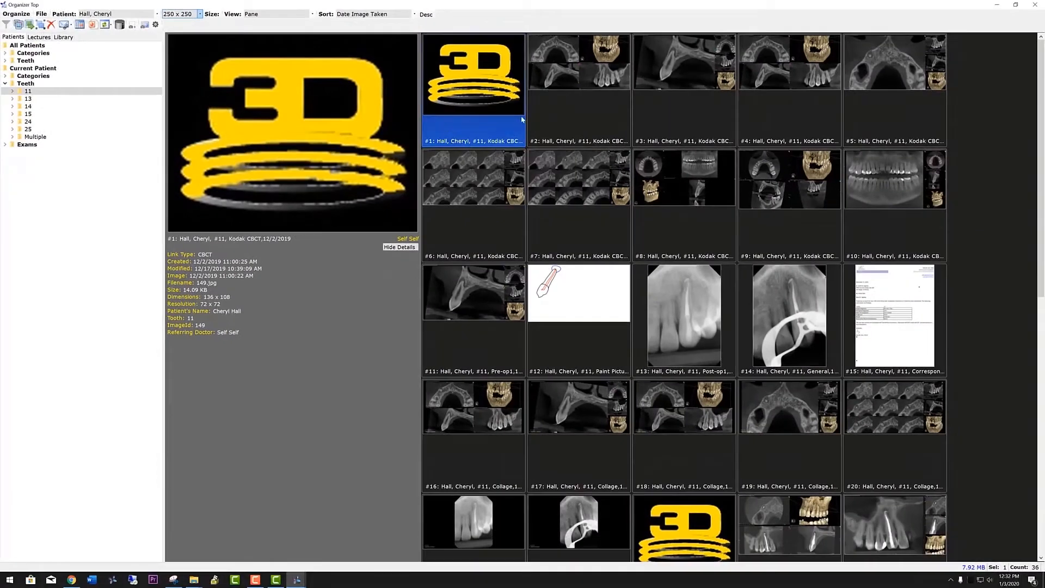
{"action": "left_click", "coordinate": [577, 59]}
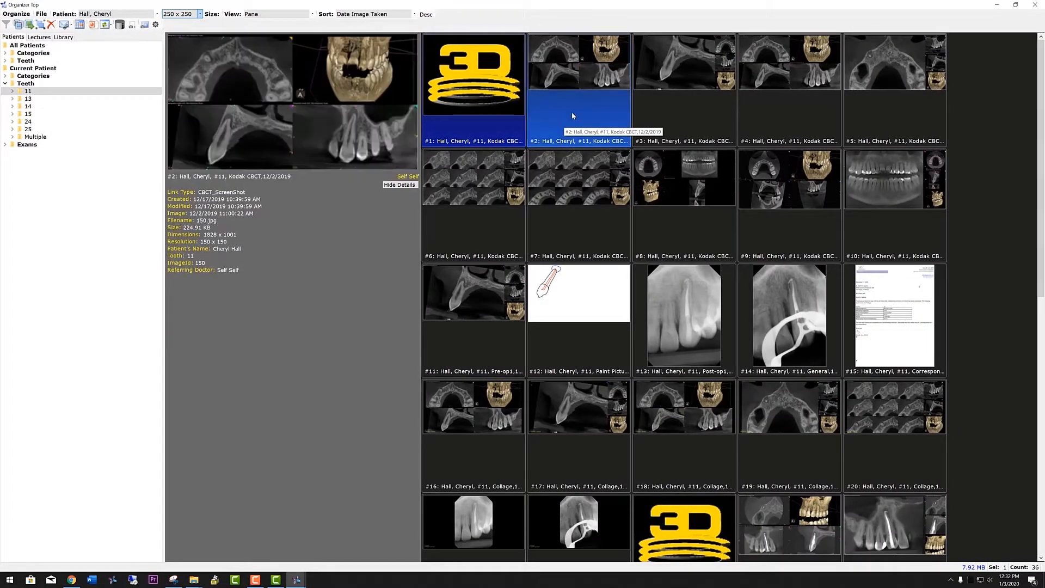
{"action": "left_click", "coordinate": [684, 116]}
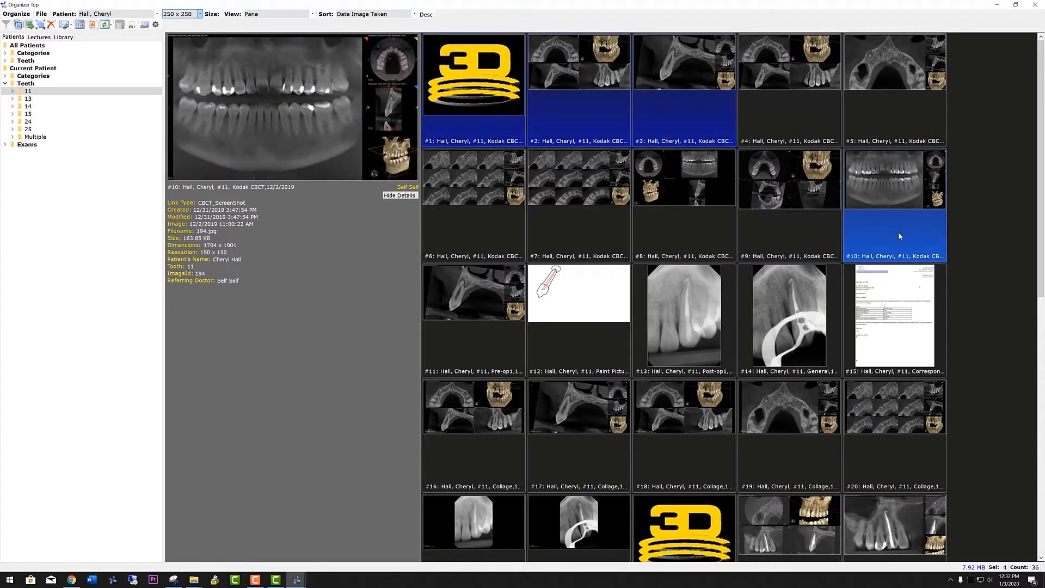
{"action": "left_click", "coordinate": [684, 317]}
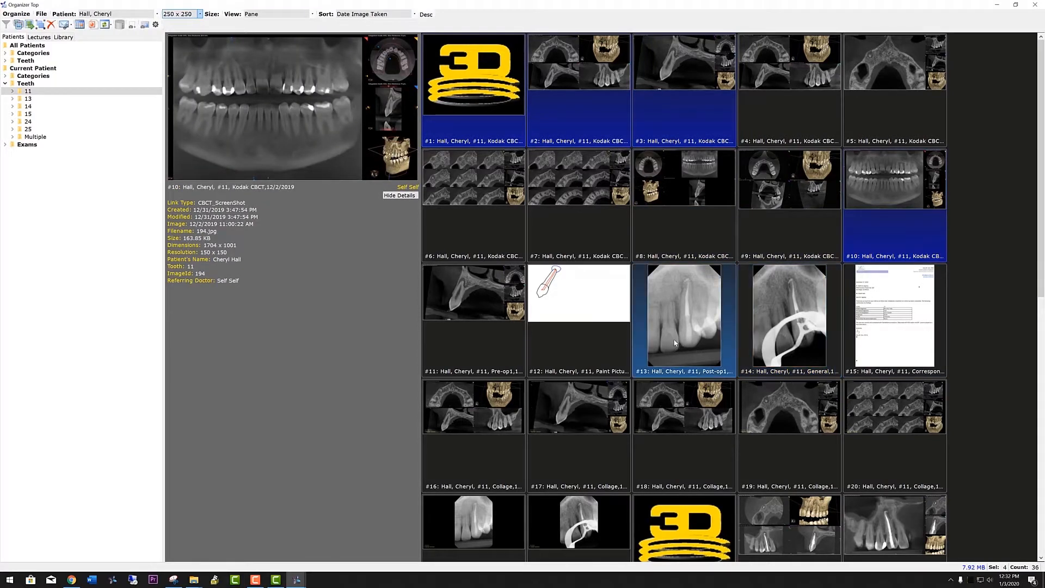
{"action": "left_click", "coordinate": [684, 317]}
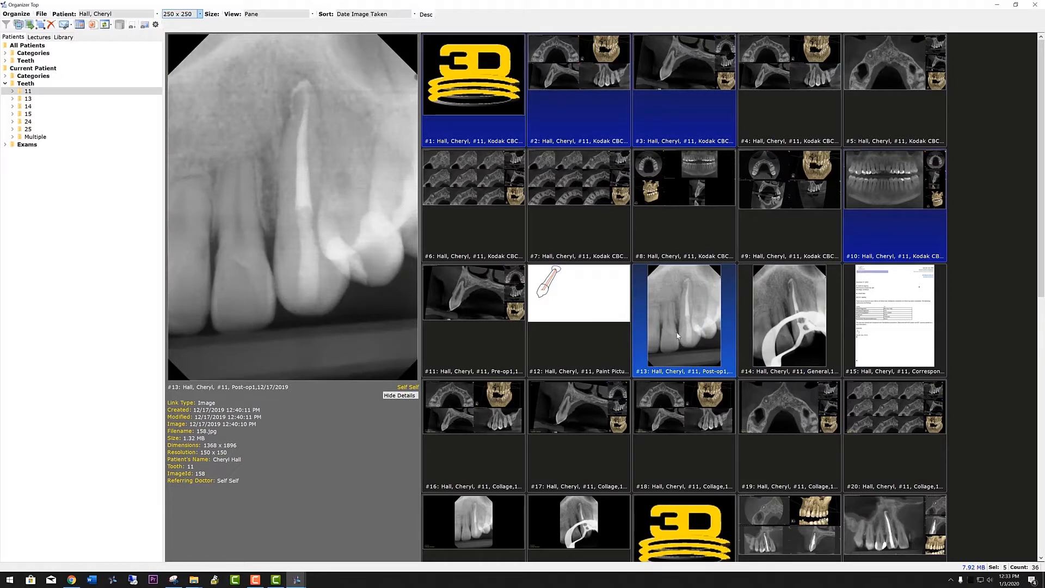
{"action": "mouse_move", "coordinate": [675, 307]}
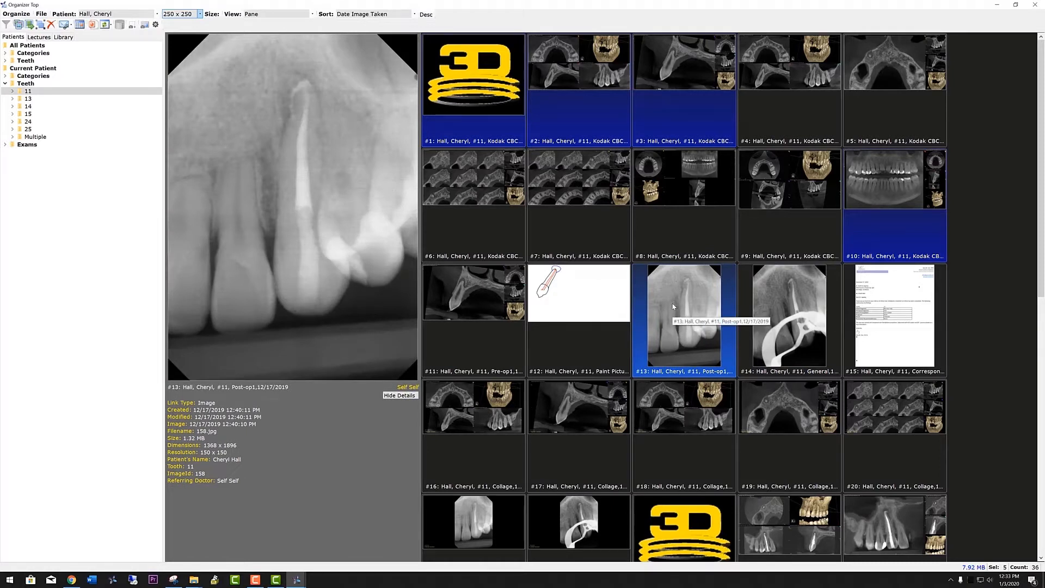
{"action": "right_click", "coordinate": [673, 307]}
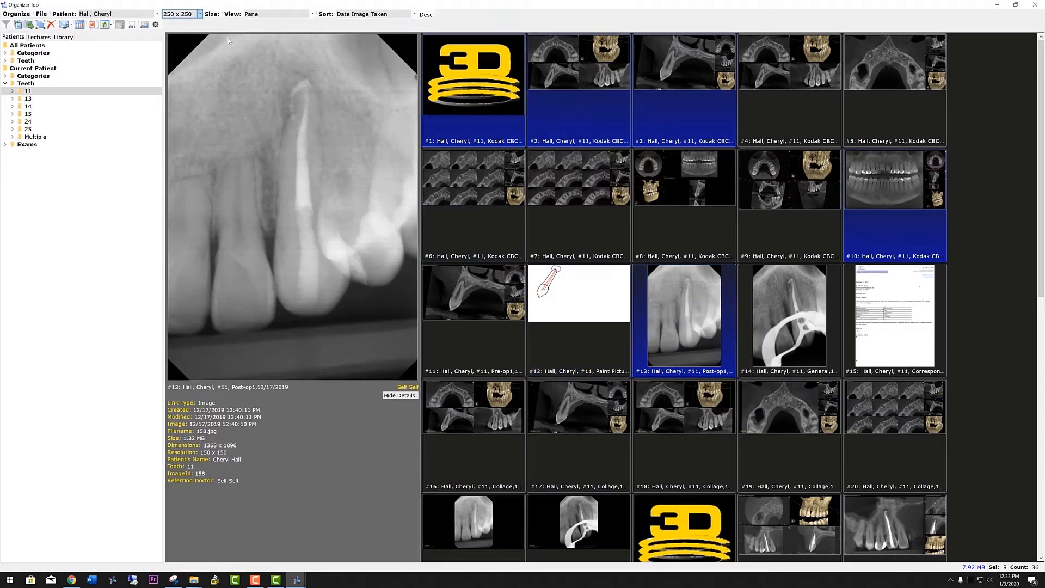
Paste the copied patient images into the 2020 TDO test Lecture and confirm the completion message.
{"action": "left_click", "coordinate": [39, 37]}
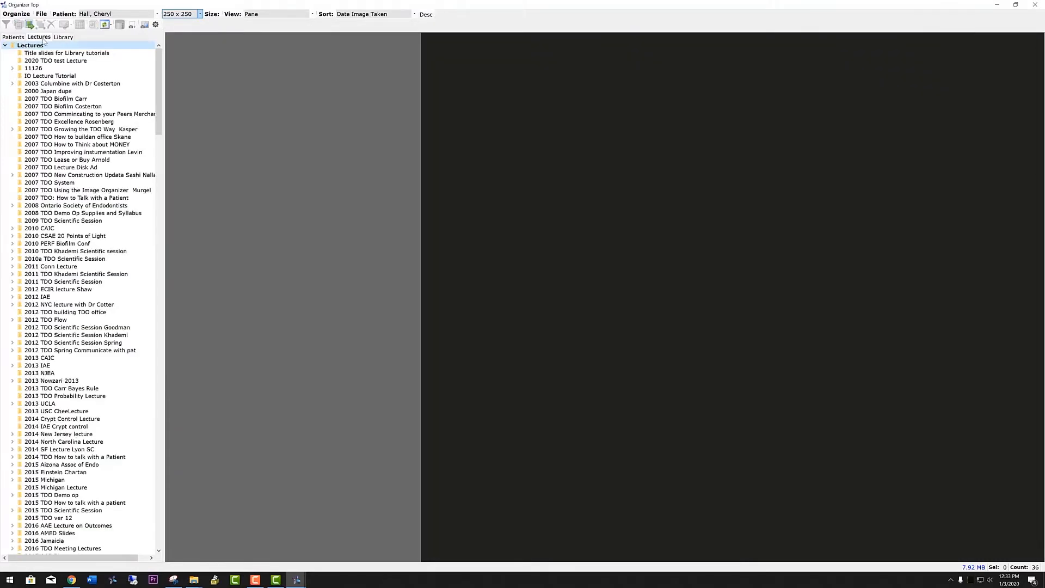
{"action": "left_click", "coordinate": [55, 61]}
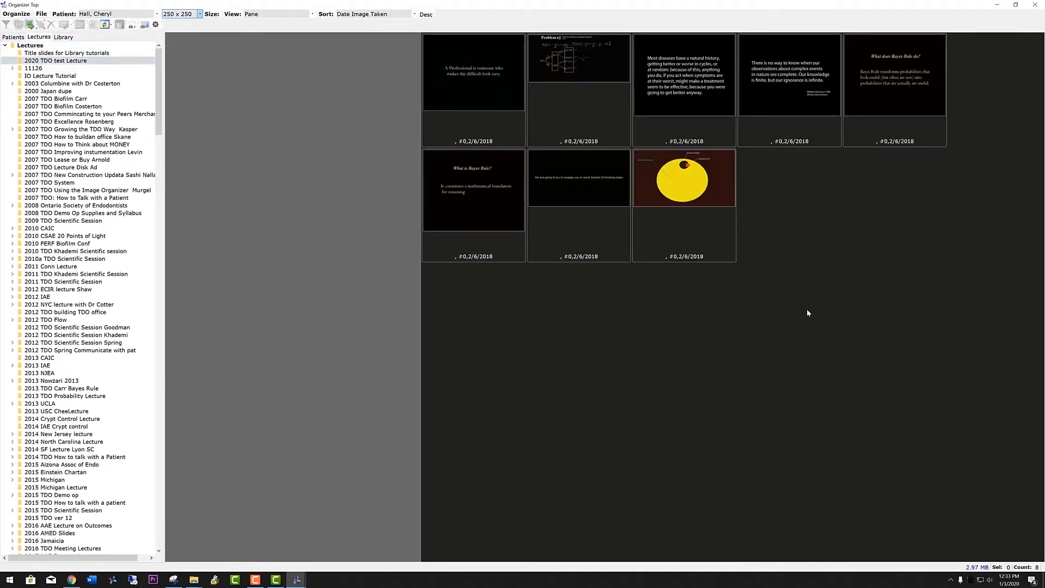
{"action": "right_click", "coordinate": [807, 312]}
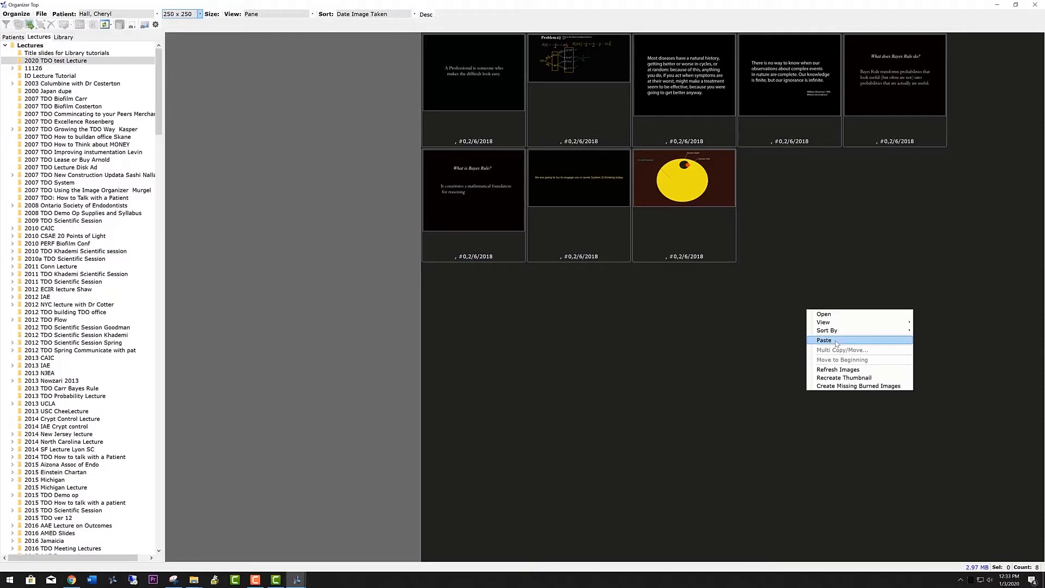
{"action": "left_click", "coordinate": [824, 339]}
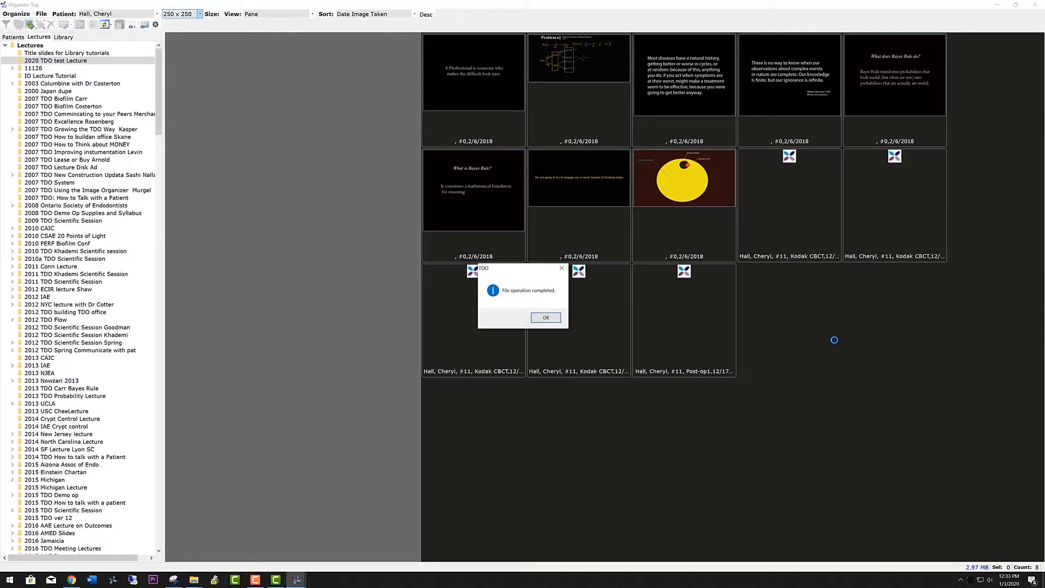
{"action": "left_click", "coordinate": [544, 317]}
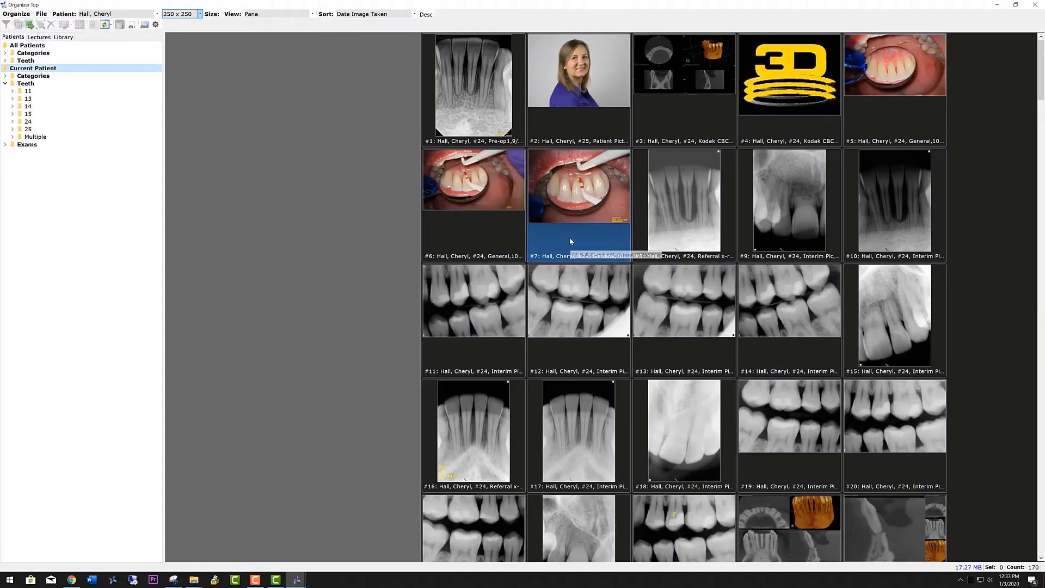
Copy the front-teeth and close-up clinical photos into the 2020 TDO test Lecture and confirm.
{"action": "left_click", "coordinate": [578, 186]}
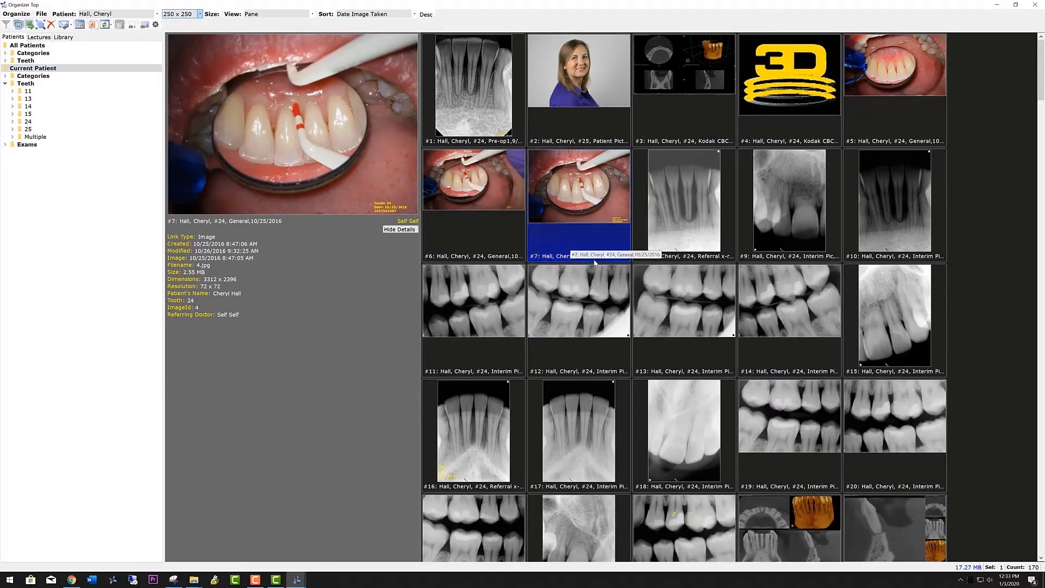
{"action": "scroll", "scroll_direction": "down", "scroll_amount": 3}
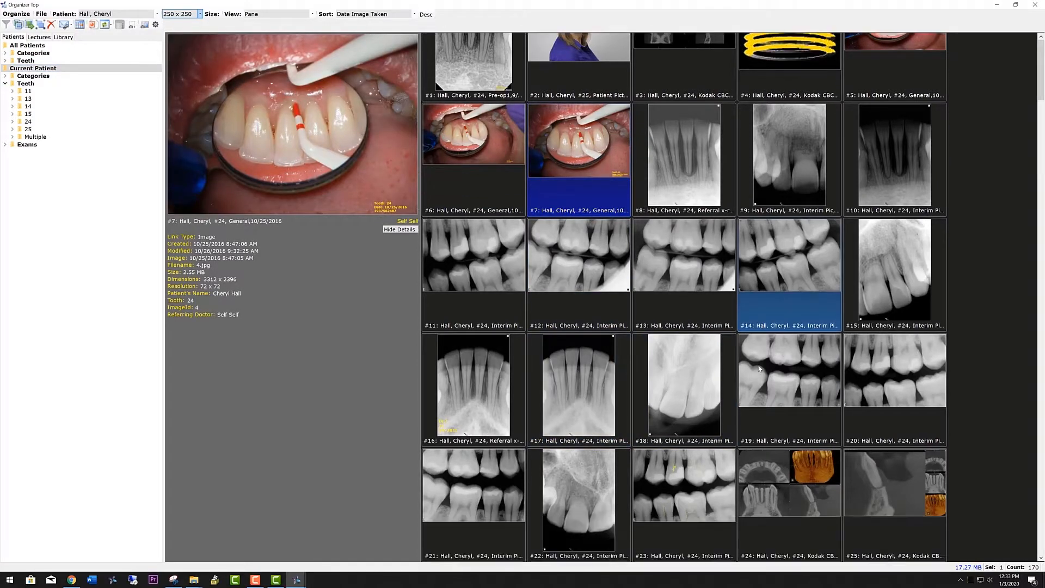
{"action": "scroll", "scroll_direction": "down", "scroll_amount": 3}
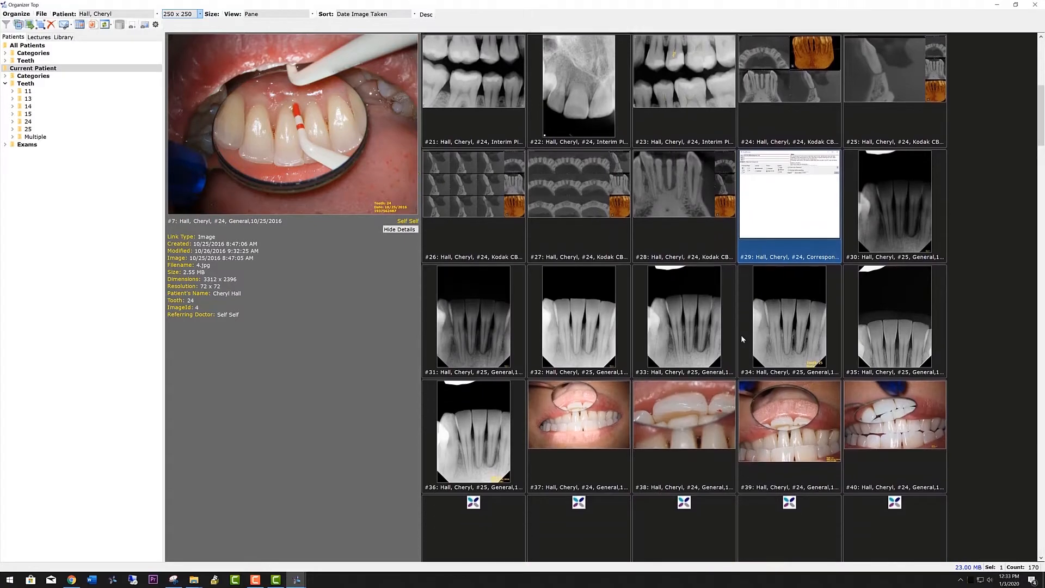
{"action": "scroll", "scroll_direction": "down", "scroll_amount": 3}
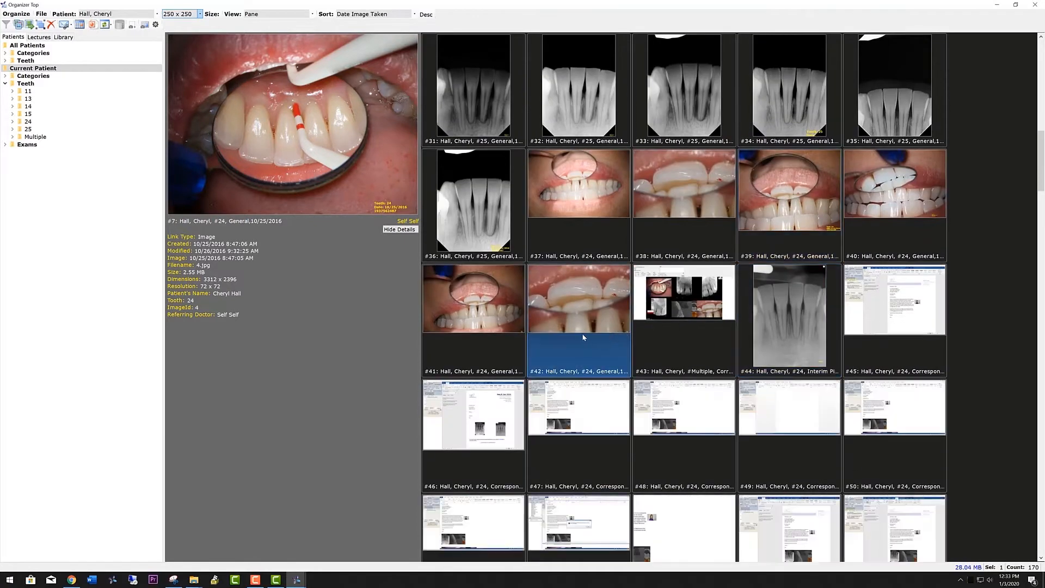
{"action": "left_click", "coordinate": [789, 183]}
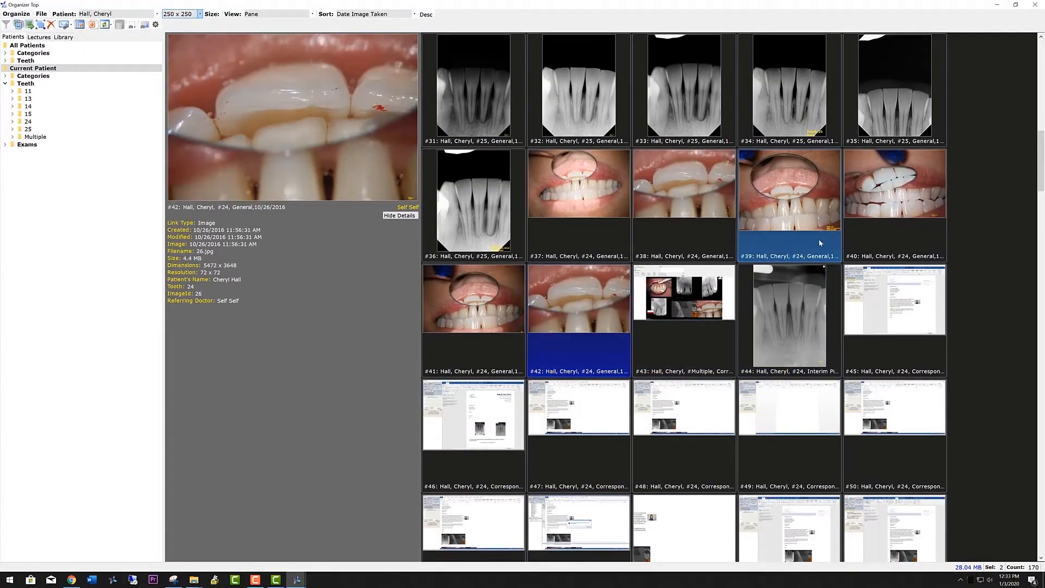
{"action": "left_click", "coordinate": [39, 37]}
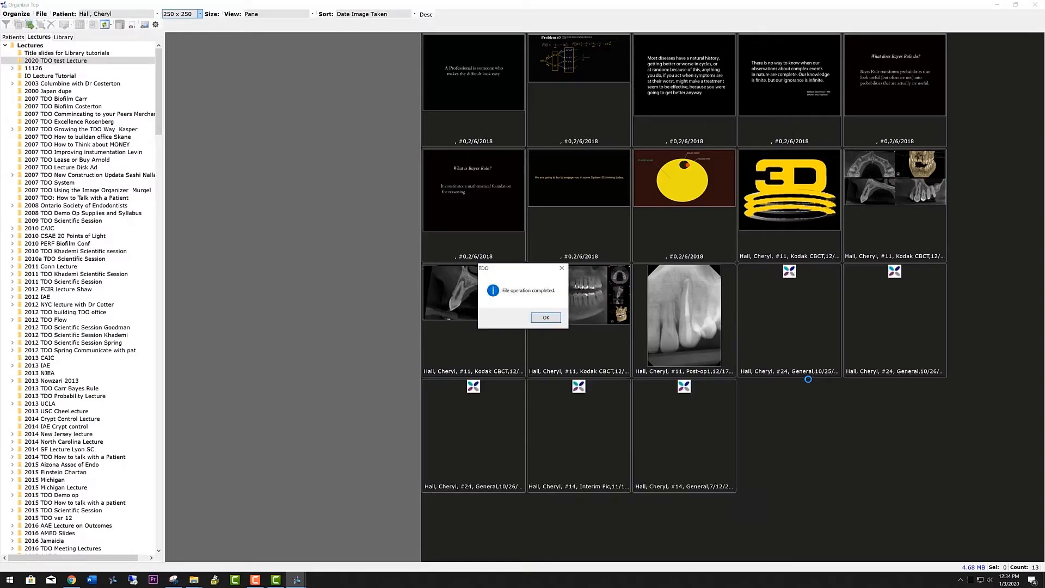
{"action": "left_click", "coordinate": [546, 317]}
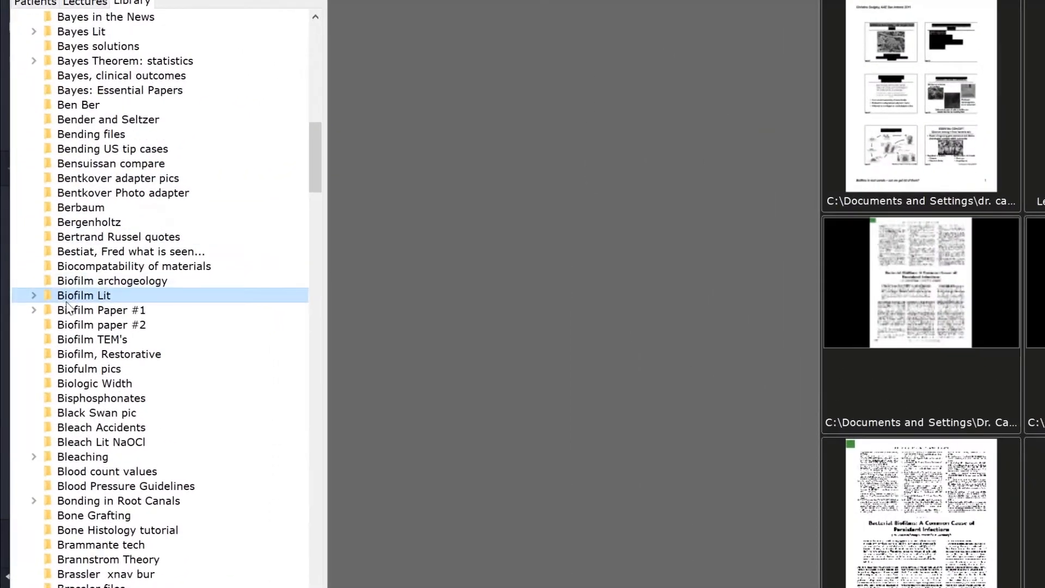
Select the Biofilm Lit library folder and expand its subfolders.
{"action": "left_click", "coordinate": [33, 295]}
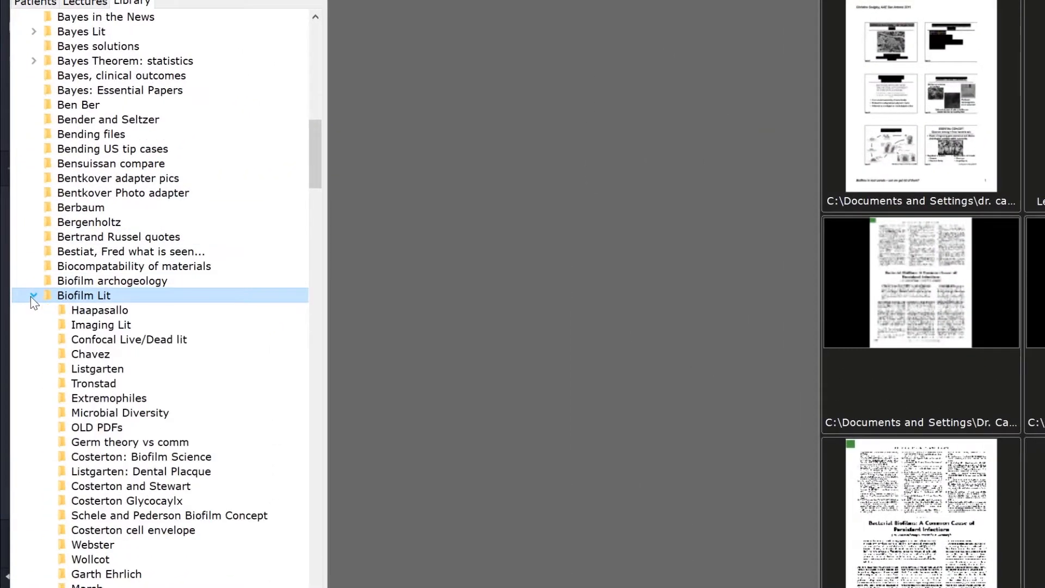
{"action": "left_click", "coordinate": [99, 310]}
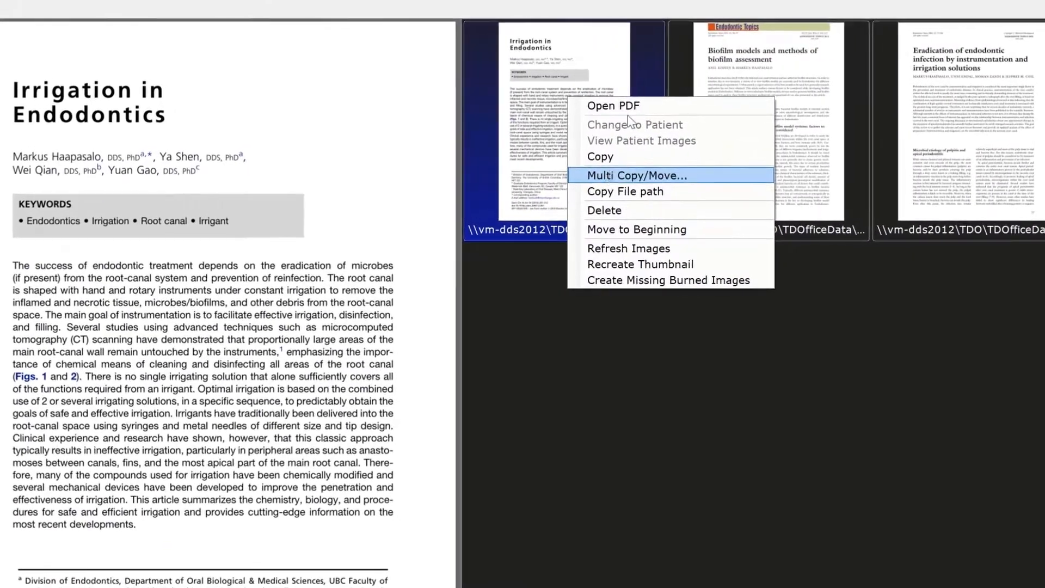
{"action": "mouse_move", "coordinate": [600, 157]}
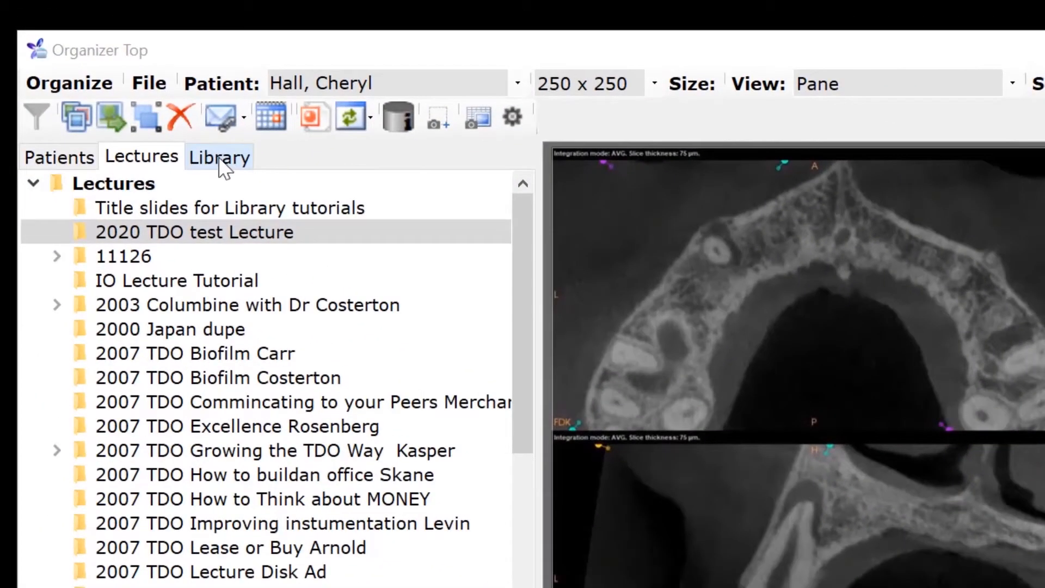
{"action": "left_click", "coordinate": [218, 157]}
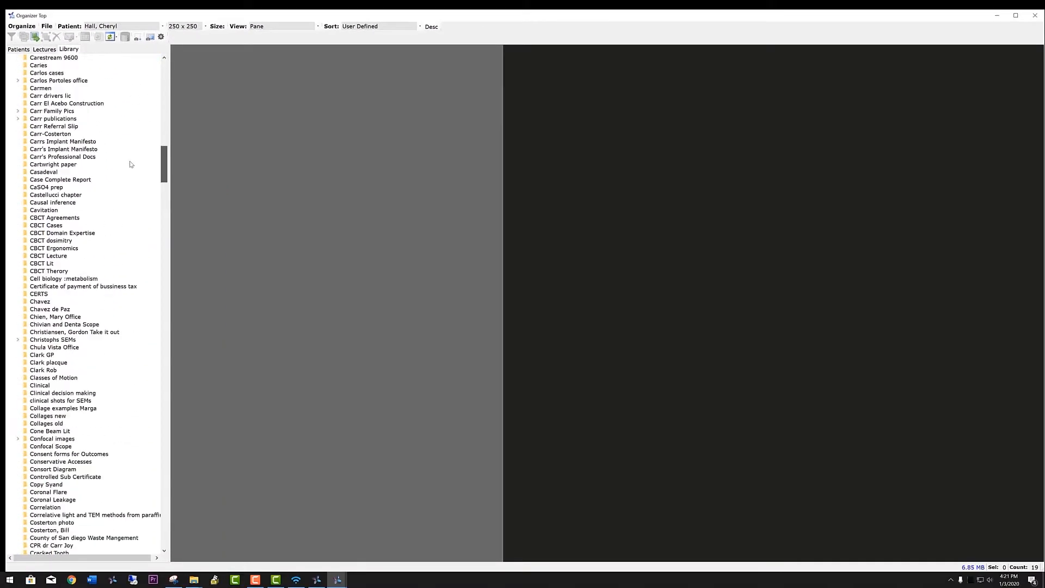
{"action": "scroll", "scroll_direction": "down", "scroll_amount": 3}
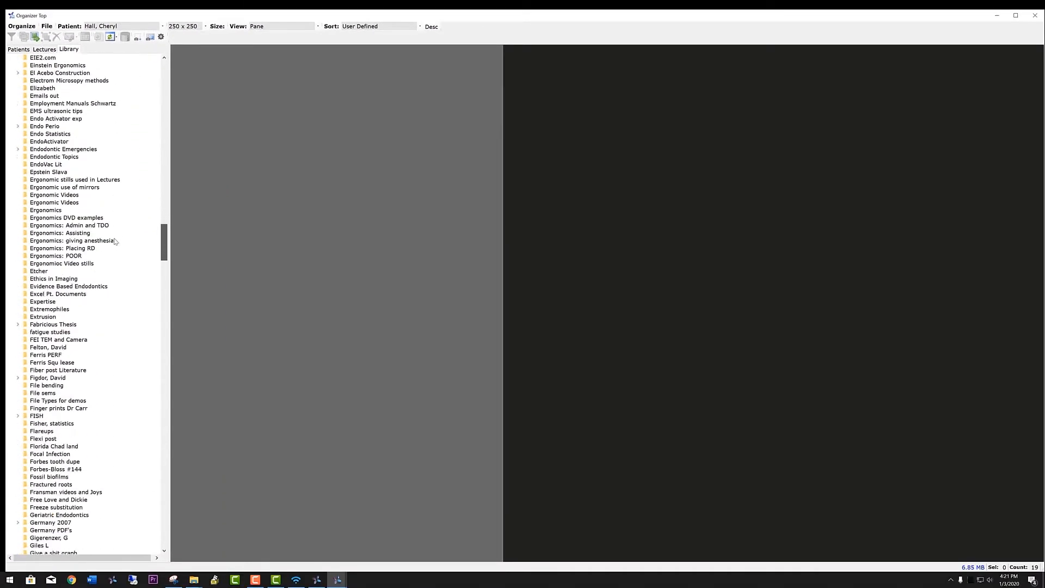
{"action": "scroll", "scroll_direction": "down", "scroll_amount": 3}
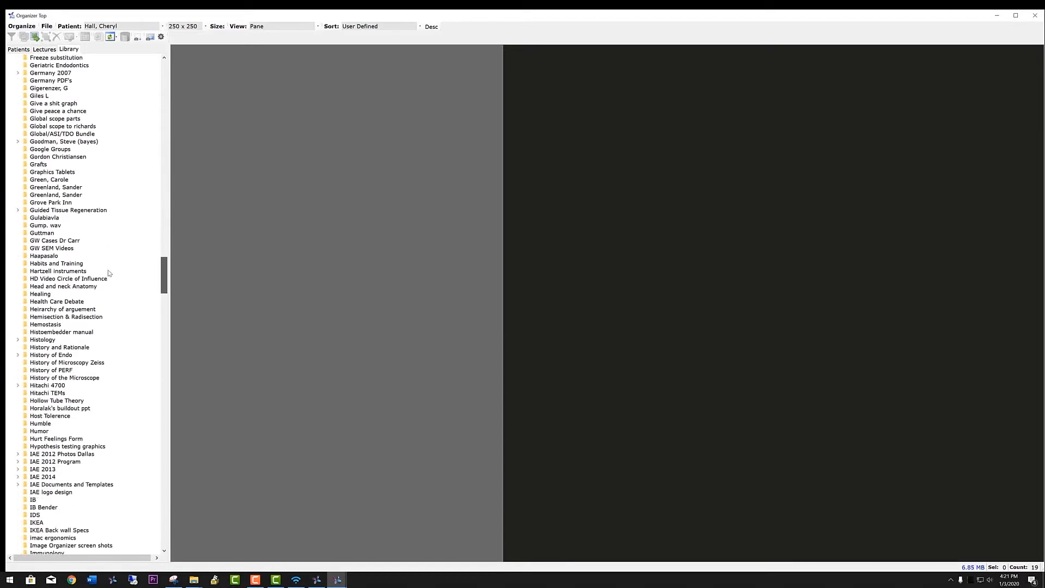
{"action": "left_click", "coordinate": [55, 187]}
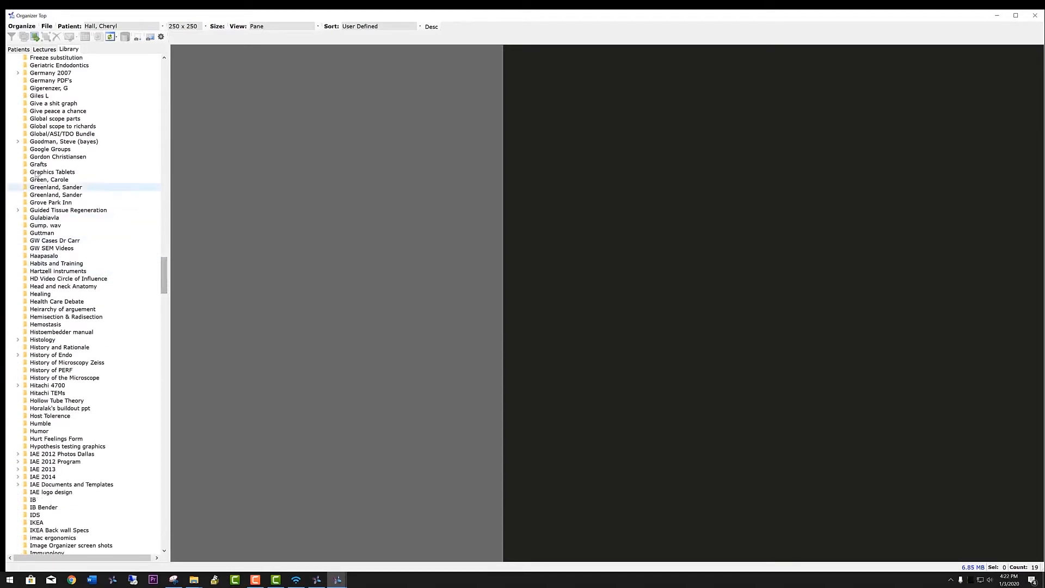
{"action": "left_click", "coordinate": [19, 141]}
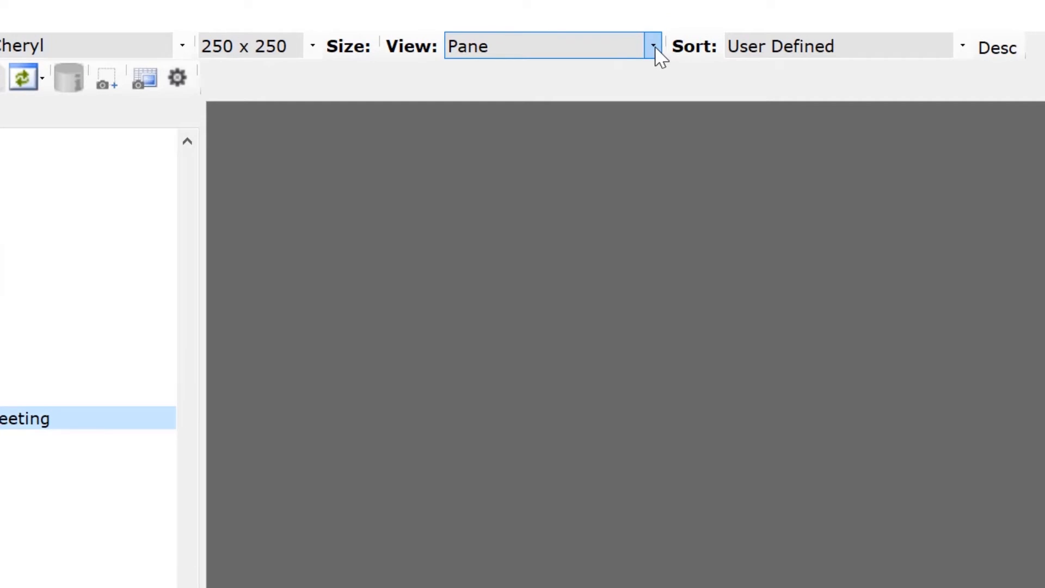
Show the clips as a detailed list, copy Getting the uncertainty right, and return to Lectures.
{"action": "left_click", "coordinate": [653, 46]}
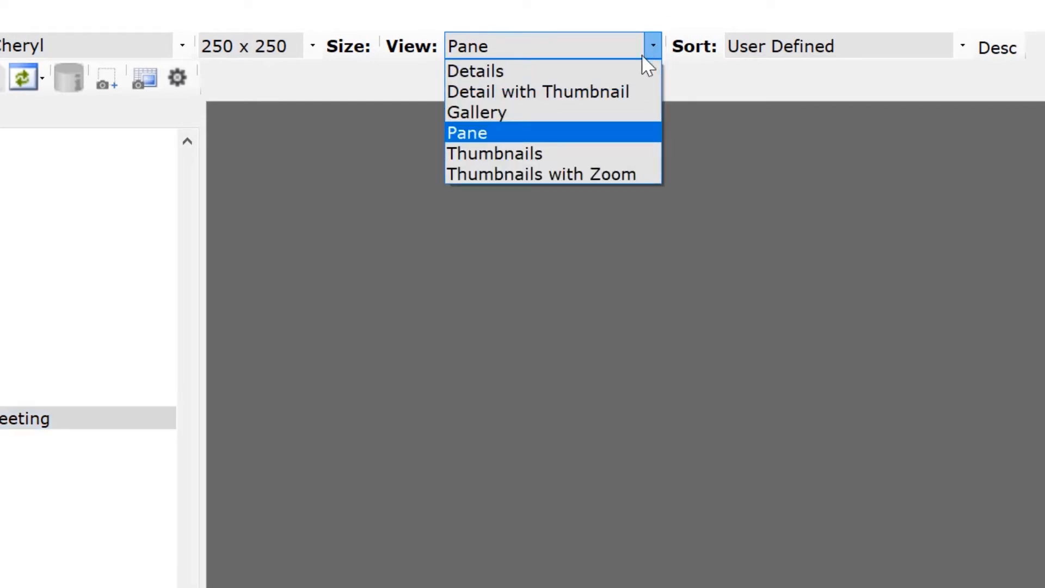
{"action": "left_click", "coordinate": [475, 71]}
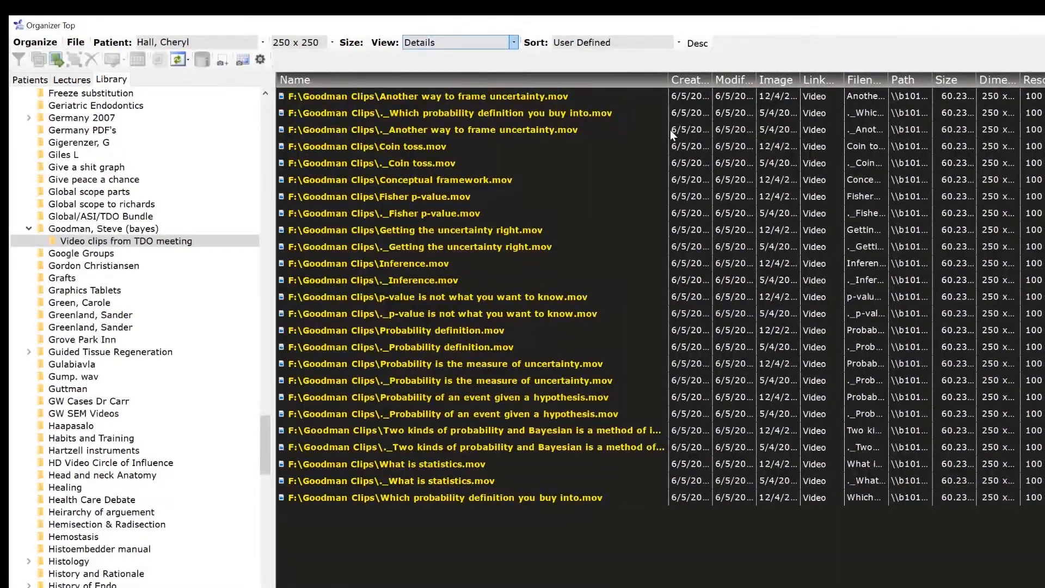
{"action": "right_click", "coordinate": [414, 230]}
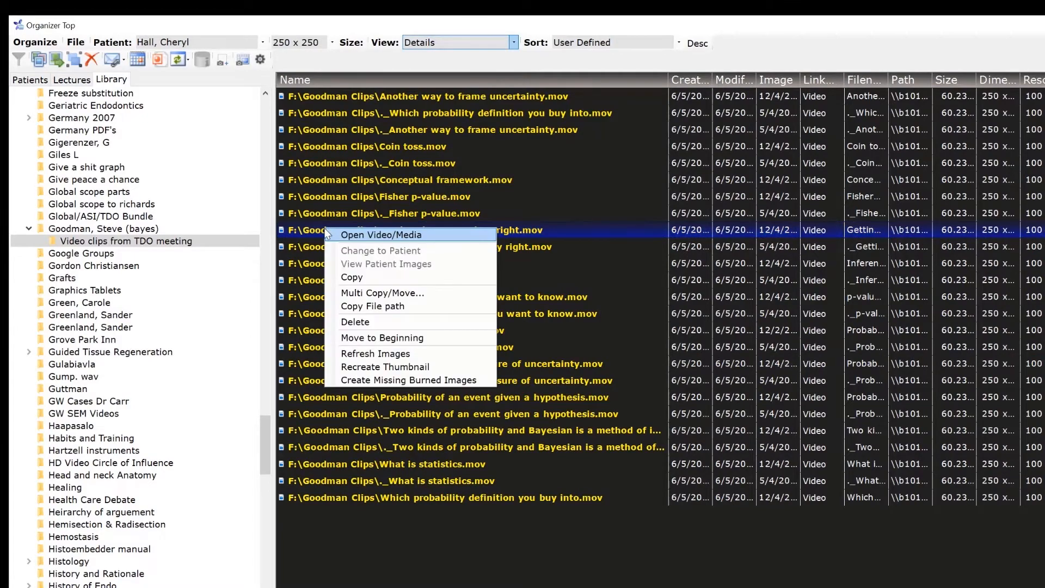
{"action": "mouse_move", "coordinate": [369, 281]}
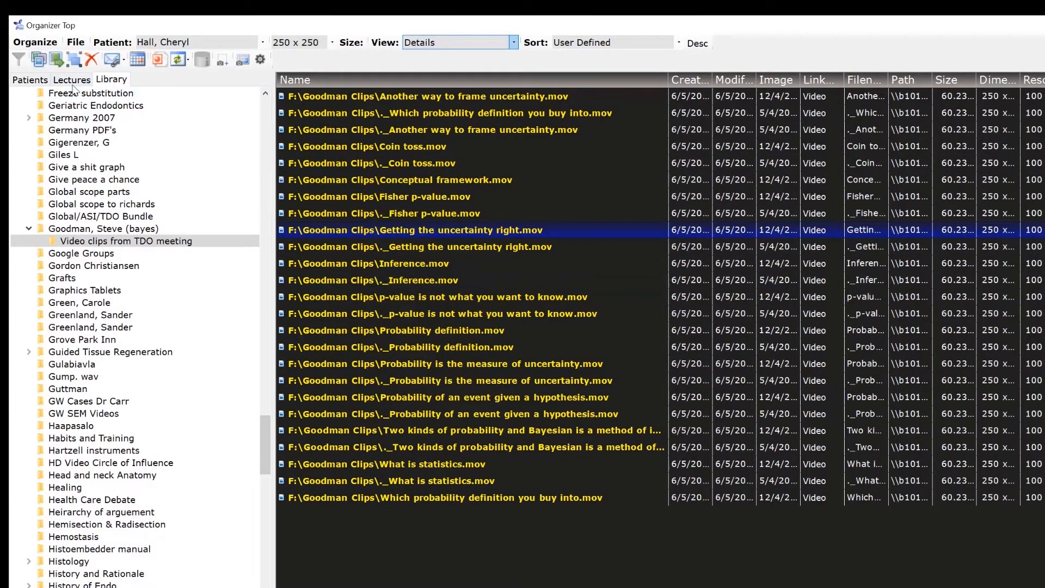
{"action": "left_click", "coordinate": [72, 79]}
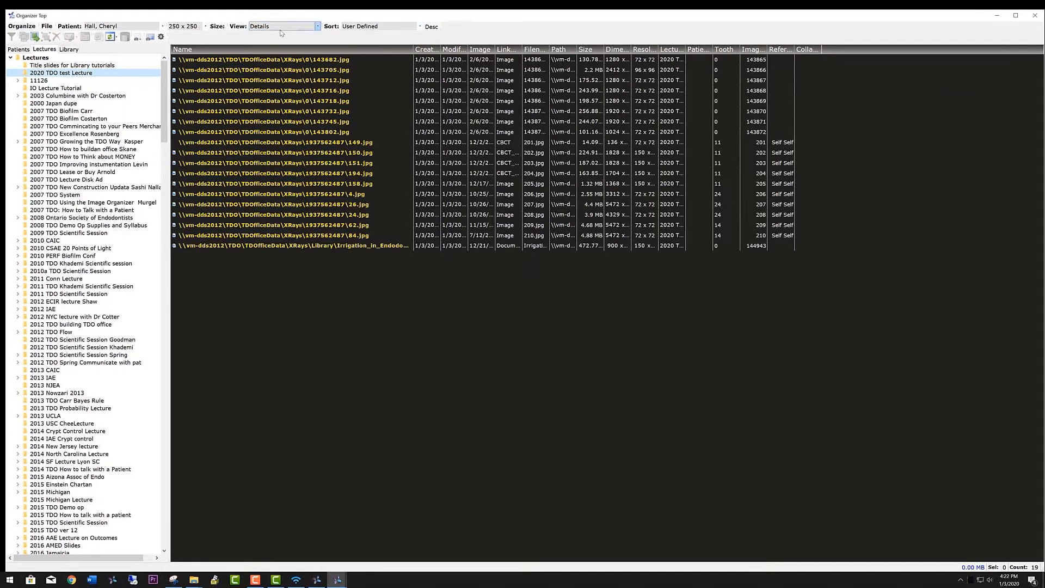
Show the lecture as a thumbnail pane and paste the copied Getting the uncertainty right video clip into it.
{"action": "left_click", "coordinate": [283, 26]}
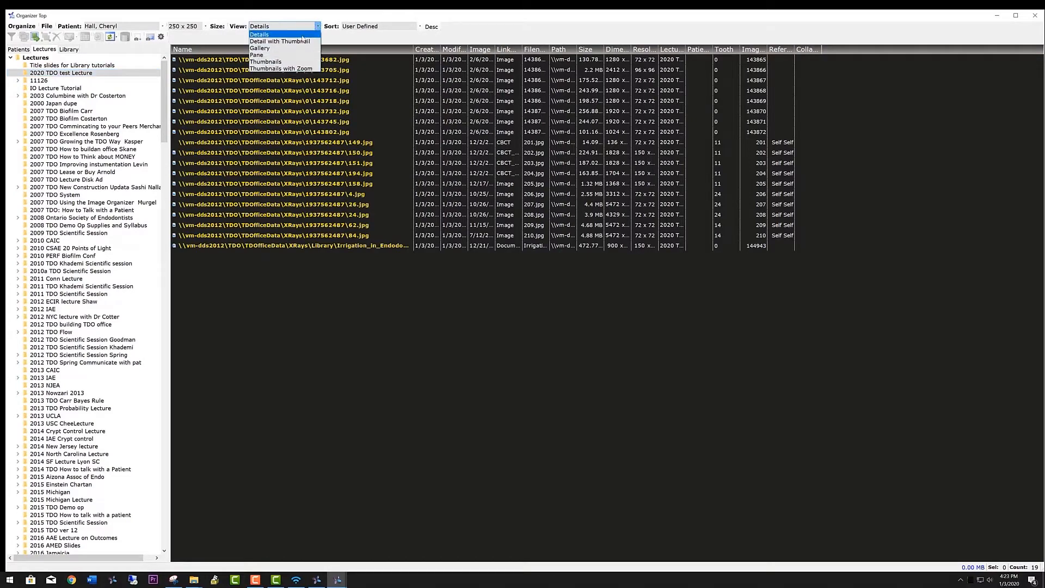
{"action": "left_click", "coordinate": [256, 55]}
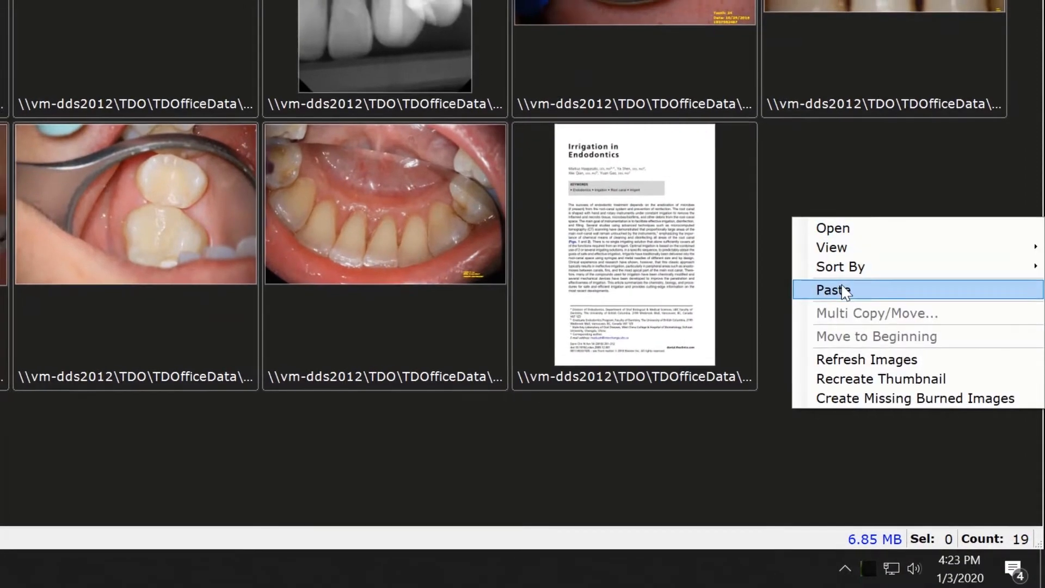
{"action": "left_click", "coordinate": [831, 290]}
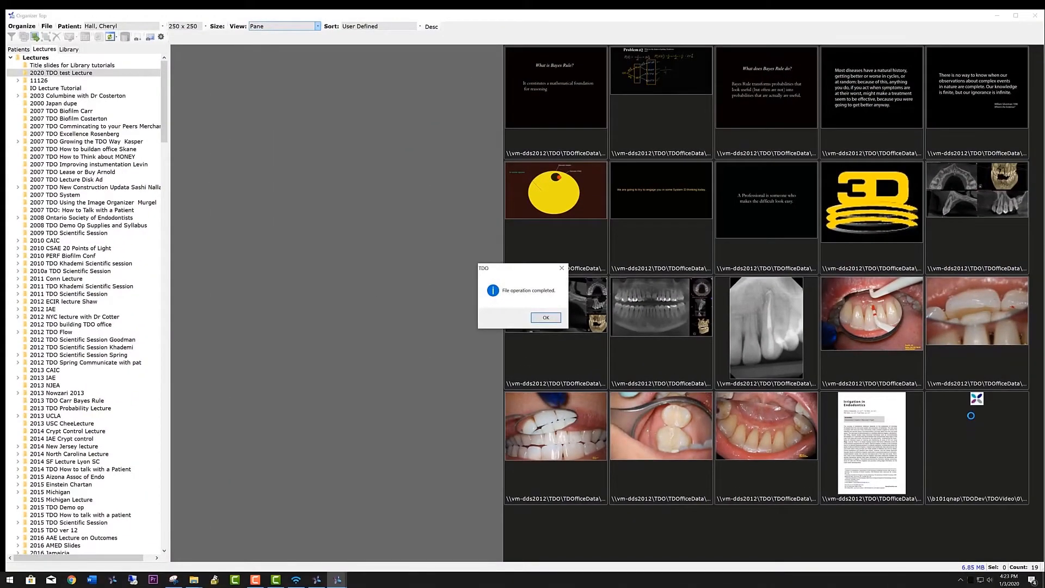
{"action": "left_click", "coordinate": [545, 317]}
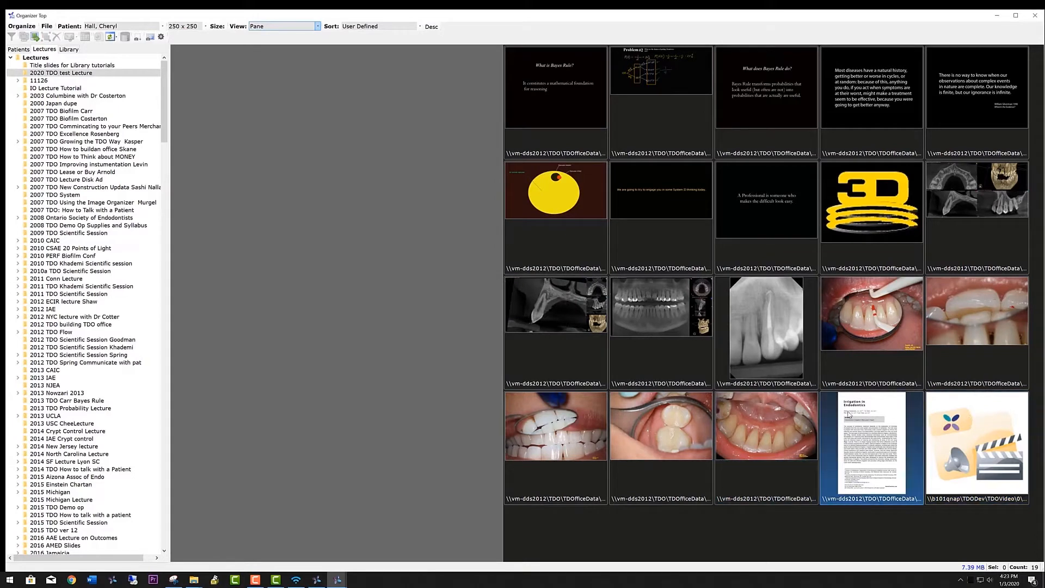
Select the newly added video clip and open it for playback via Open Video/Media.
{"action": "left_click", "coordinate": [977, 445]}
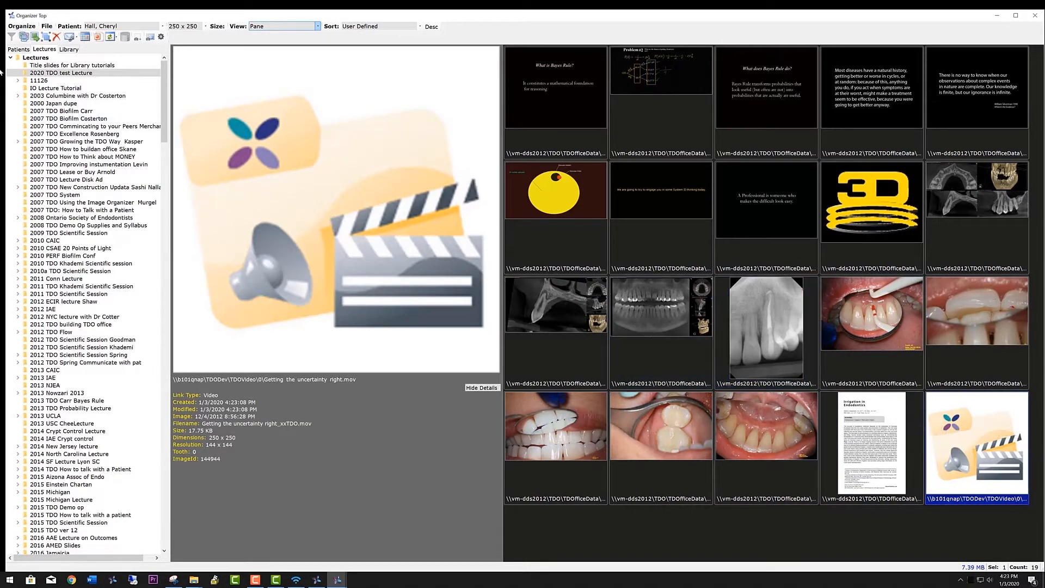
{"action": "right_click", "coordinate": [977, 445]}
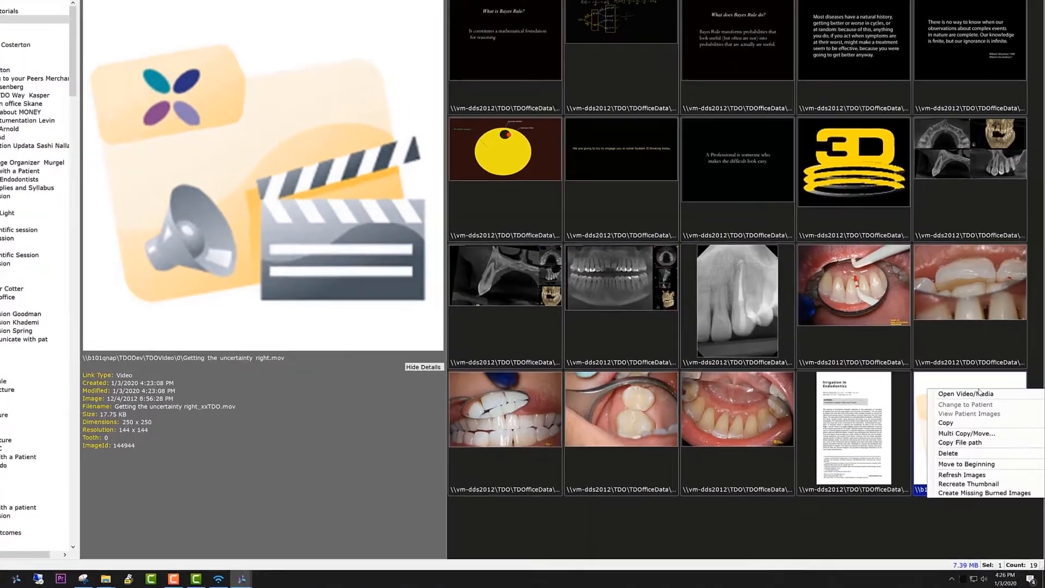
{"action": "left_click", "coordinate": [965, 393]}
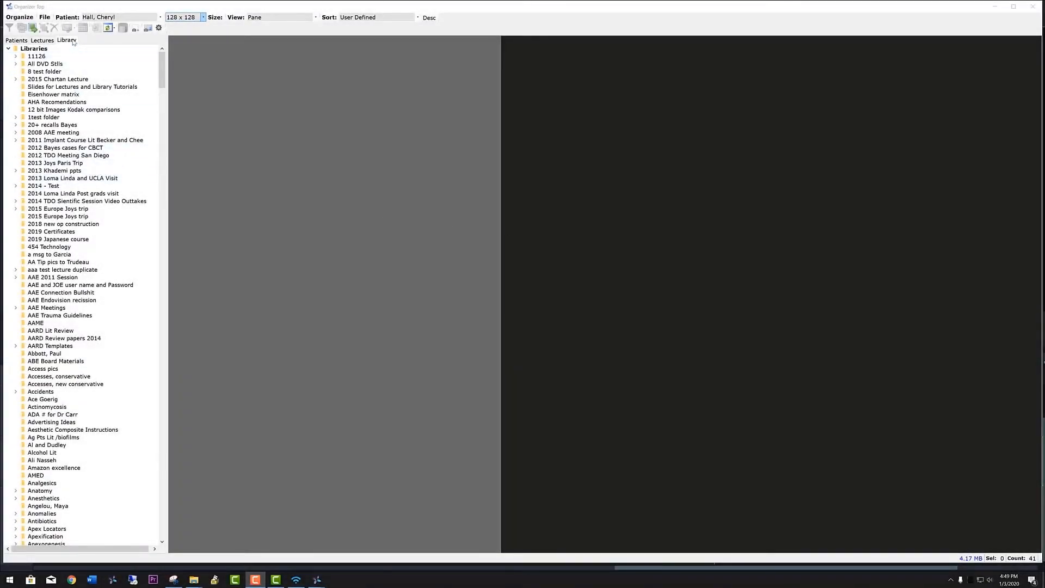
Browse to PERF Research > 250260 Biofilm palatal root in the Library and enlarge thumbnails to 225 x 225.
{"action": "scroll", "scroll_direction": "down", "scroll_amount": 3}
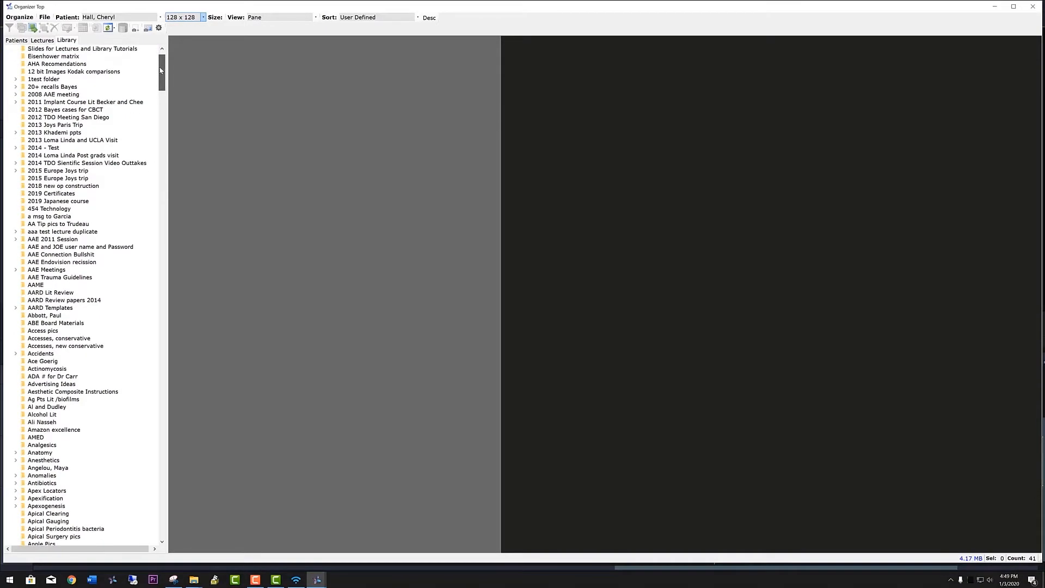
{"action": "scroll", "scroll_direction": "down", "scroll_amount": 3}
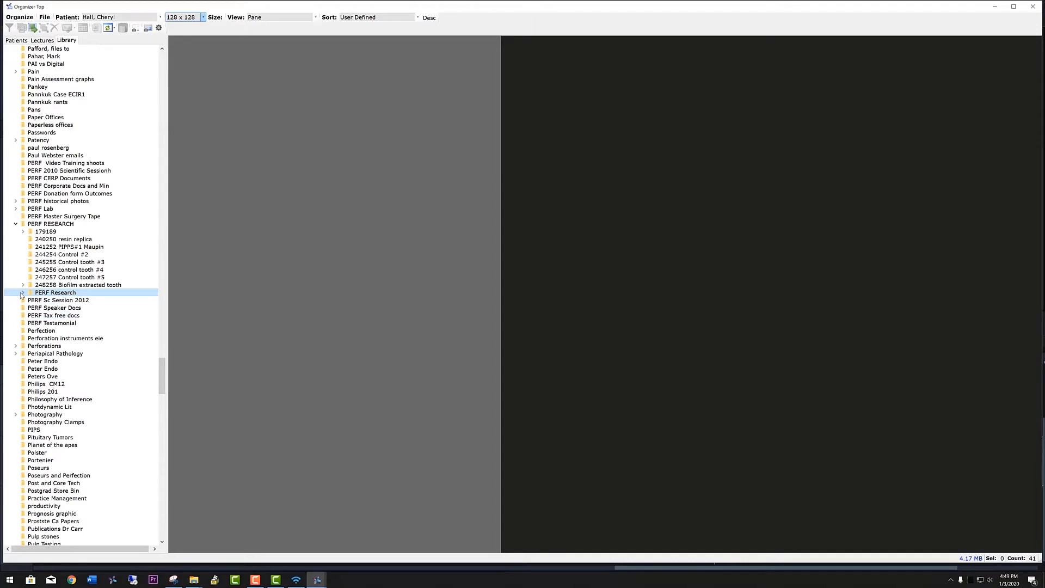
{"action": "left_click", "coordinate": [21, 292]}
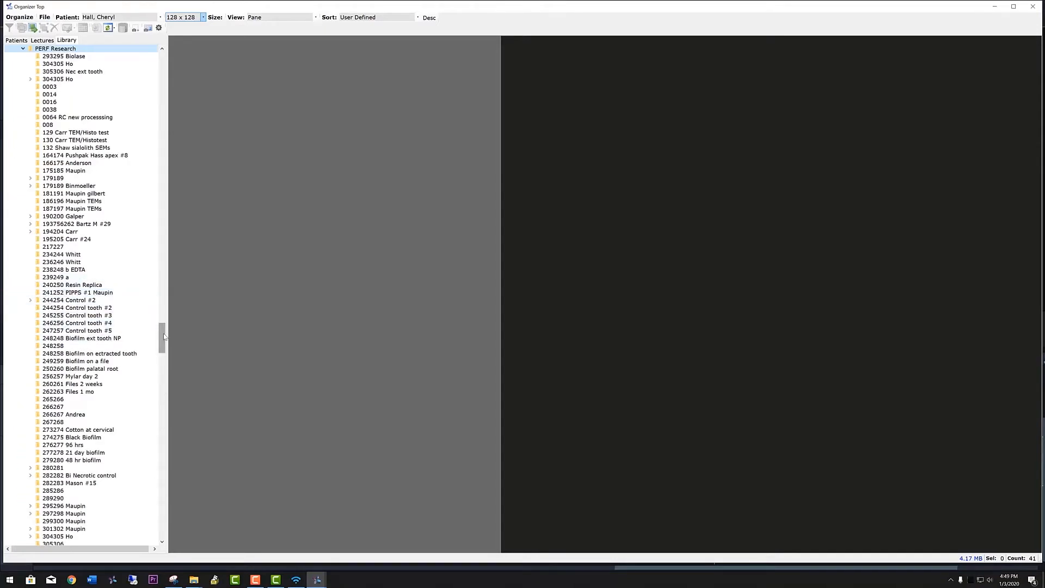
{"action": "scroll", "scroll_direction": "down", "scroll_amount": 3}
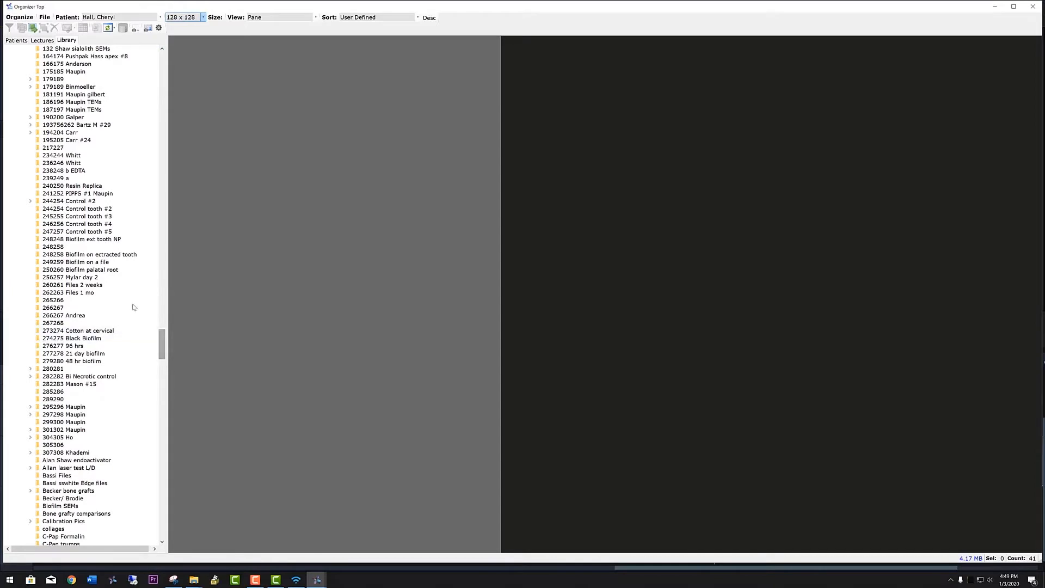
{"action": "left_click", "coordinate": [79, 269]}
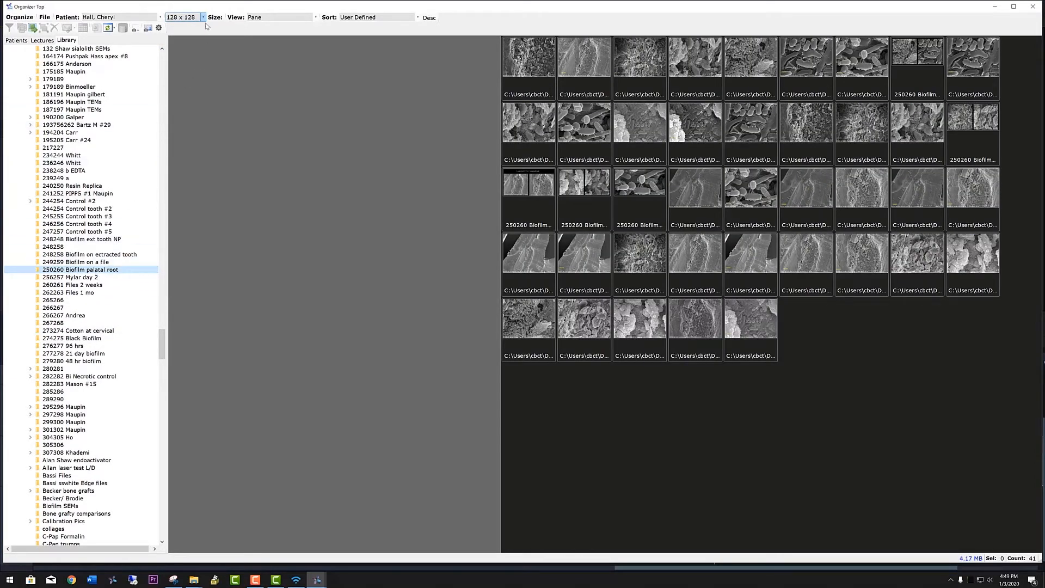
{"action": "left_click", "coordinate": [203, 16]}
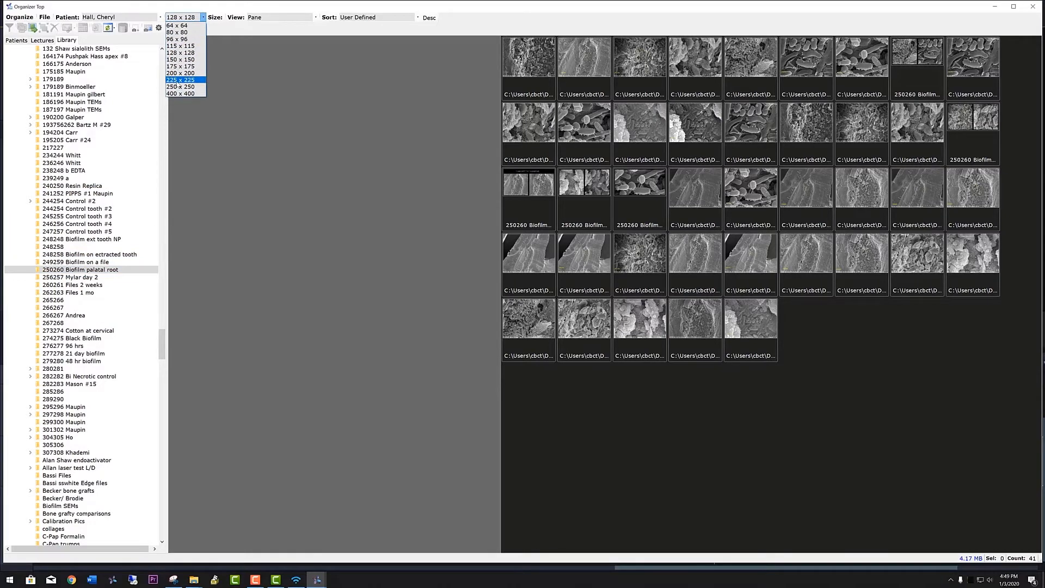
{"action": "left_click", "coordinate": [182, 80]}
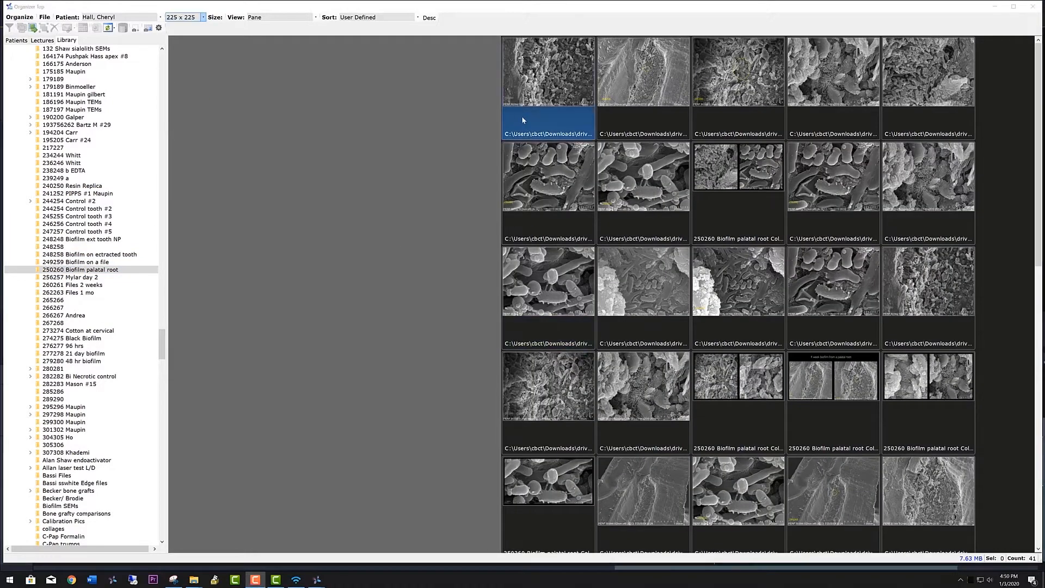
Preview several SEM images, copy one, and return to the 2020 TDO test Lecture.
{"action": "left_click", "coordinate": [642, 72]}
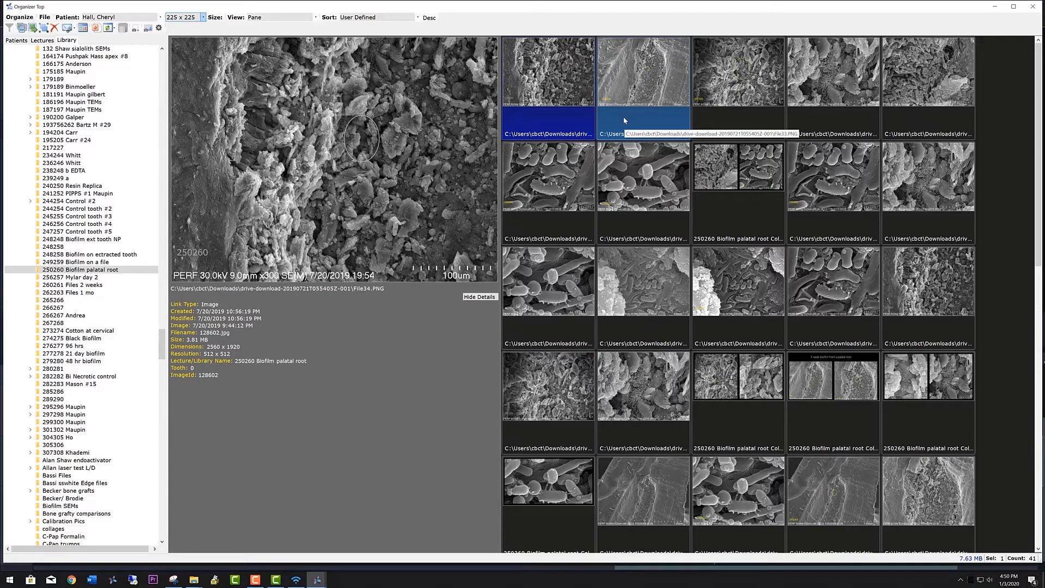
{"action": "mouse_move", "coordinate": [627, 122]}
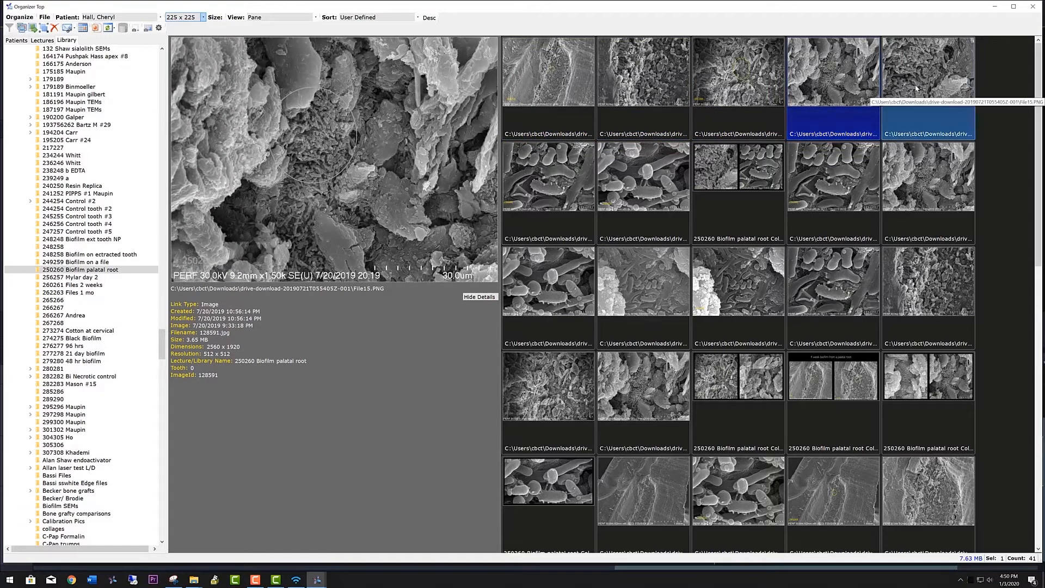
{"action": "left_click", "coordinate": [548, 176]}
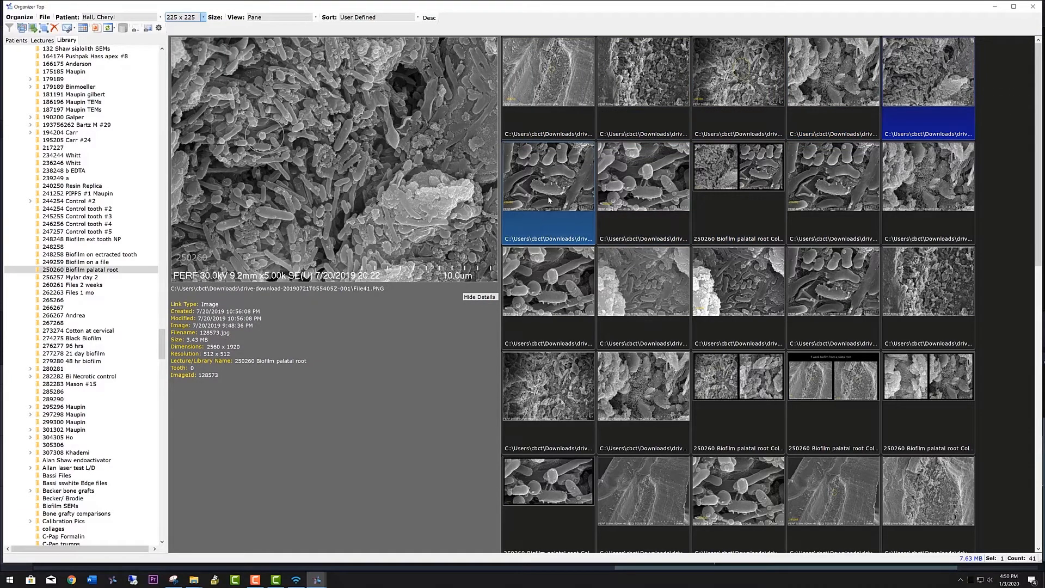
{"action": "left_click", "coordinate": [643, 175]}
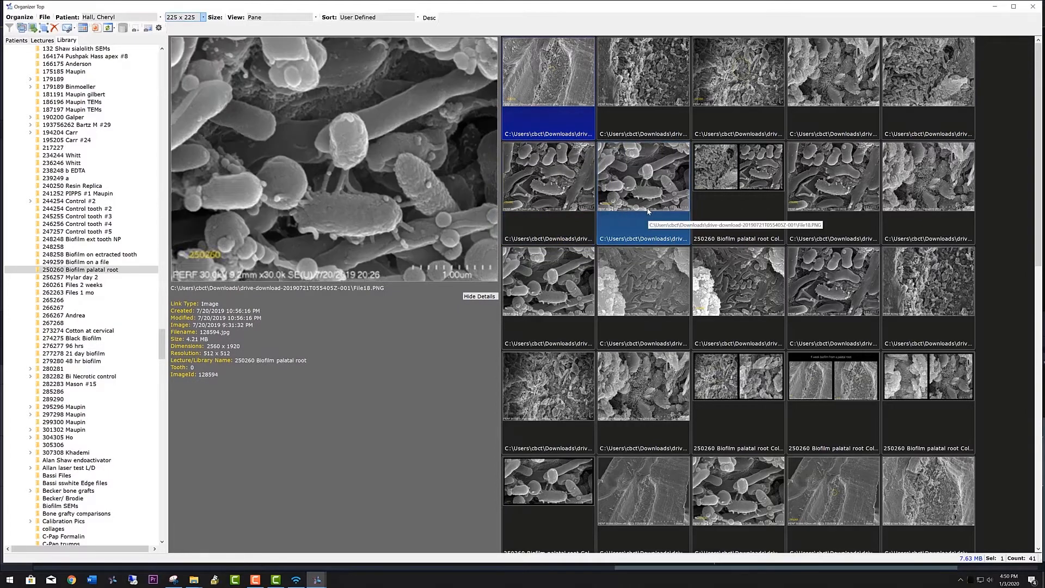
{"action": "right_click", "coordinate": [642, 176]}
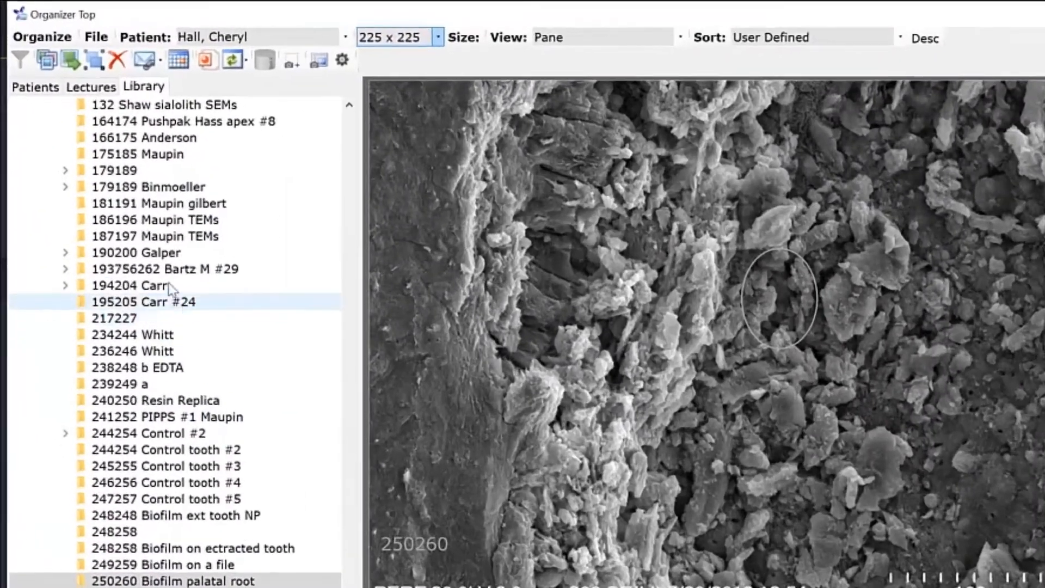
{"action": "left_click", "coordinate": [91, 87]}
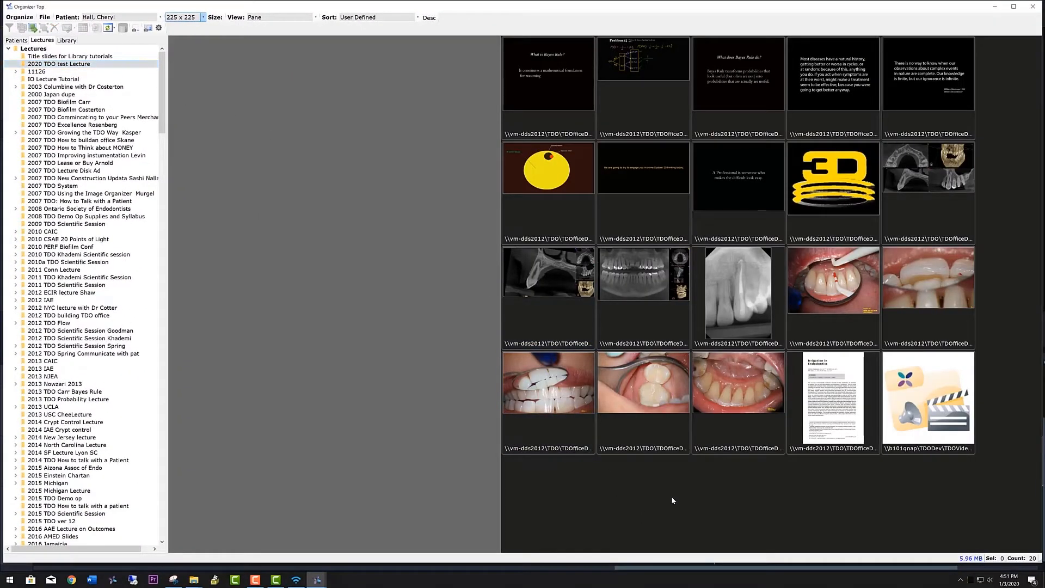
Paste the copied SEM image into an empty area of the lecture thumbnail pane.
{"action": "right_click", "coordinate": [671, 501]}
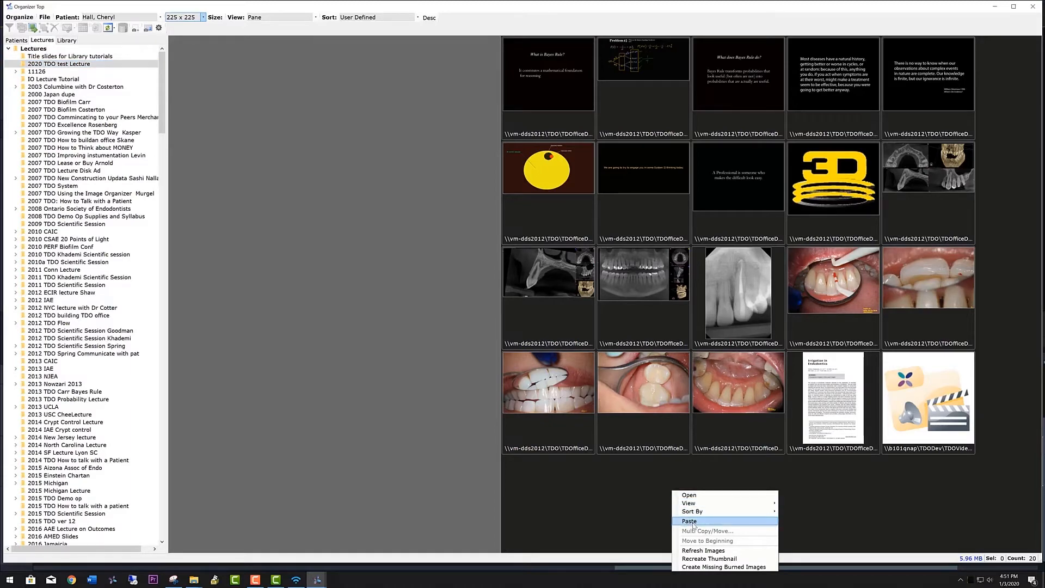
{"action": "left_click", "coordinate": [689, 522]}
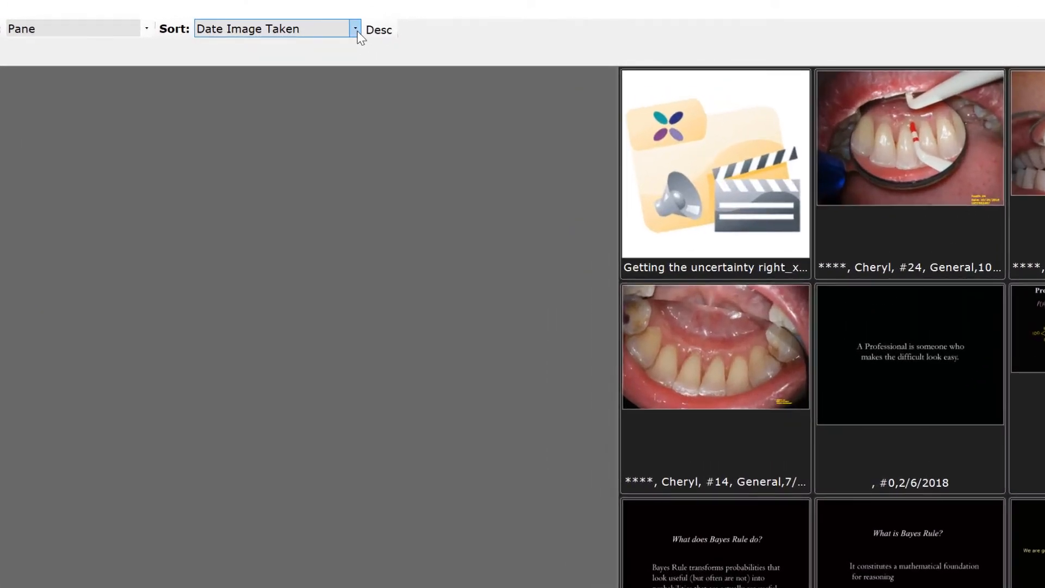
Set the lecture's Sort order to Modified Date of Image.
{"action": "left_click", "coordinate": [355, 30]}
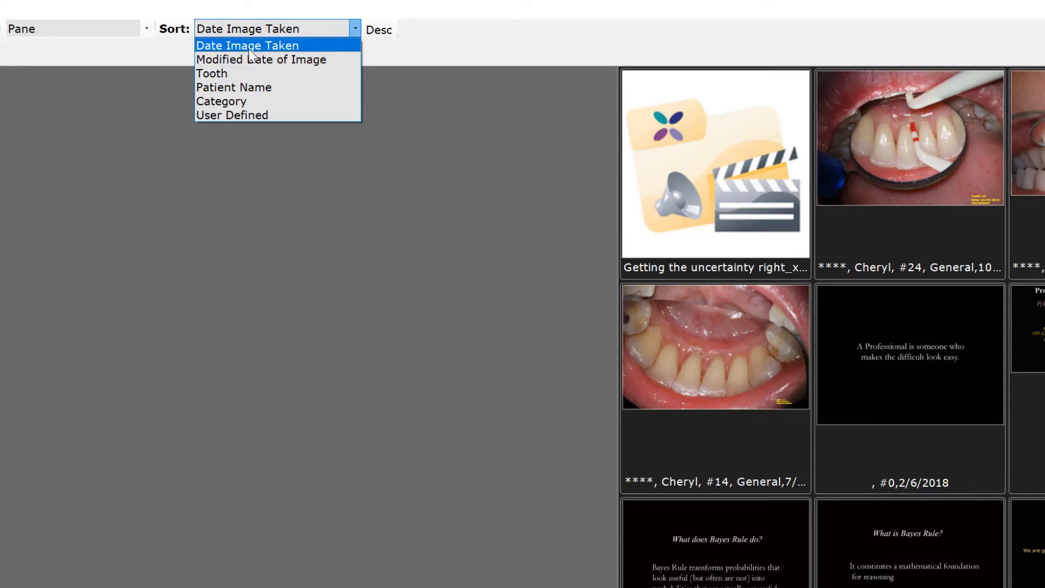
{"action": "mouse_move", "coordinate": [261, 59]}
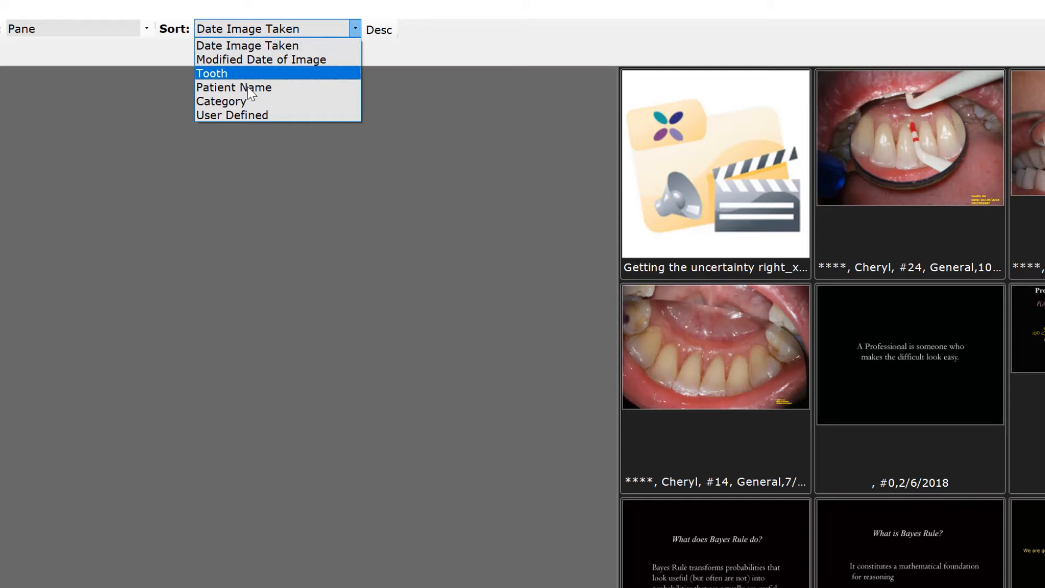
{"action": "mouse_move", "coordinate": [226, 88]}
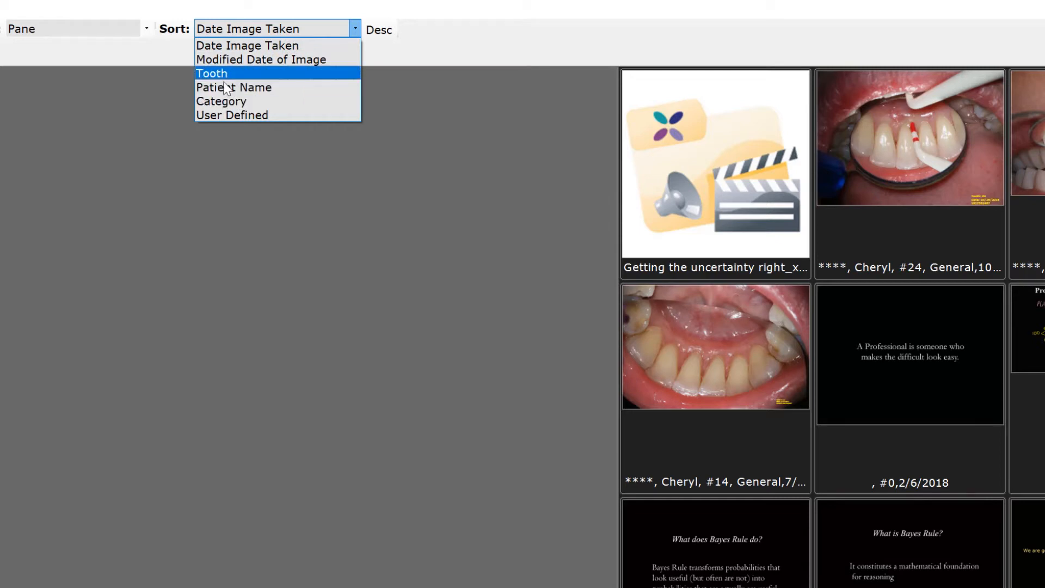
{"action": "mouse_move", "coordinate": [220, 83]}
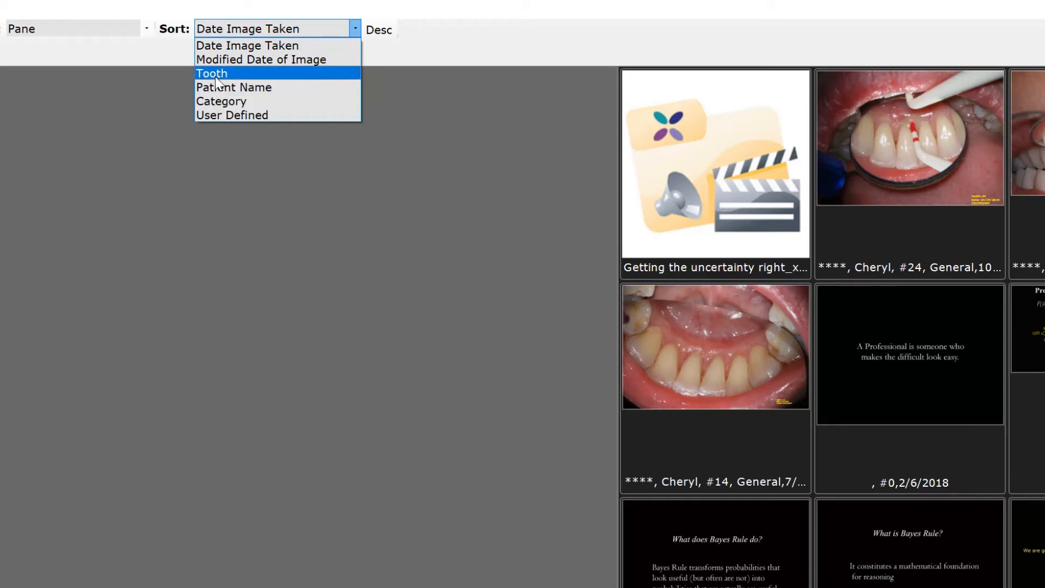
{"action": "mouse_move", "coordinate": [251, 114]}
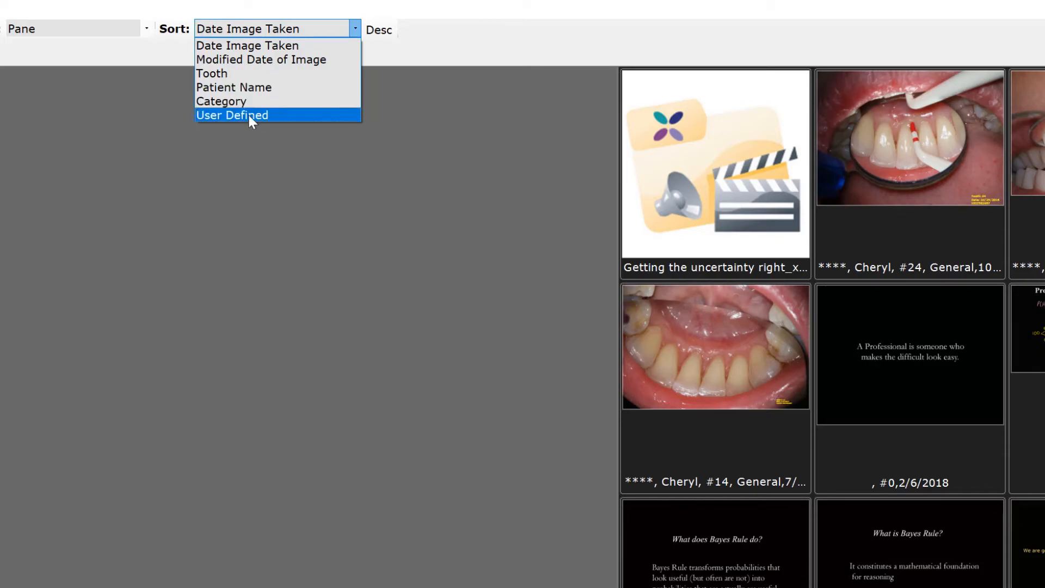
{"action": "mouse_move", "coordinate": [247, 46]}
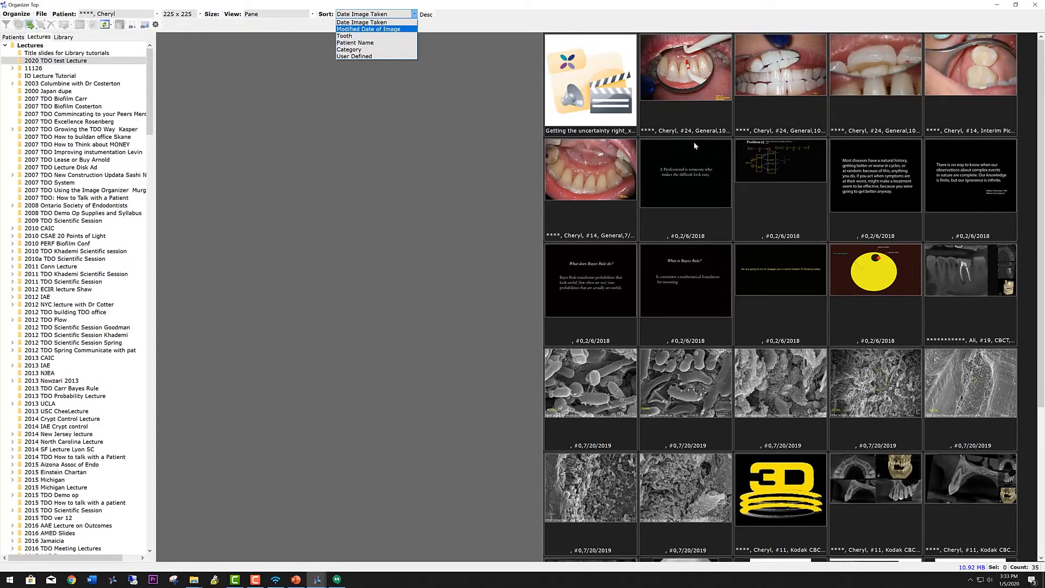
{"action": "mouse_move", "coordinate": [362, 22]}
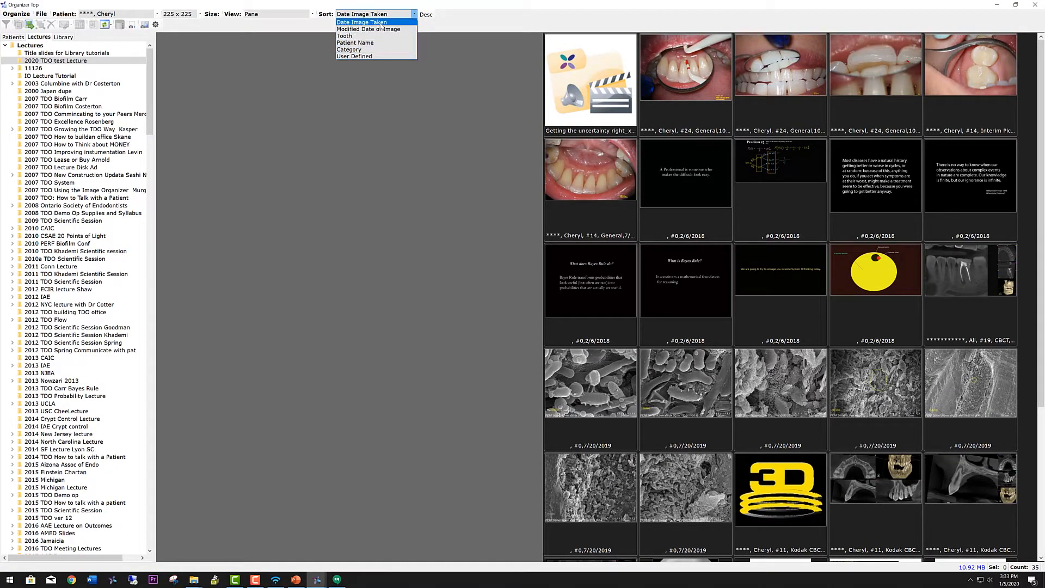
{"action": "mouse_move", "coordinate": [369, 28]}
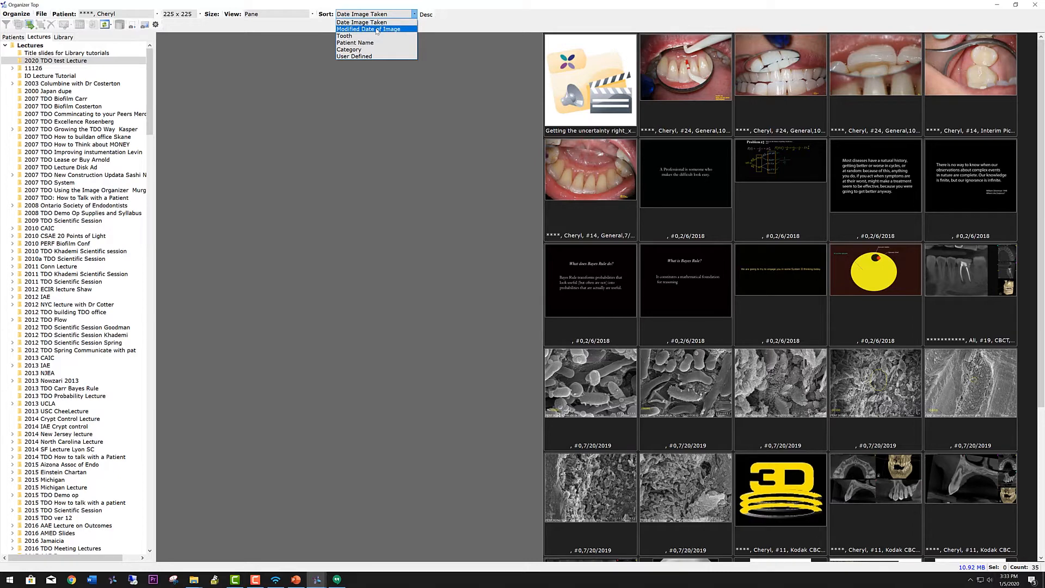
{"action": "left_click", "coordinate": [367, 28]}
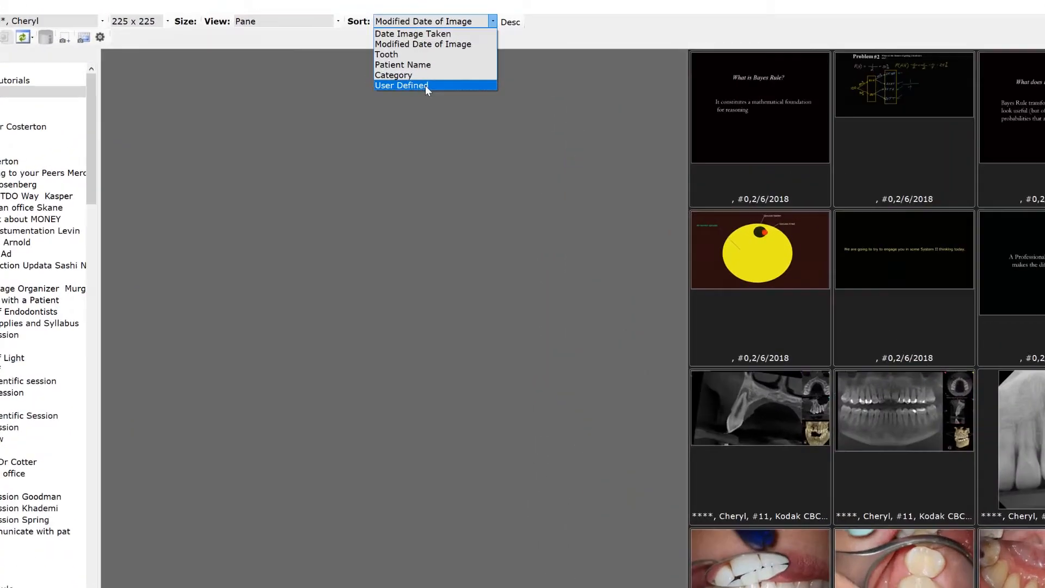
Switch Sort to User Defined and reposition the Professional quote slide in the grid.
{"action": "left_click", "coordinate": [401, 85]}
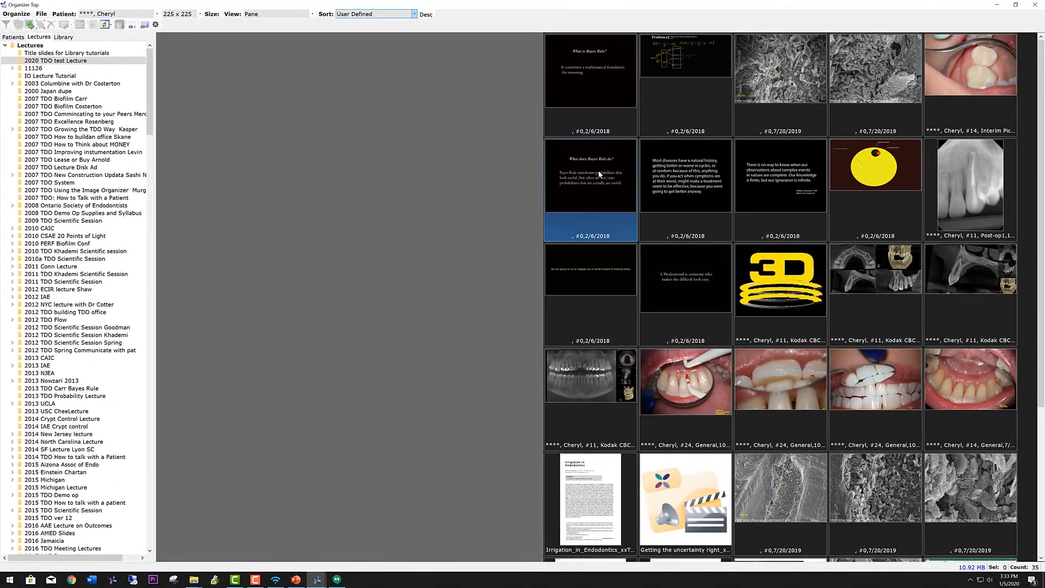
{"action": "left_click", "coordinate": [685, 173]}
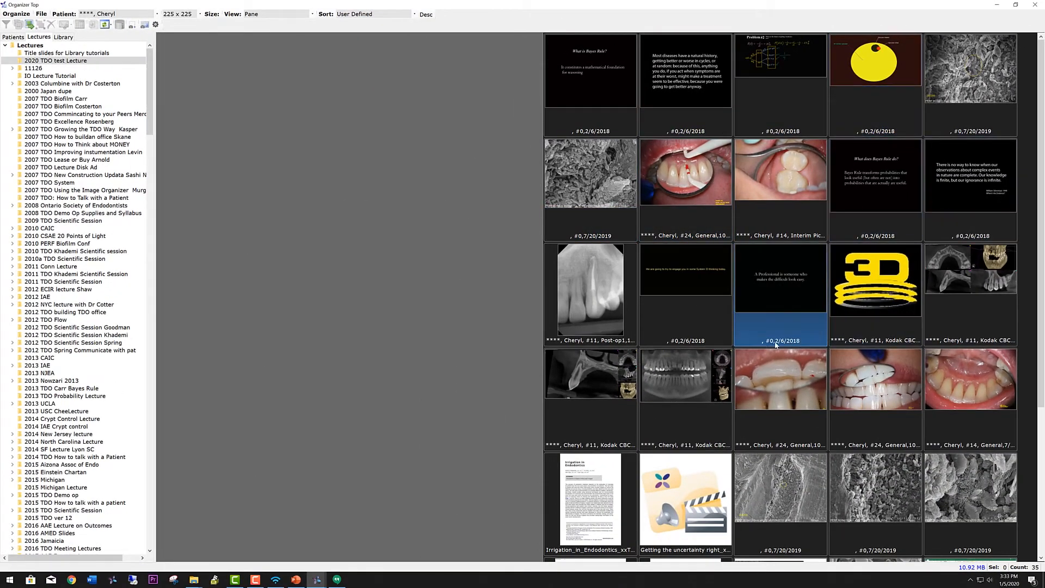
{"action": "left_click", "coordinate": [780, 293]}
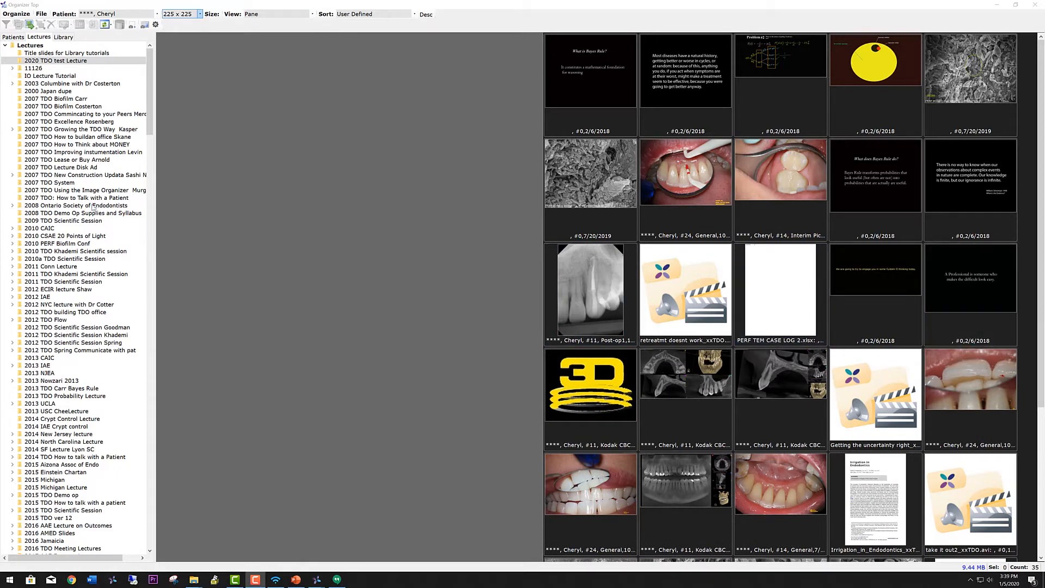
Switch to the 2007 TDO Biofilm Carr lecture and shrink its thumbnails to 128 x 128.
{"action": "left_click", "coordinate": [56, 99]}
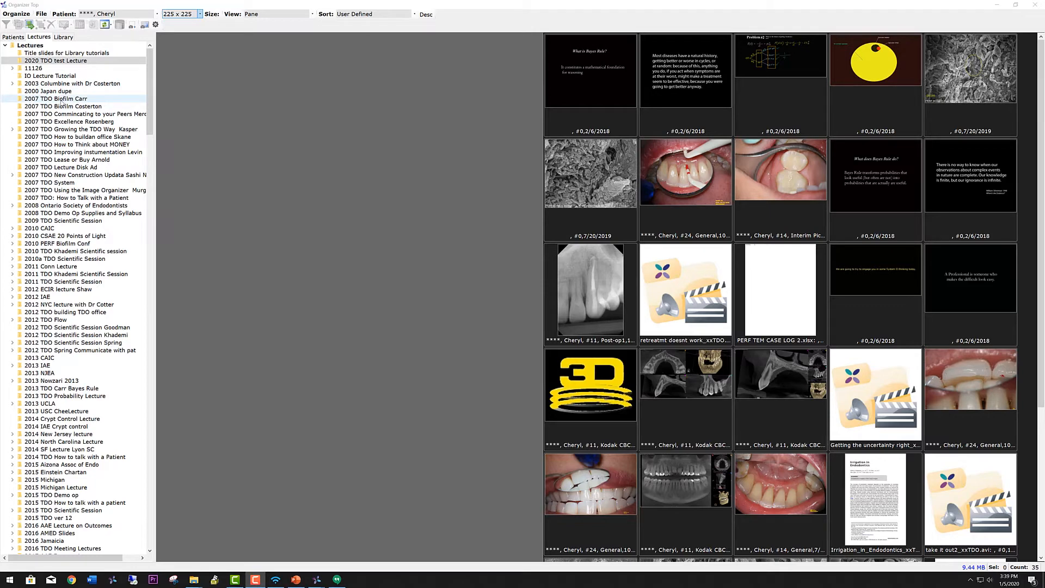
{"action": "left_click", "coordinate": [56, 99]}
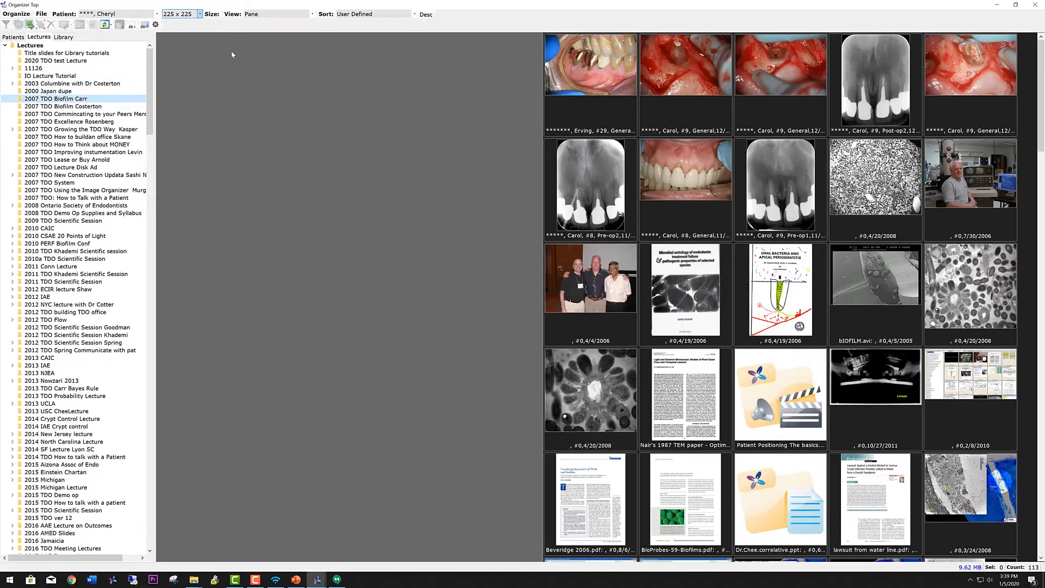
{"action": "left_click", "coordinate": [179, 14]}
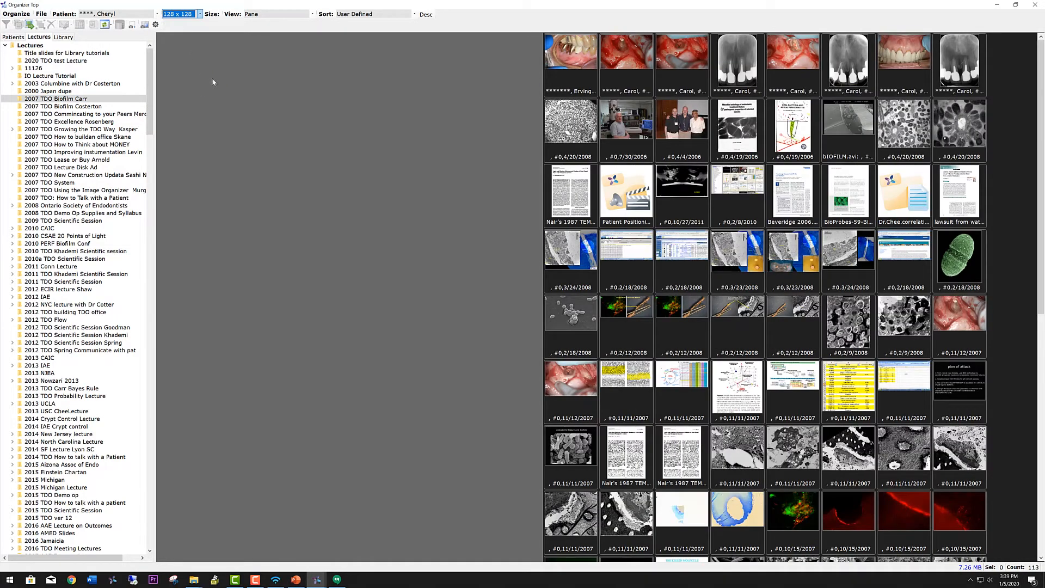
Preview the 2/9/2008 micrograph, the 4/4/2006 group photo and the Oral Bacteria and Apical Periodontitis cover with their details.
{"action": "left_click", "coordinate": [904, 319]}
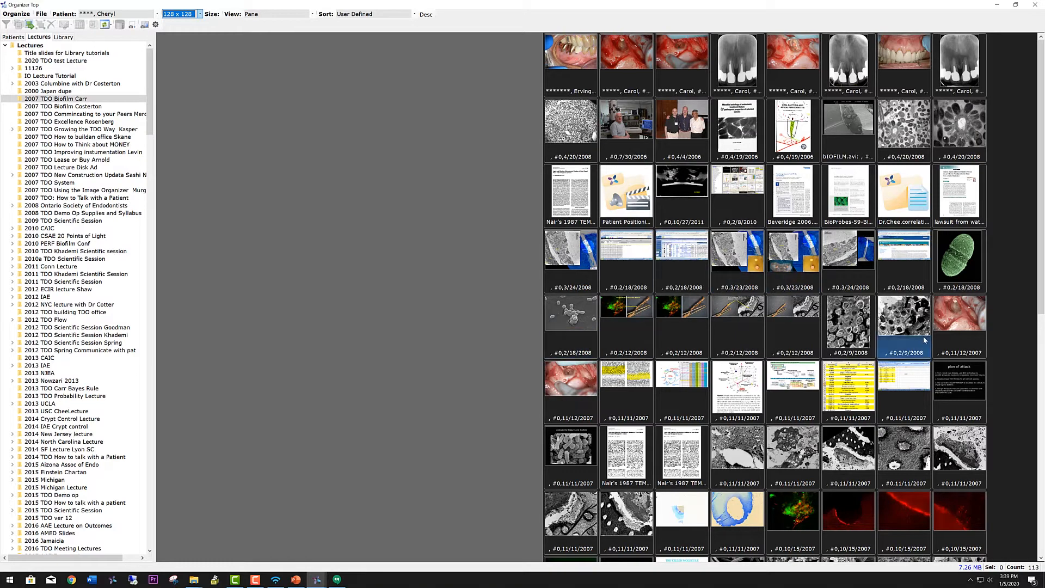
{"action": "left_click", "coordinate": [737, 316]}
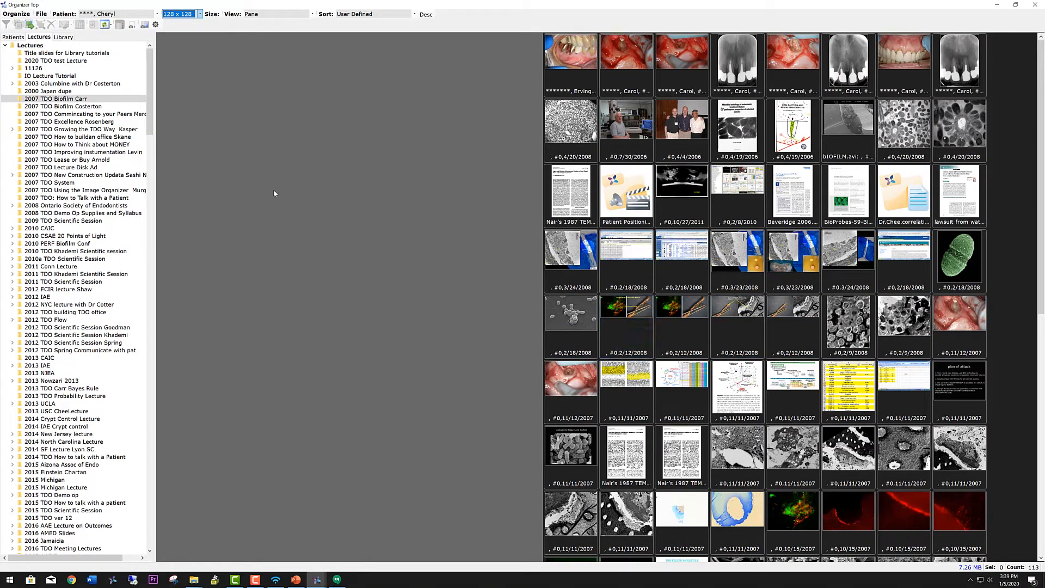
{"action": "left_click", "coordinate": [628, 327]}
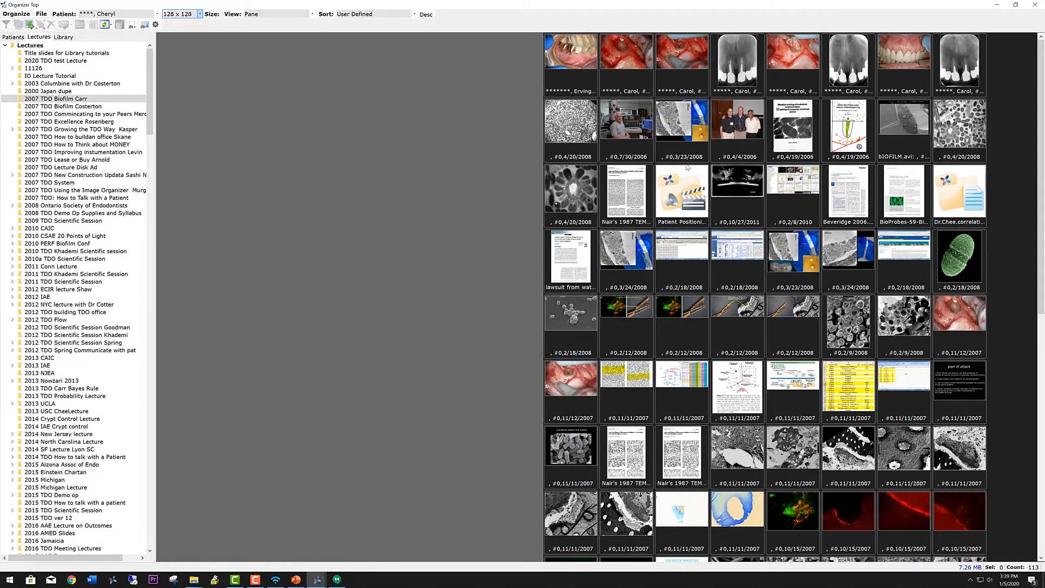
{"action": "left_click", "coordinate": [737, 126]}
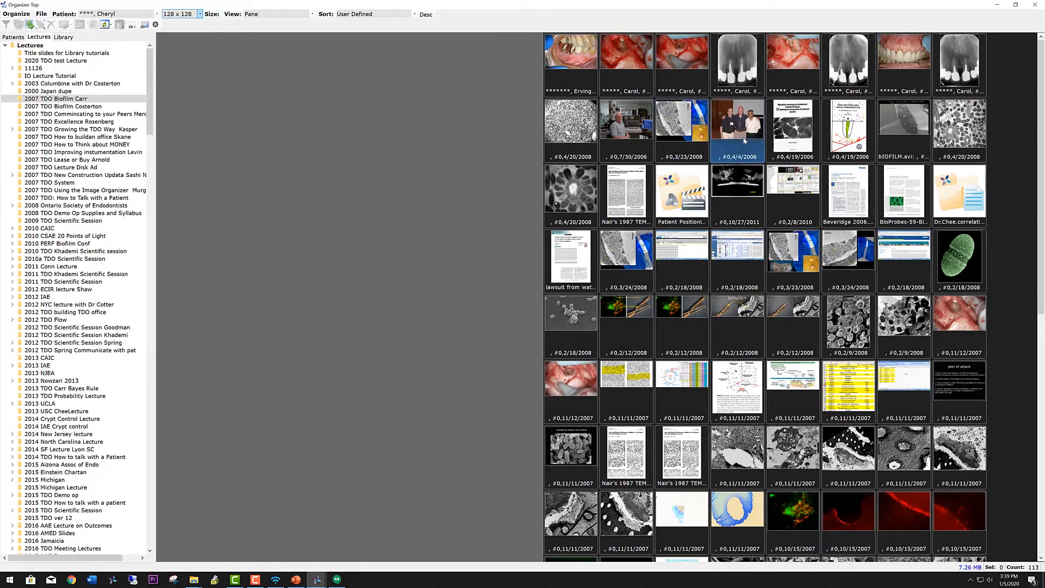
{"action": "left_click", "coordinate": [737, 127]}
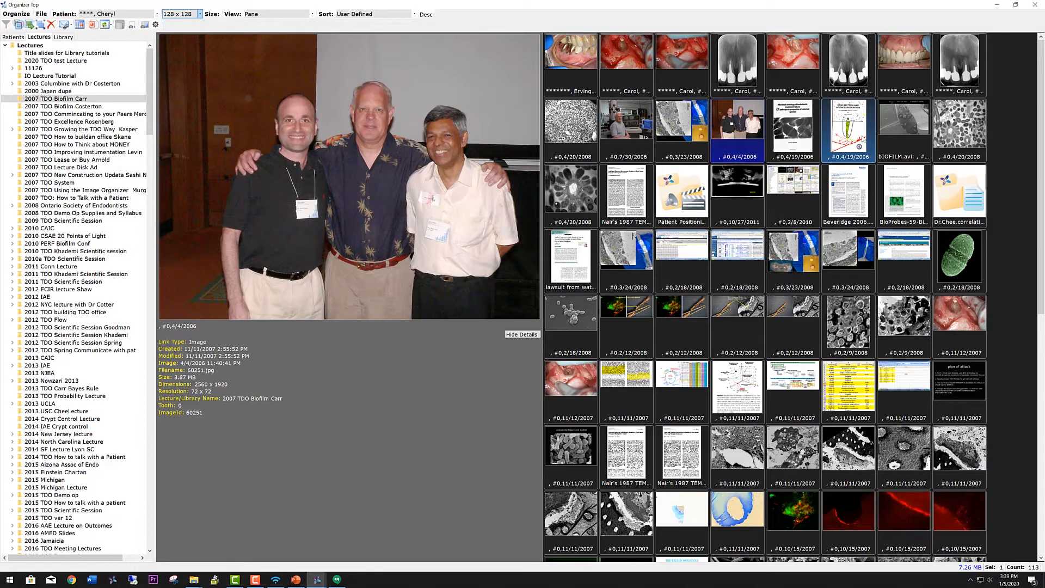
{"action": "left_click", "coordinate": [847, 129]}
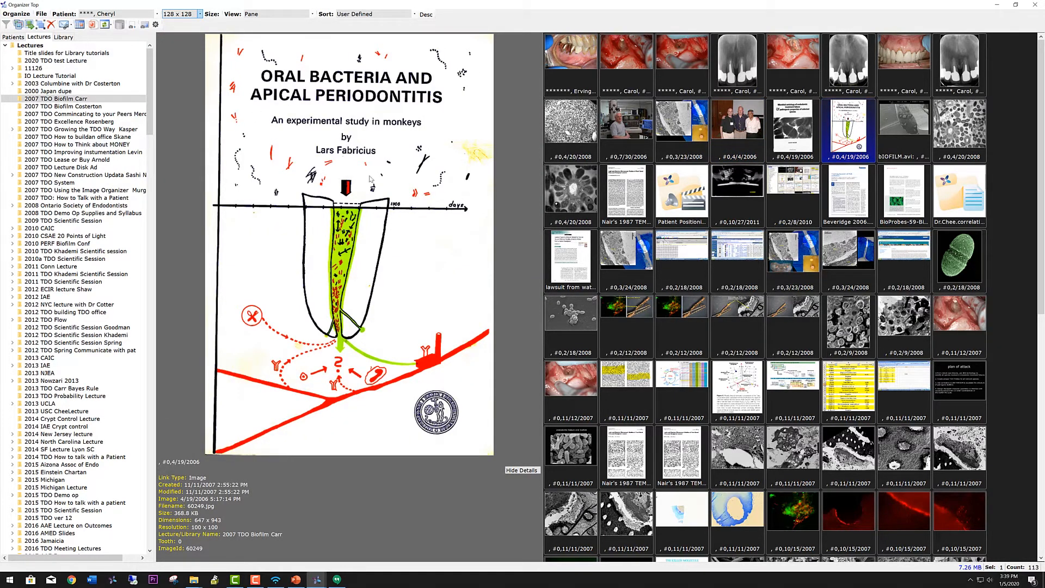
{"action": "left_click", "coordinate": [848, 320]}
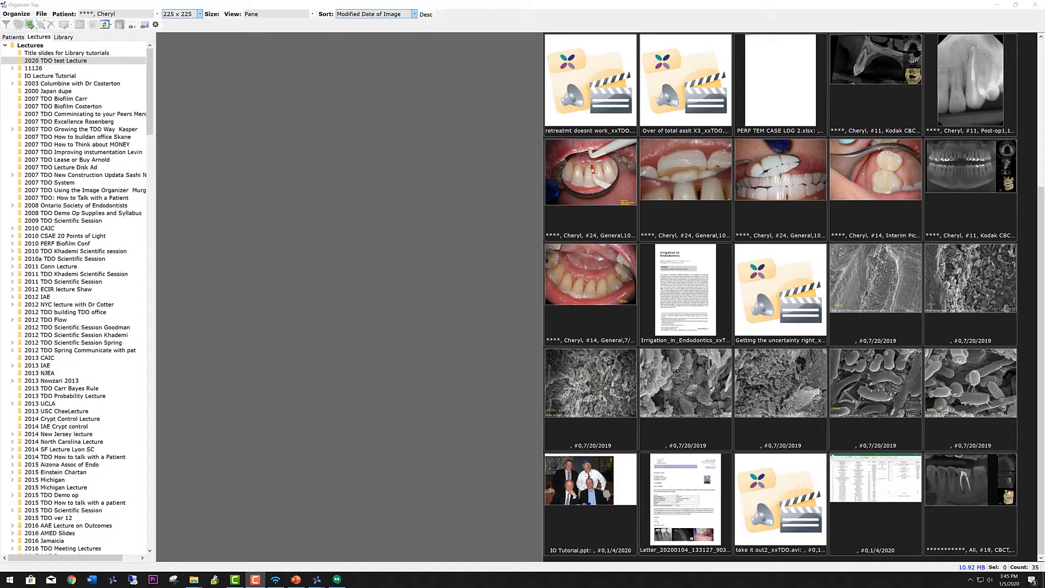
Select the Irrigation article, 7/20/2019 micrograph, uncertainty video and Kodak CBCT image of tooth #11 in turn.
{"action": "left_click", "coordinate": [685, 293]}
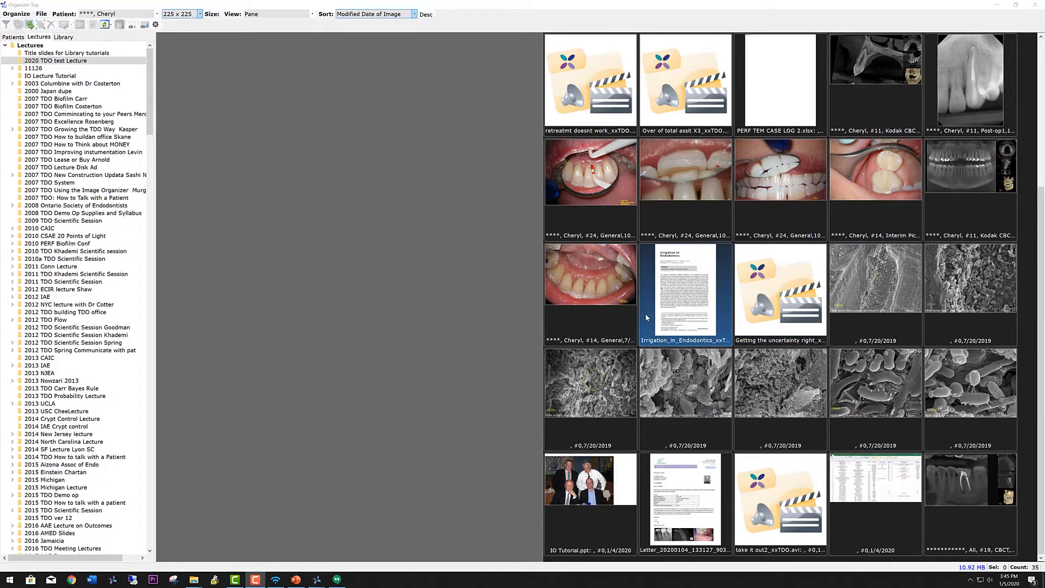
{"action": "left_click", "coordinate": [876, 278]}
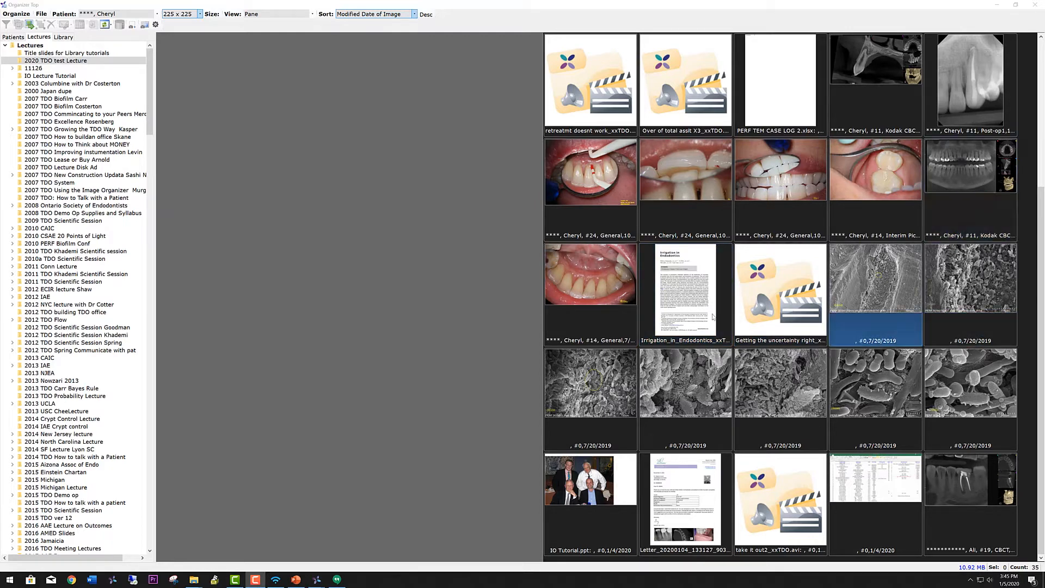
{"action": "left_click", "coordinate": [780, 293]}
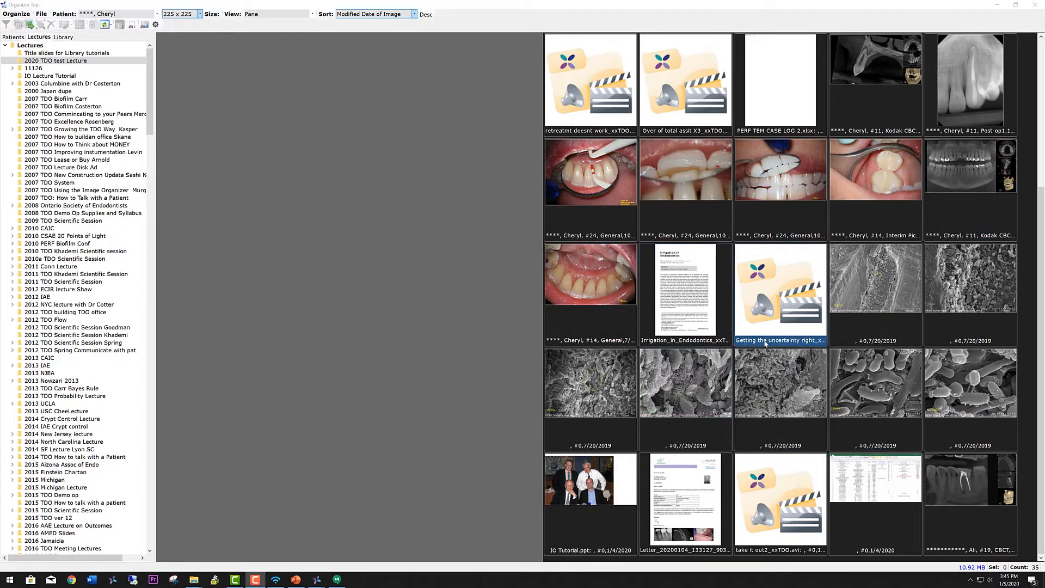
{"action": "left_click", "coordinate": [875, 293]}
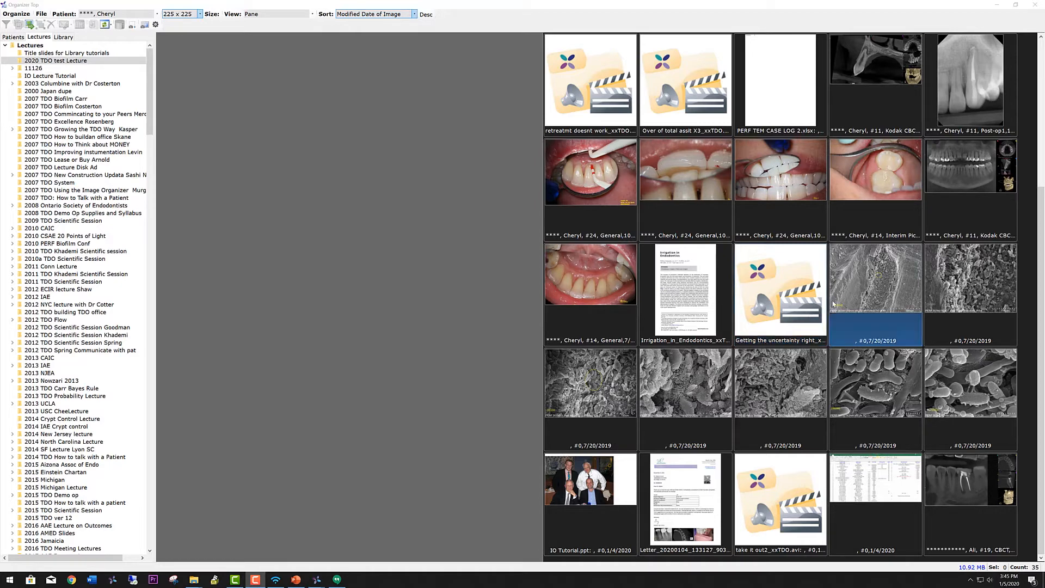
{"action": "left_click", "coordinate": [970, 167]}
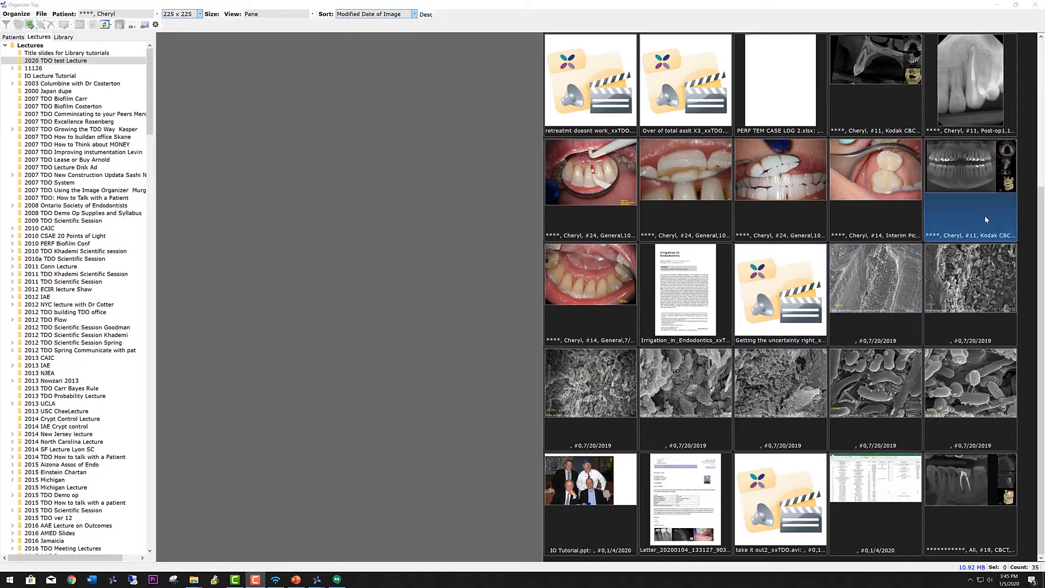
{"action": "mouse_move", "coordinate": [974, 194]}
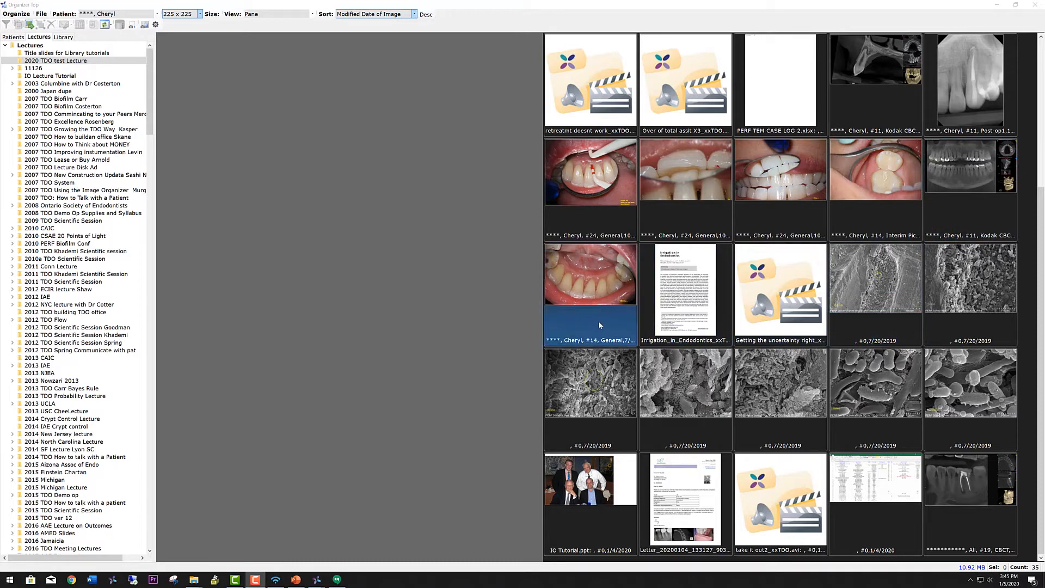
Rearrange the lecture so the uncertainty video sits ahead of the CBCT scan and Irrigation article, checking the later items.
{"action": "left_click", "coordinate": [684, 293]}
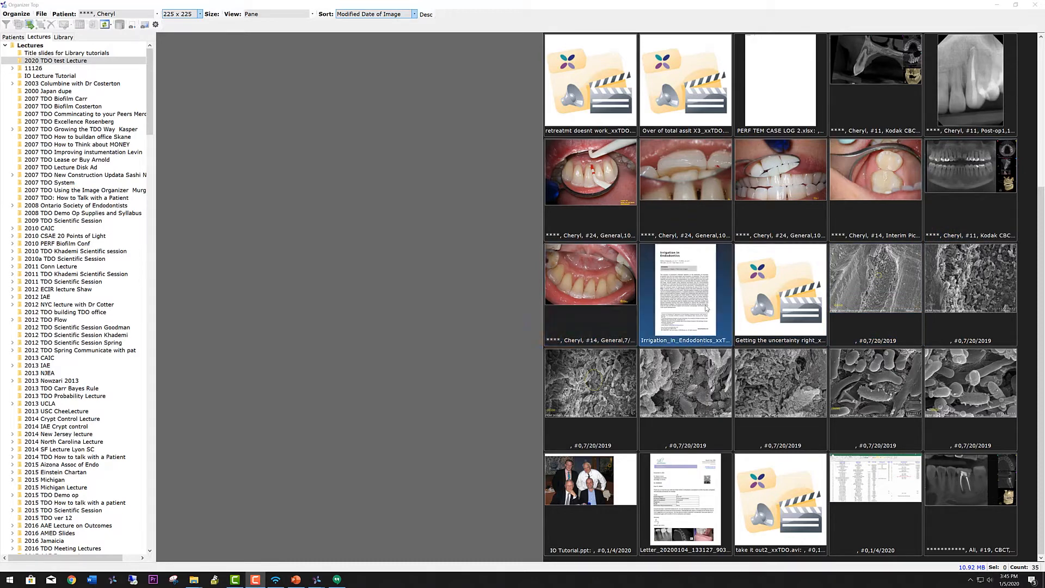
{"action": "left_click", "coordinate": [779, 293]}
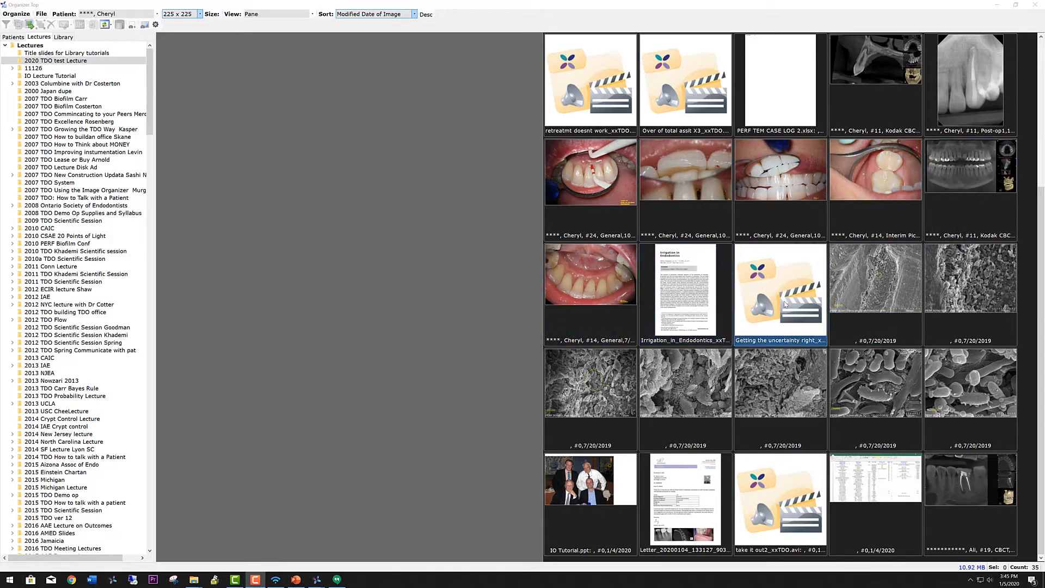
{"action": "left_click", "coordinate": [876, 278]}
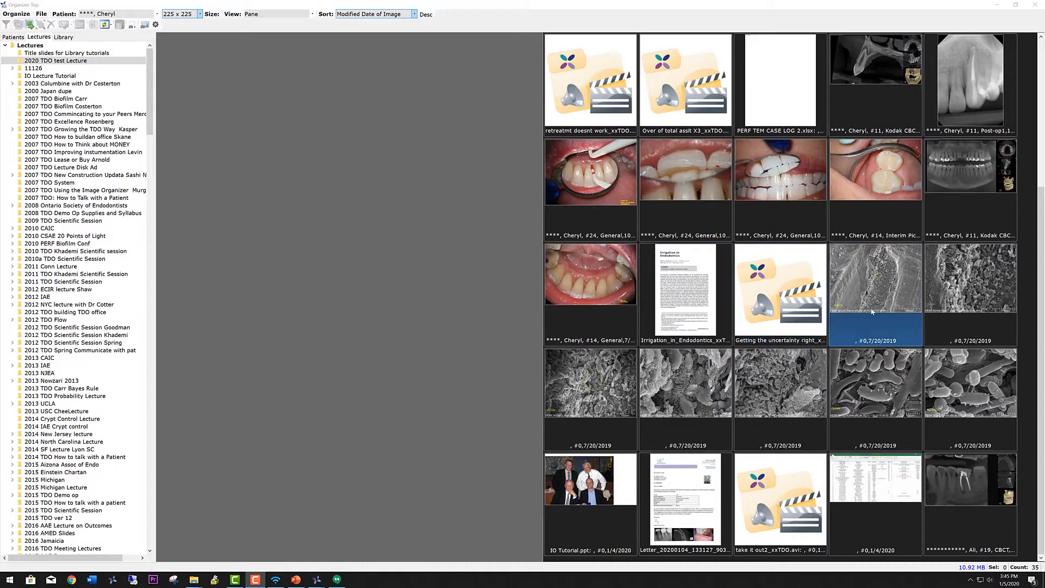
{"action": "left_click", "coordinate": [876, 382]}
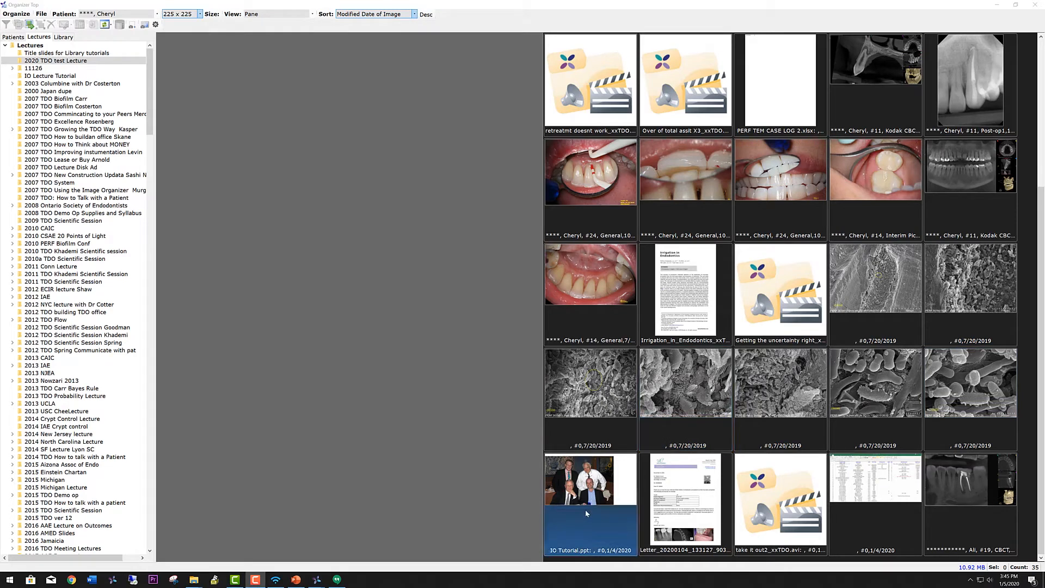
{"action": "left_click", "coordinate": [685, 499]}
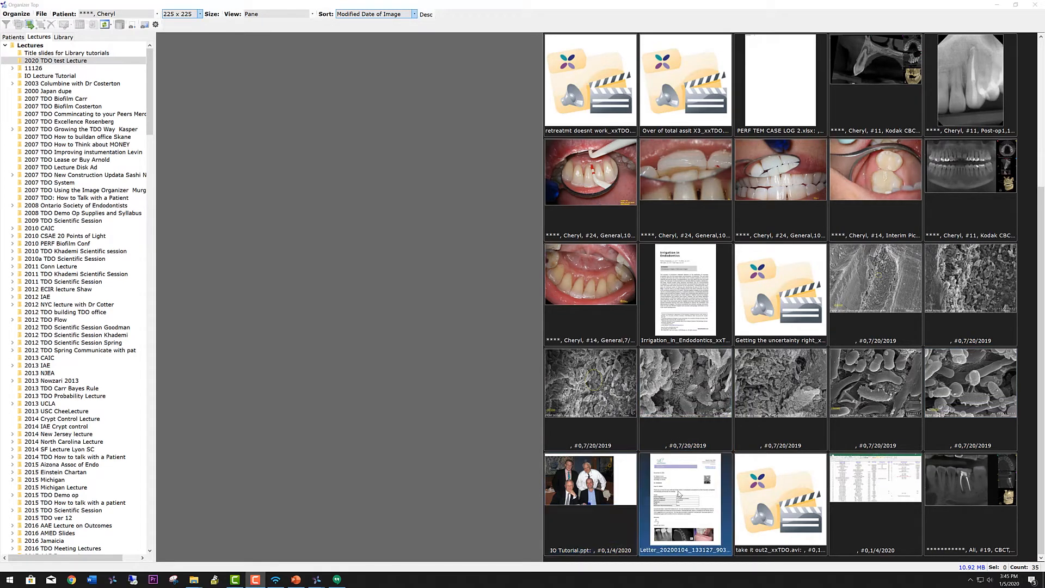
{"action": "left_click", "coordinate": [780, 500]}
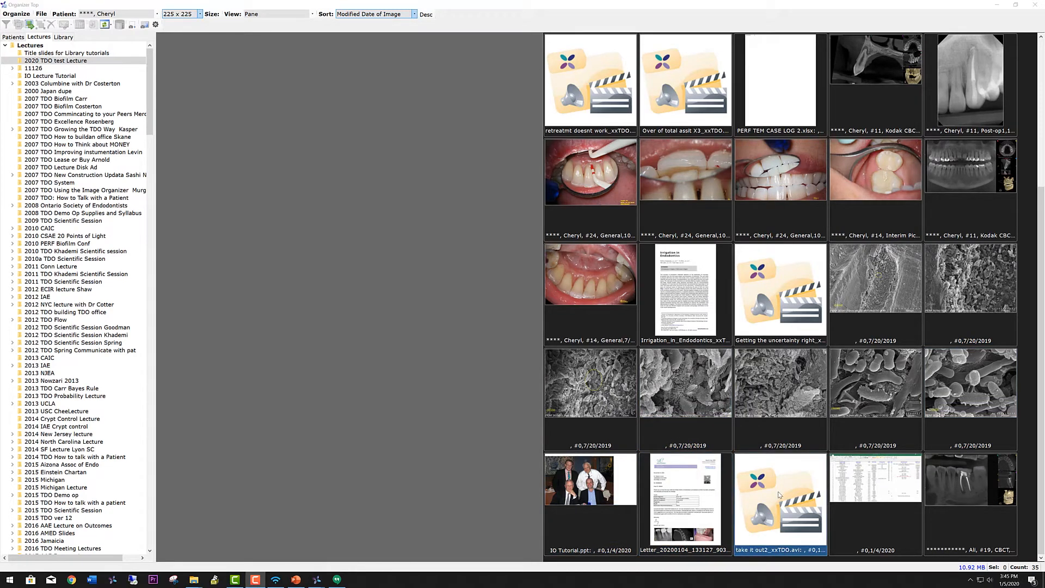
{"action": "left_click", "coordinate": [875, 503]}
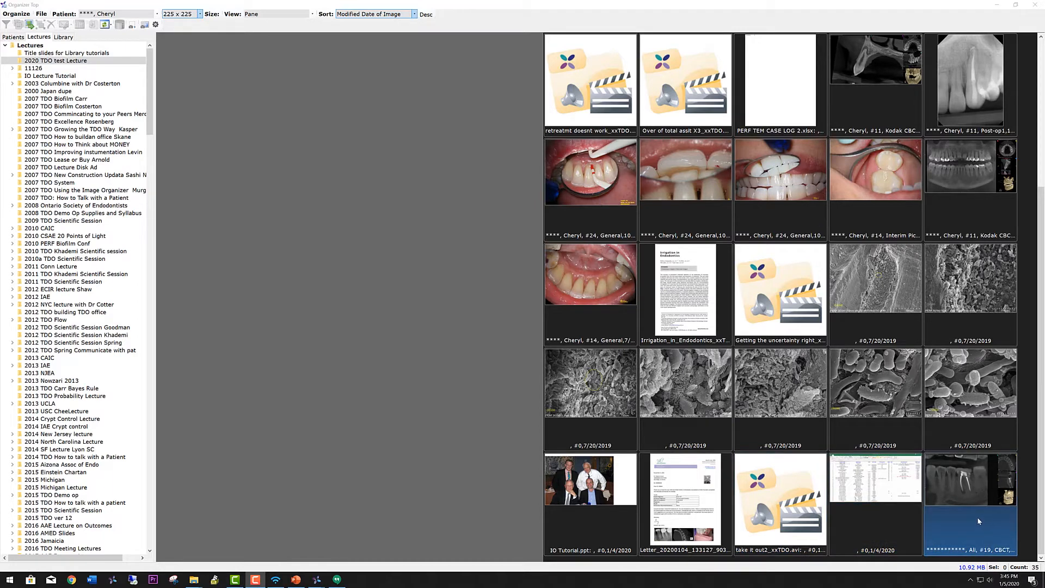
{"action": "mouse_move", "coordinate": [957, 498]}
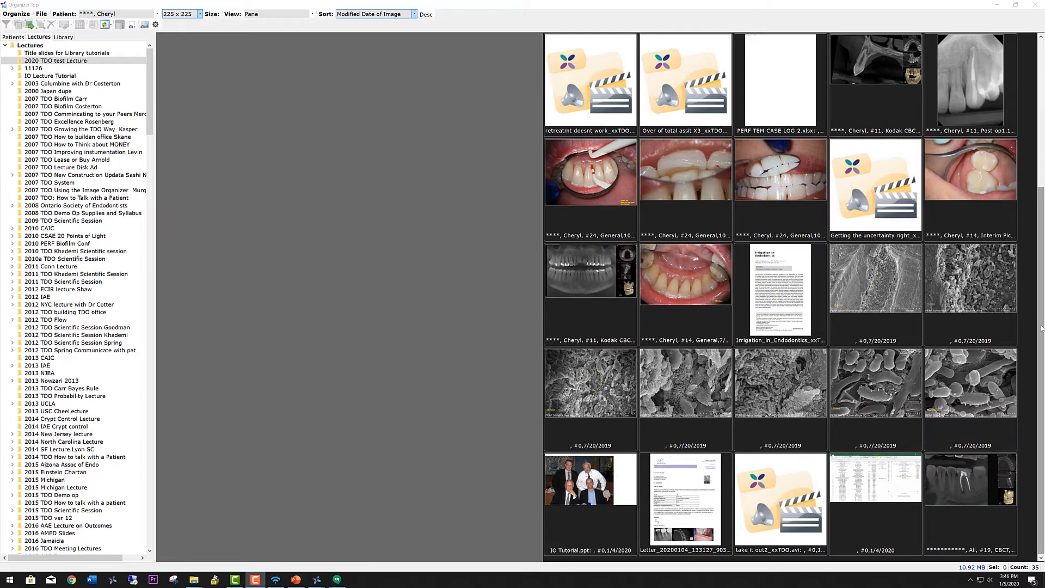
{"action": "left_click", "coordinate": [970, 277]}
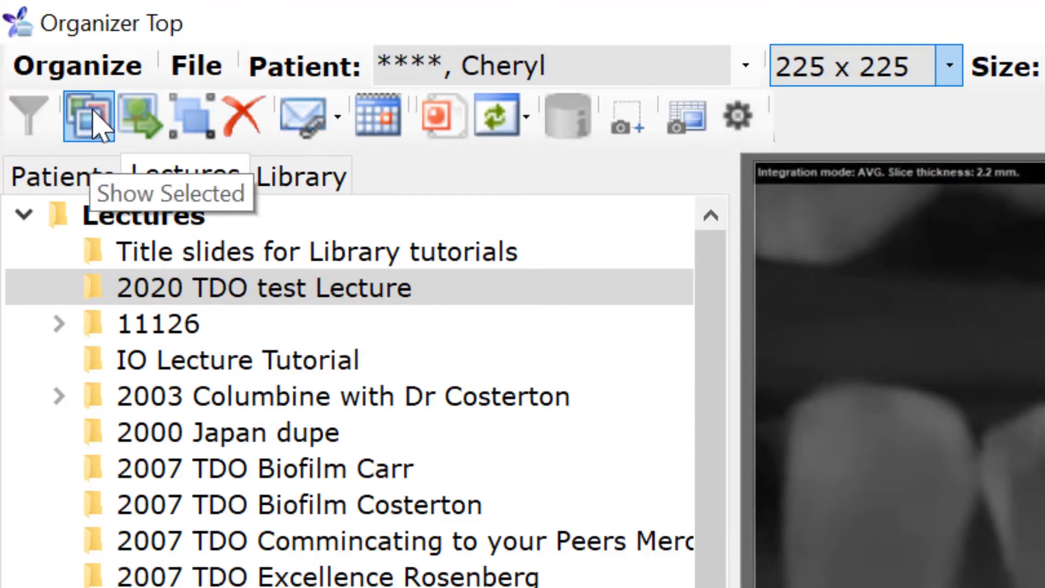
Launch Show Selected to play the lecture as a slideshow starting on the full-jaw CBCT scan, then advance past it.
{"action": "left_click", "coordinate": [88, 115]}
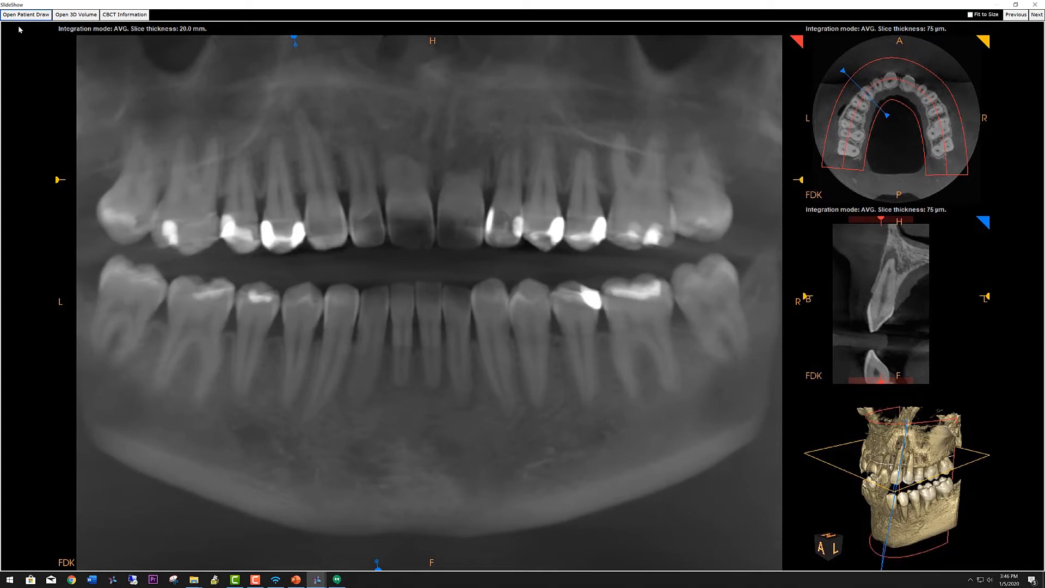
{"action": "mouse_move", "coordinate": [458, 232]}
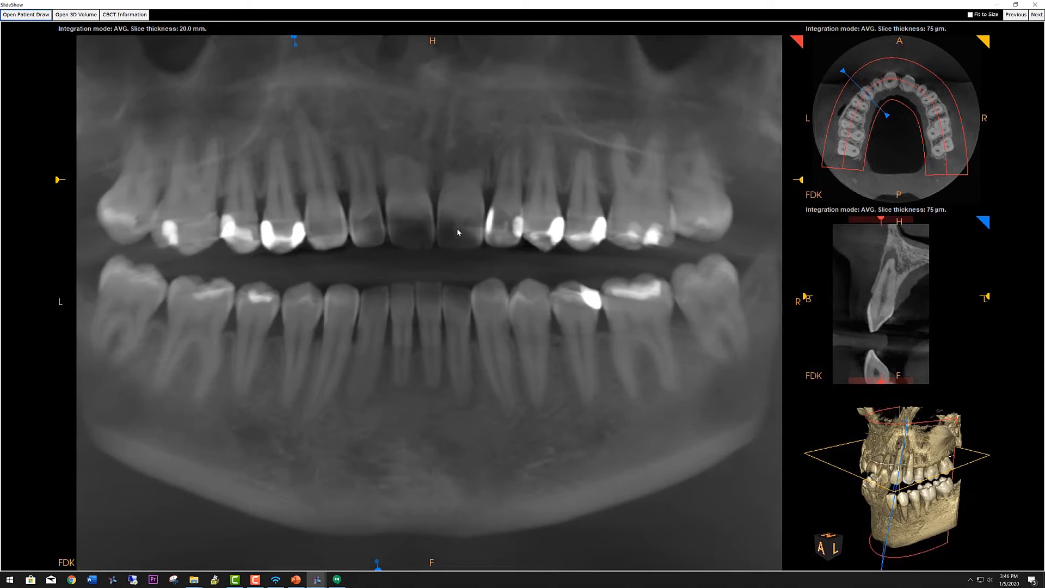
{"action": "mouse_move", "coordinate": [874, 129]}
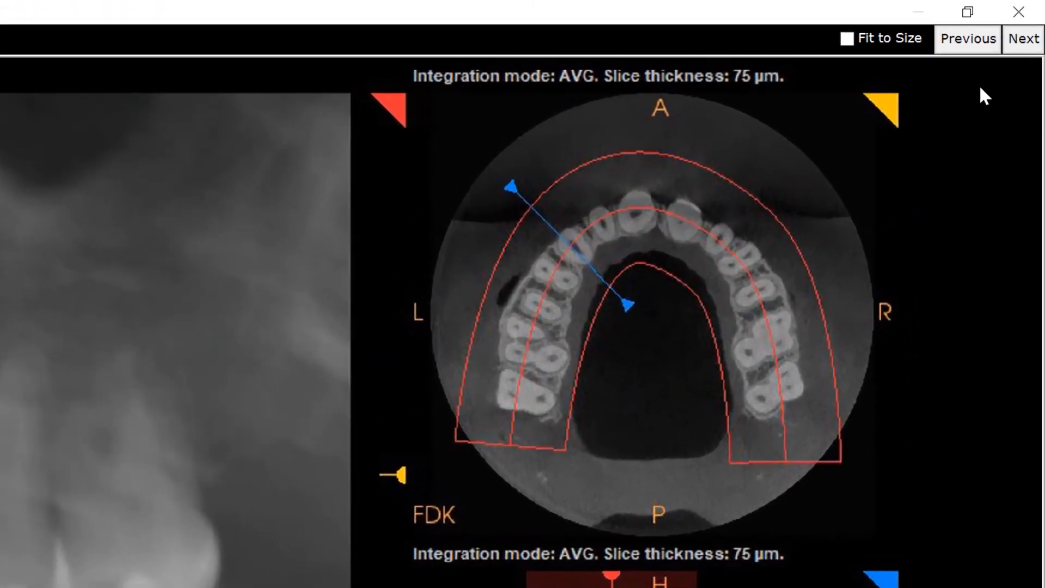
{"action": "left_click", "coordinate": [1024, 39]}
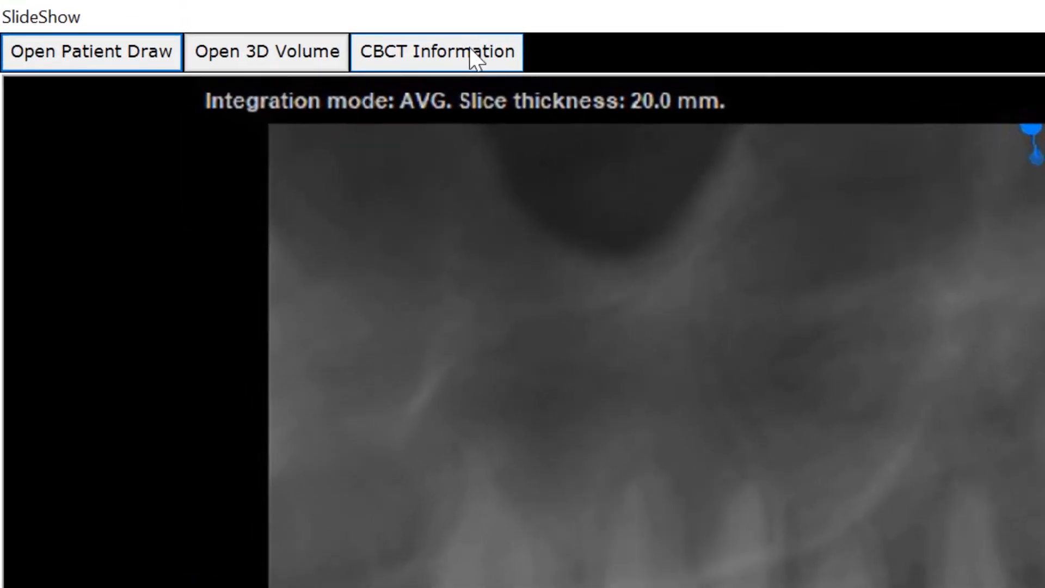
{"action": "mouse_move", "coordinate": [455, 68]}
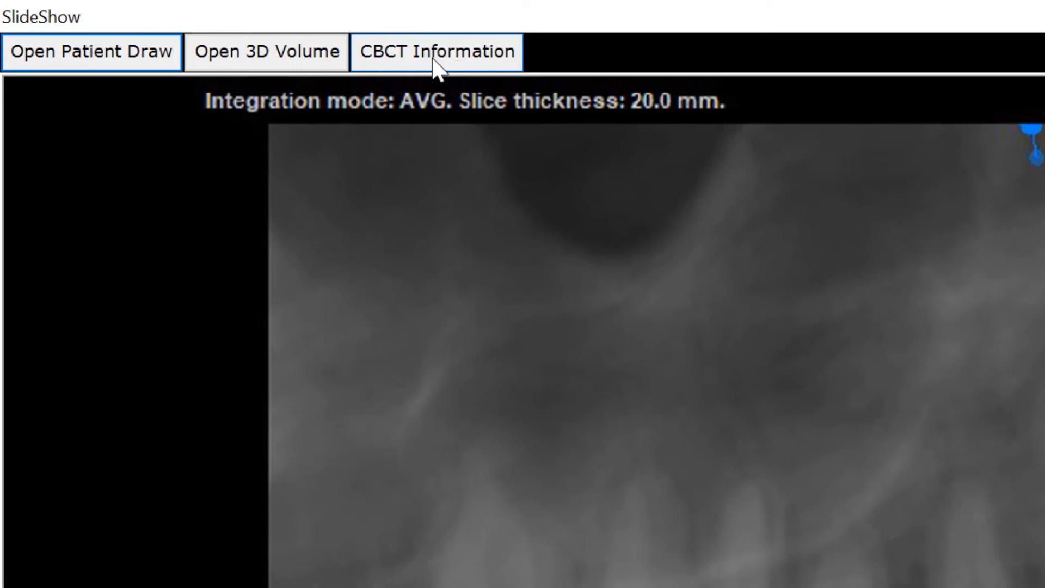
{"action": "mouse_move", "coordinate": [287, 64]}
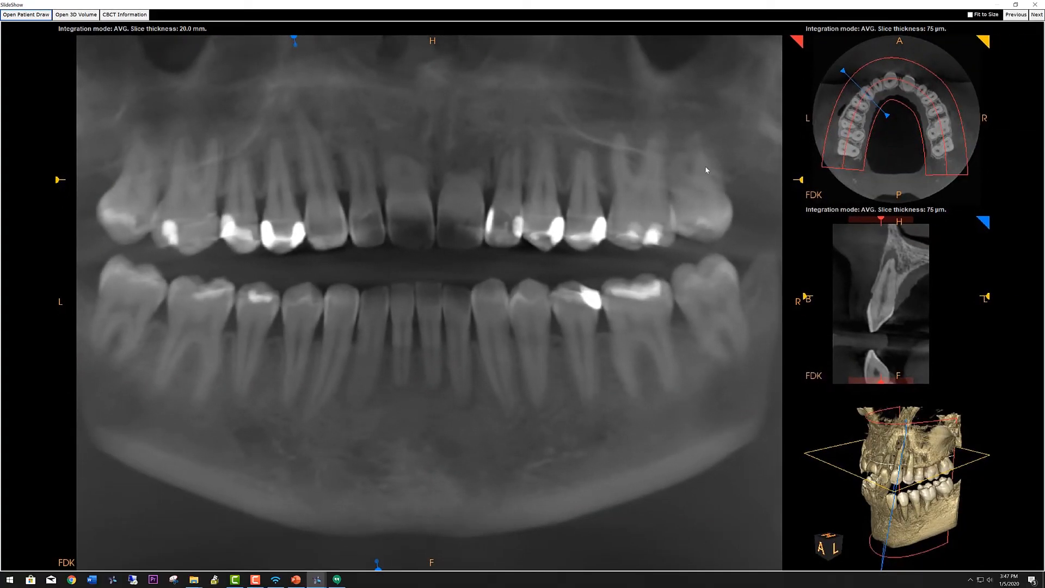
{"action": "left_click", "coordinate": [1036, 14]}
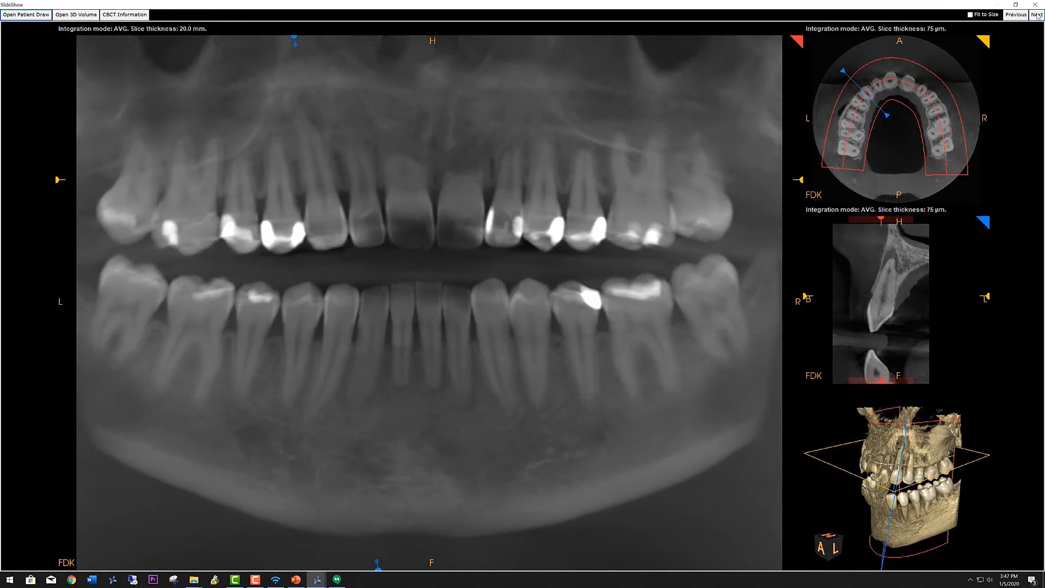
Advance past the intraoral photo to the Irrigation in Endodontics article and page through to its test tube and SmearClear figures.
{"action": "left_click", "coordinate": [1036, 14]}
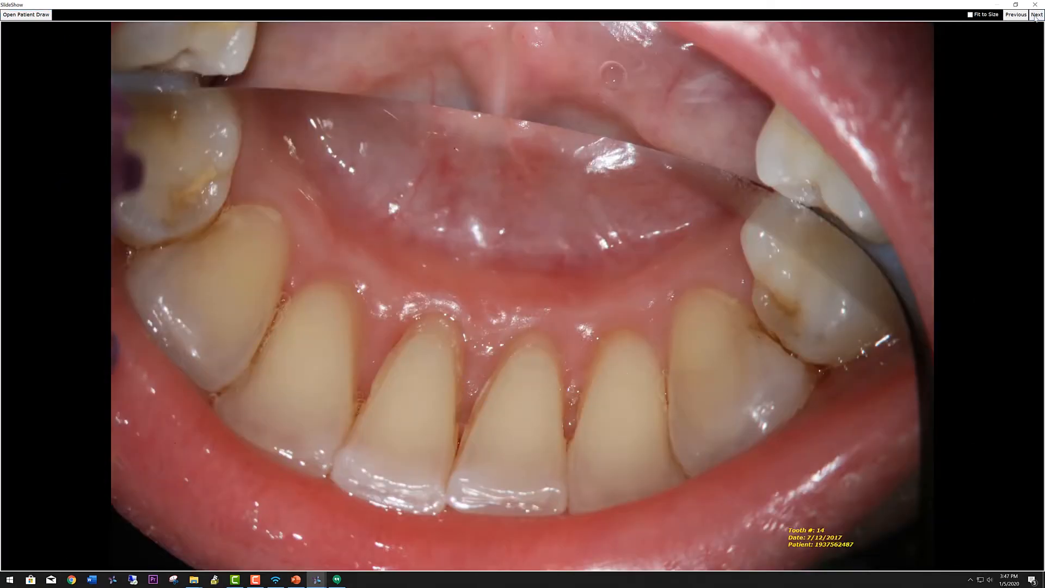
{"action": "left_click", "coordinate": [1035, 14]}
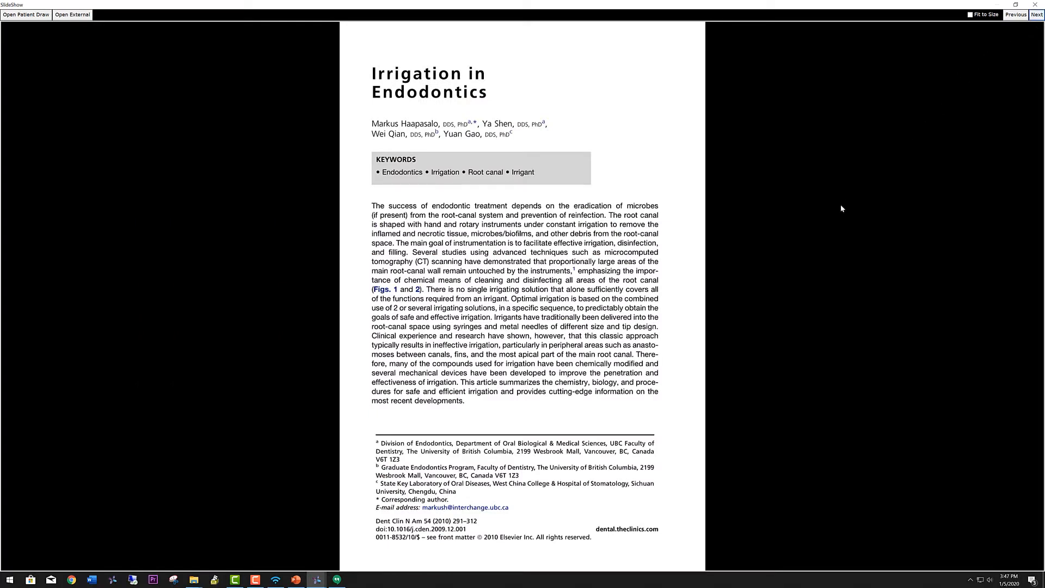
{"action": "mouse_move", "coordinate": [492, 238]}
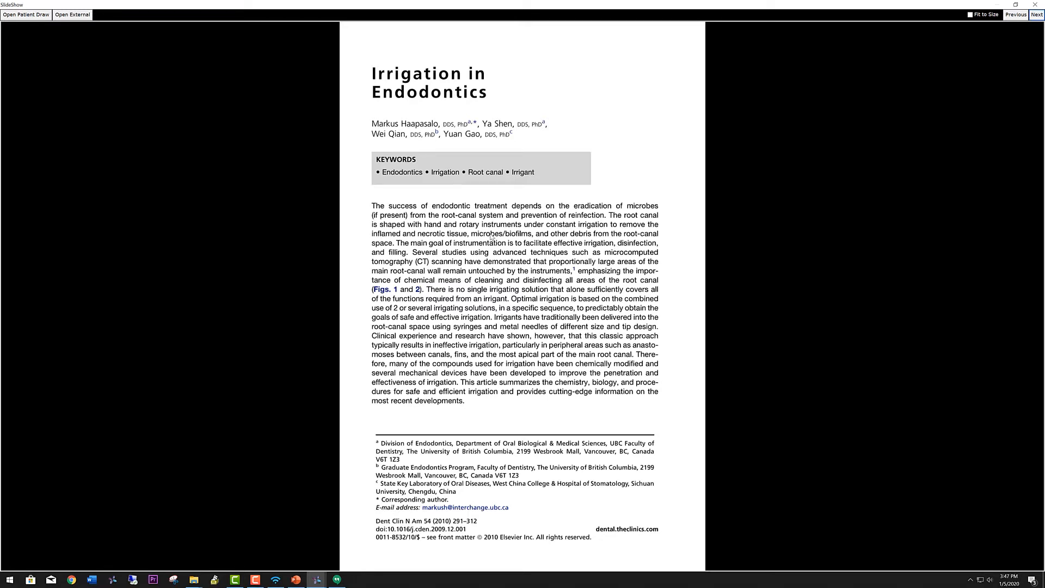
{"action": "mouse_move", "coordinate": [499, 253]}
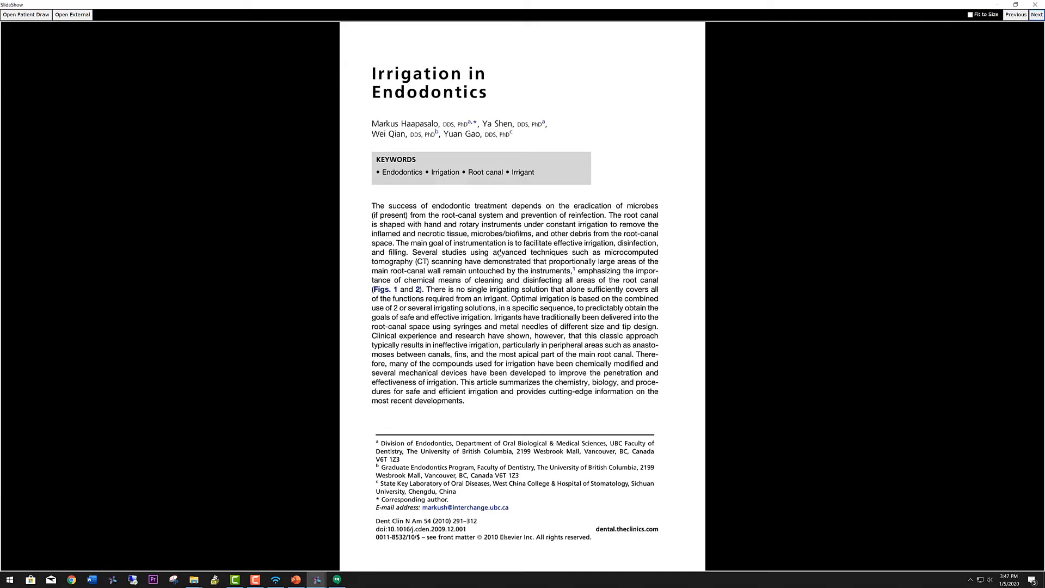
{"action": "left_click", "coordinate": [1036, 14]}
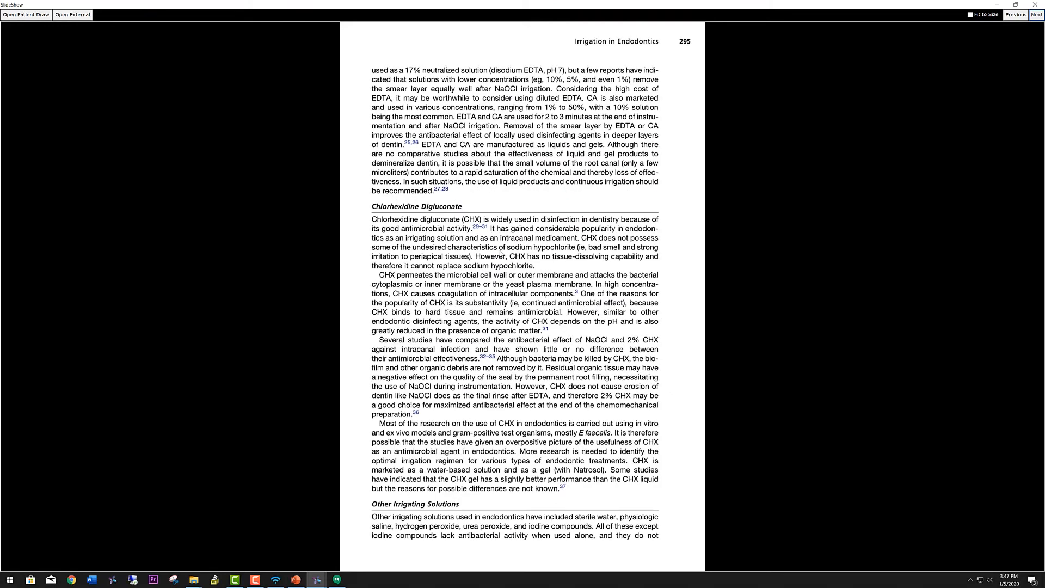
{"action": "left_click", "coordinate": [1037, 14]}
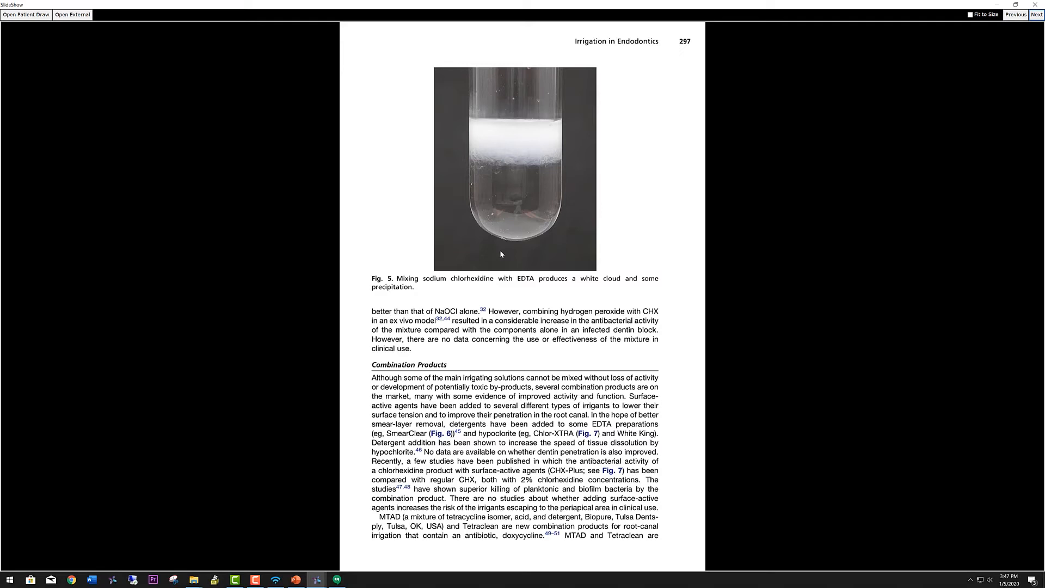
{"action": "left_click", "coordinate": [1036, 14]}
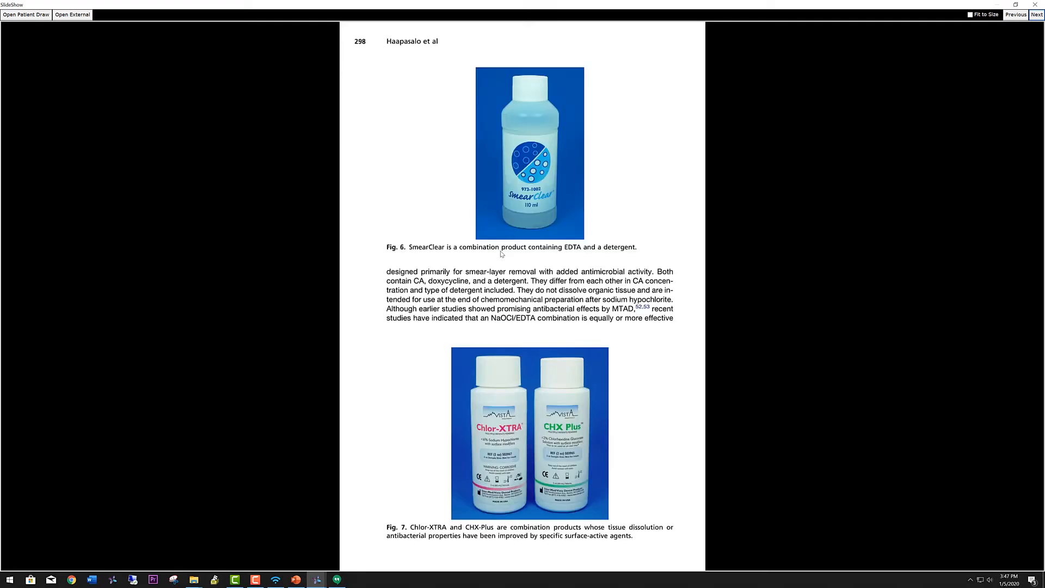
{"action": "left_click", "coordinate": [1015, 14]}
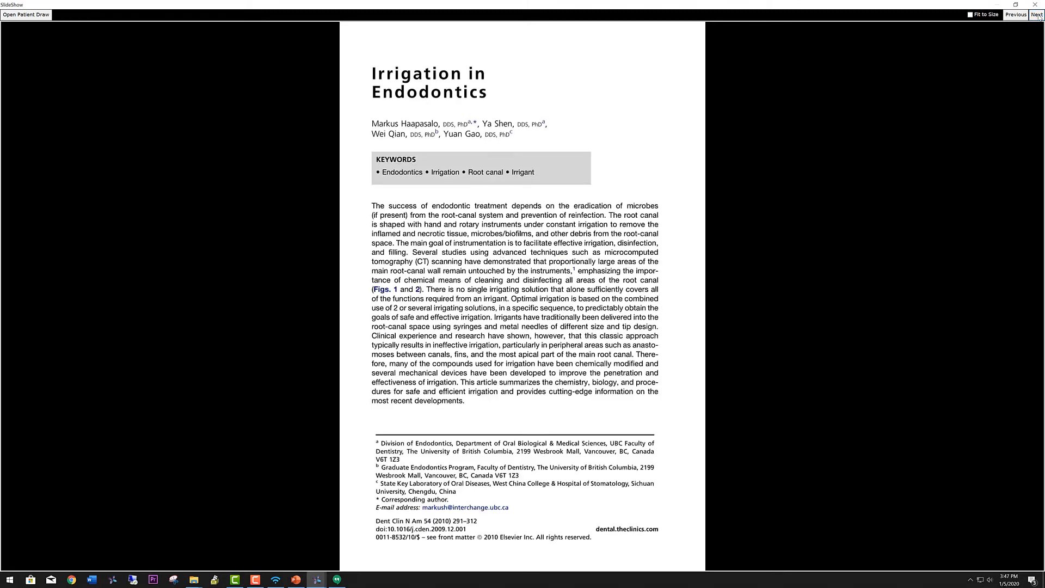
Step through the SEM biofilm micrographs at x400, x5.00k and x30.0k magnifications to the group photo.
{"action": "left_click", "coordinate": [1036, 14]}
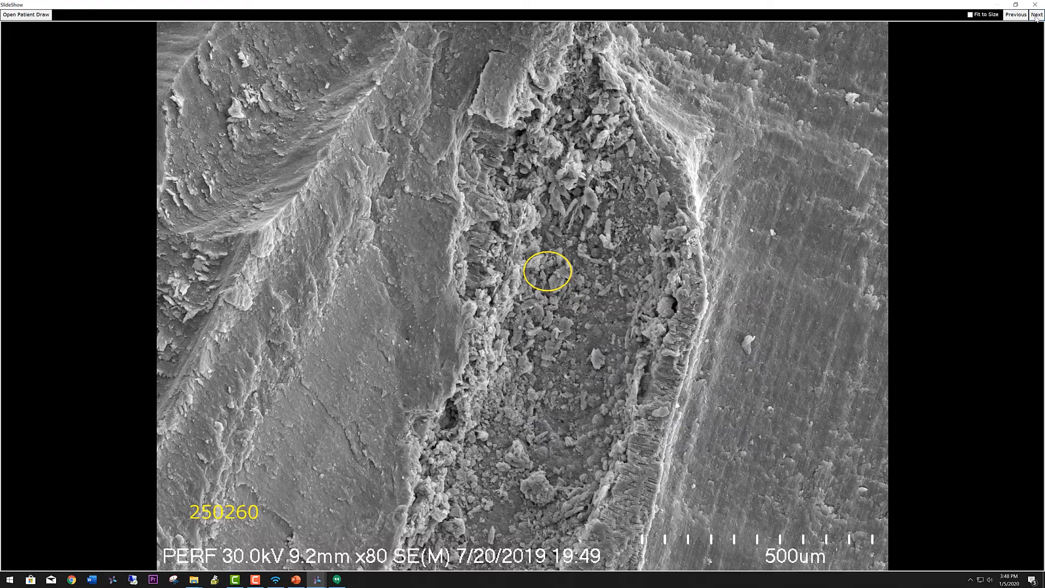
{"action": "left_click", "coordinate": [1036, 15]}
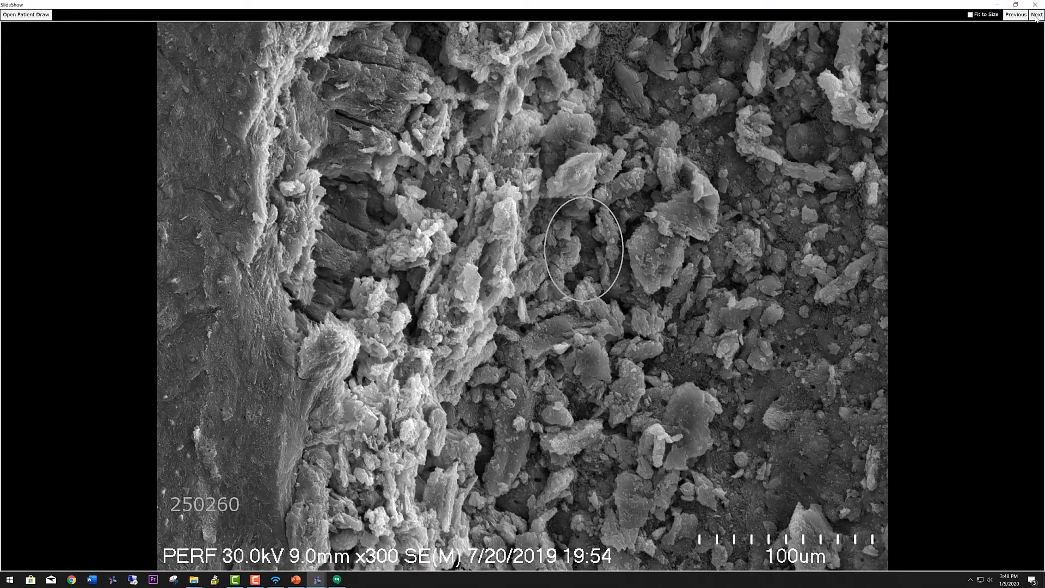
{"action": "left_click", "coordinate": [1036, 15]}
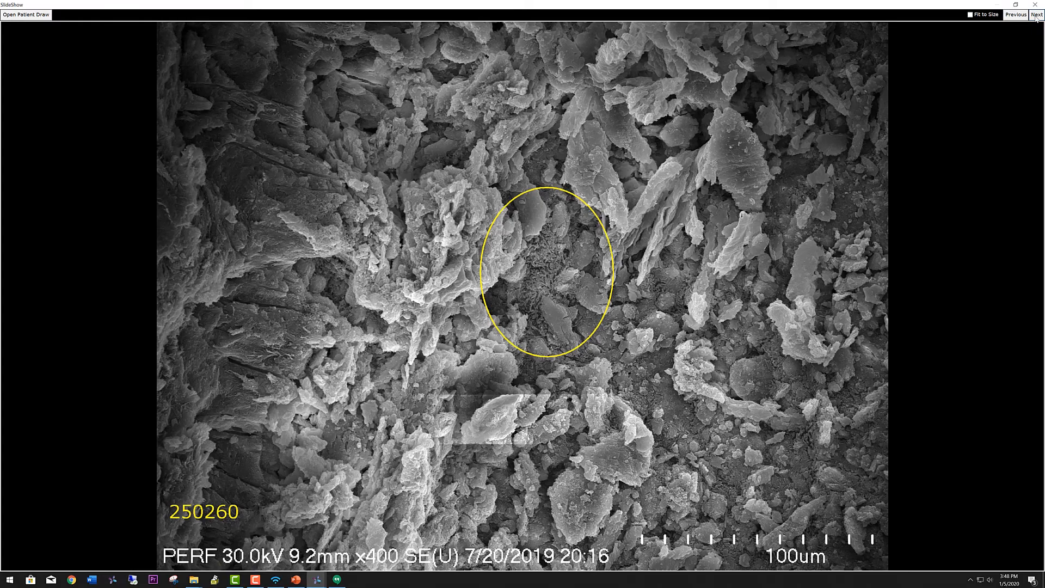
{"action": "left_click", "coordinate": [1035, 14]}
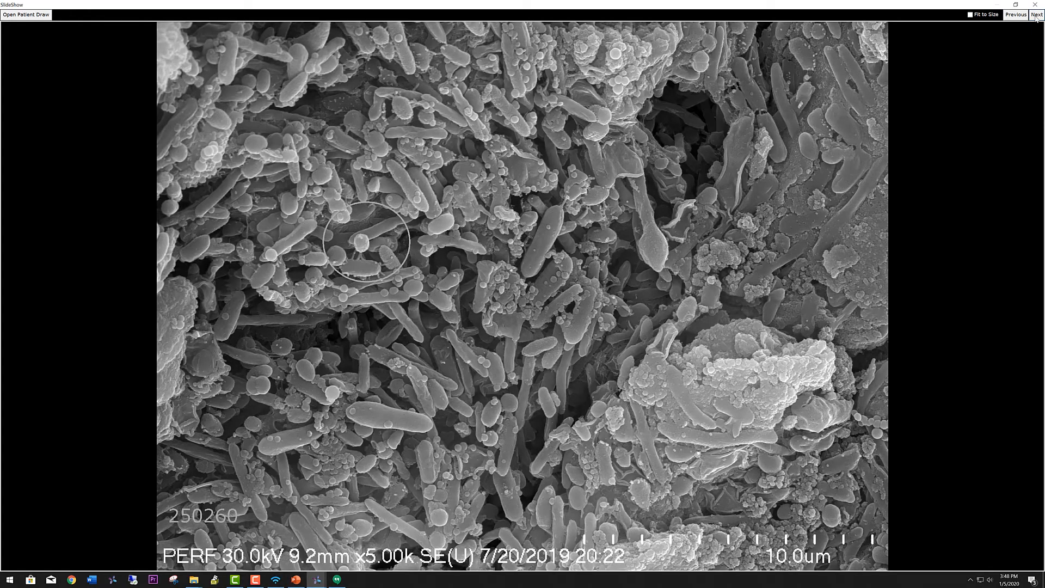
{"action": "left_click", "coordinate": [1036, 15]}
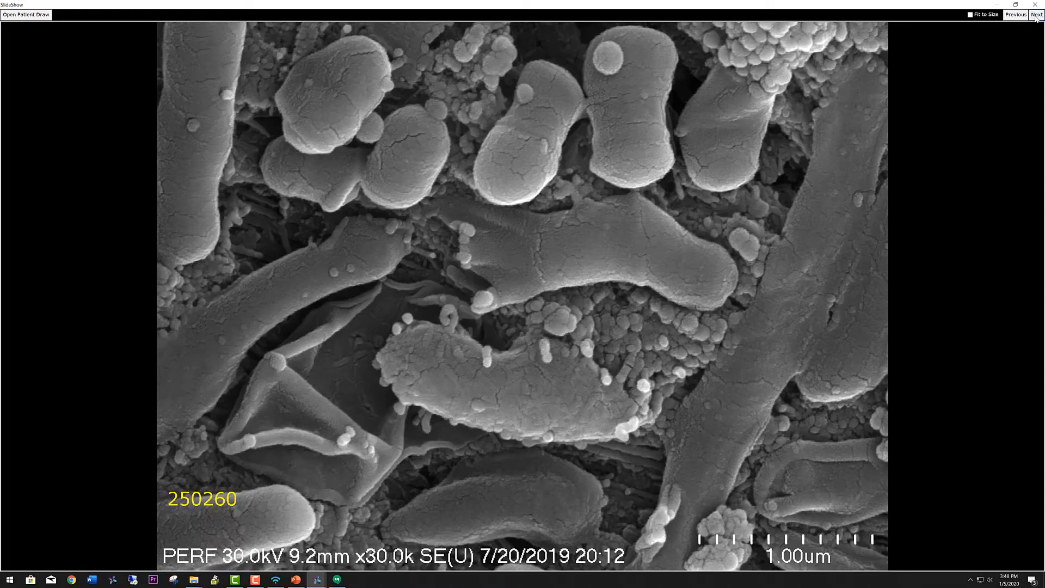
{"action": "left_click", "coordinate": [1037, 14]}
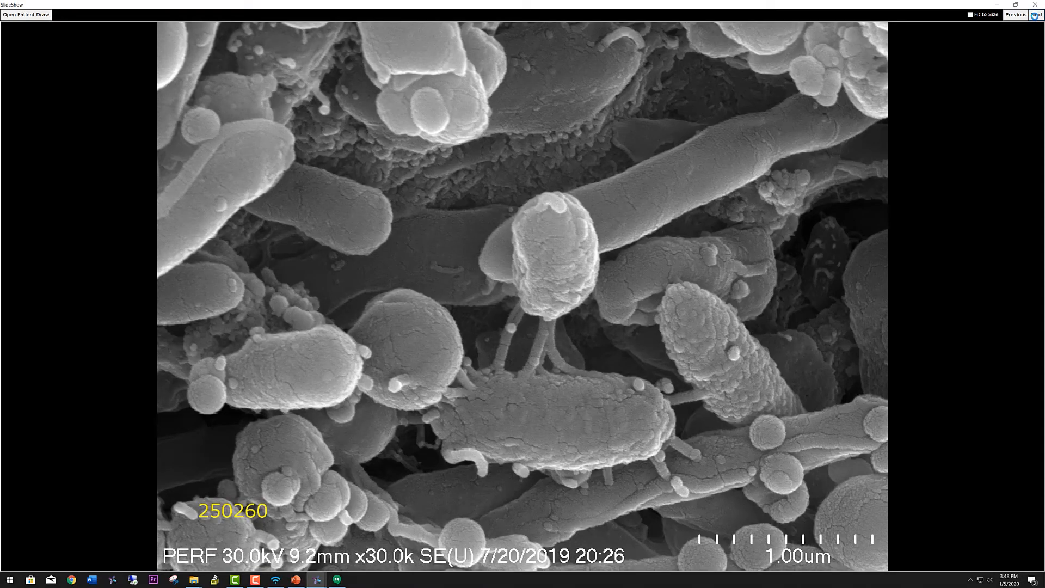
{"action": "left_click", "coordinate": [1036, 14]}
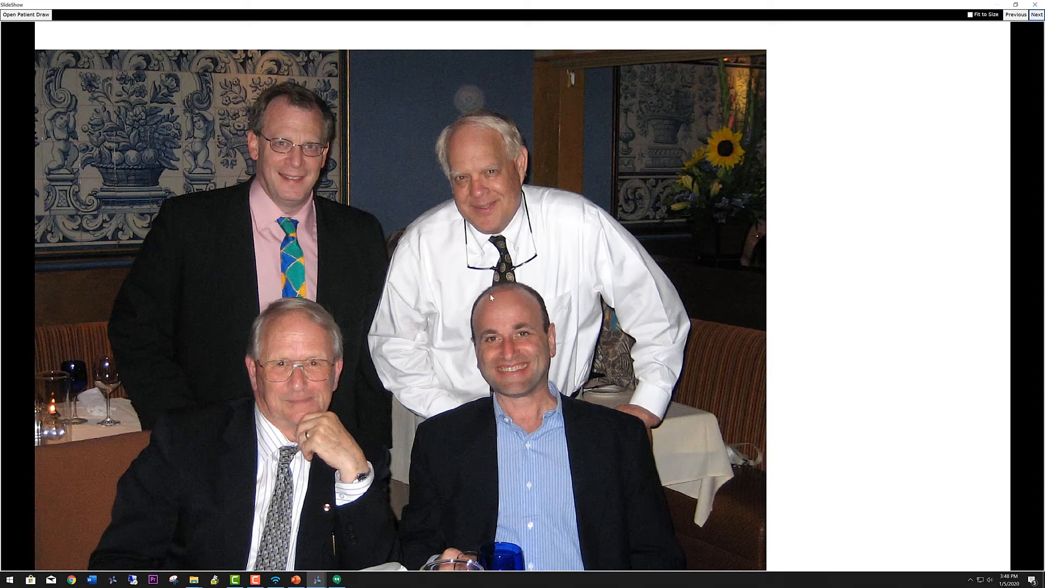
{"action": "mouse_move", "coordinate": [398, 283]}
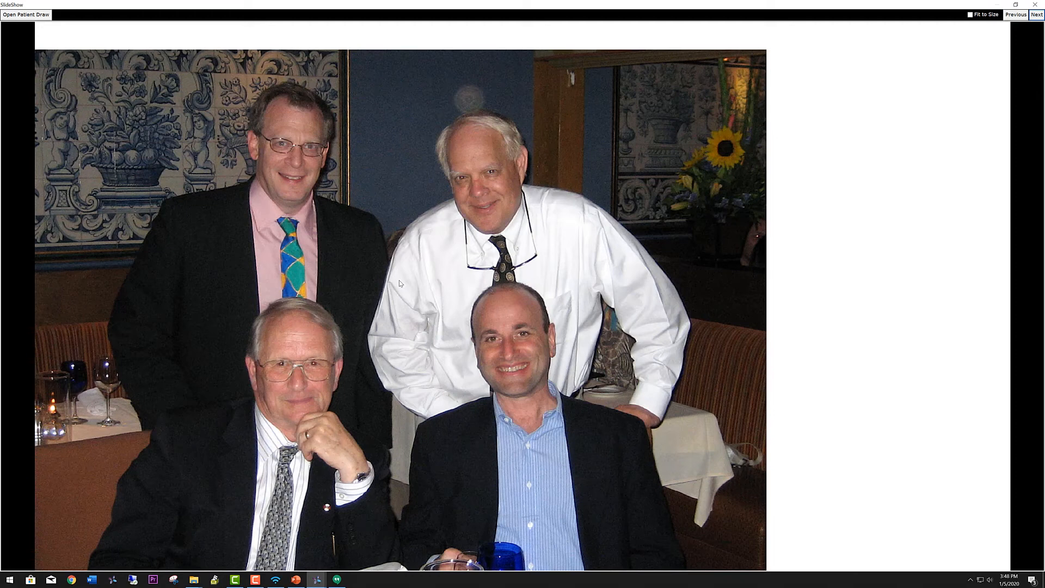
Advance through the Ibis Process Part 1 and Part 2 slides to the front-teeth X-ray.
{"action": "left_click", "coordinate": [1035, 14]}
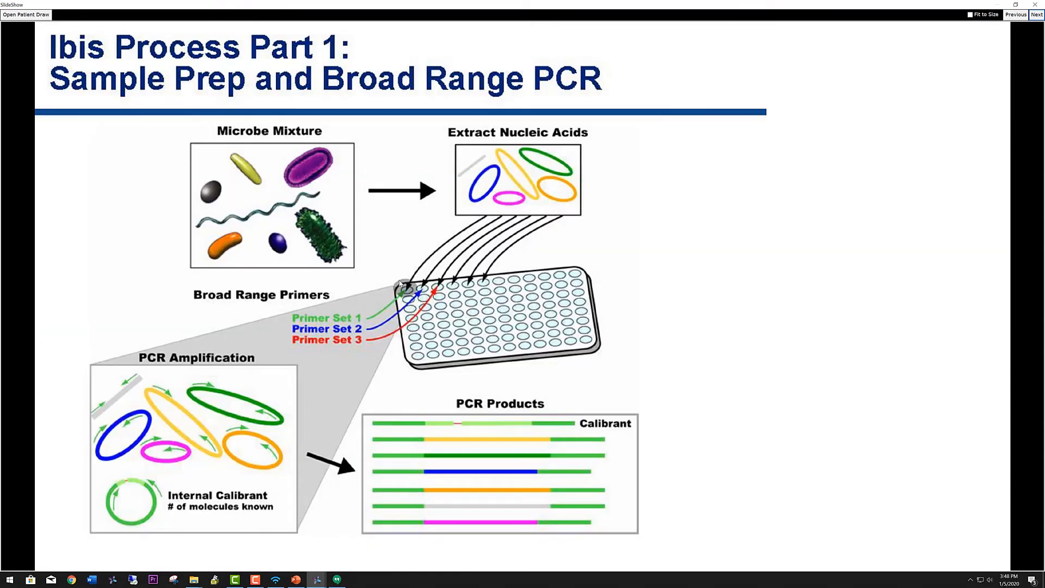
{"action": "left_click", "coordinate": [1037, 14]}
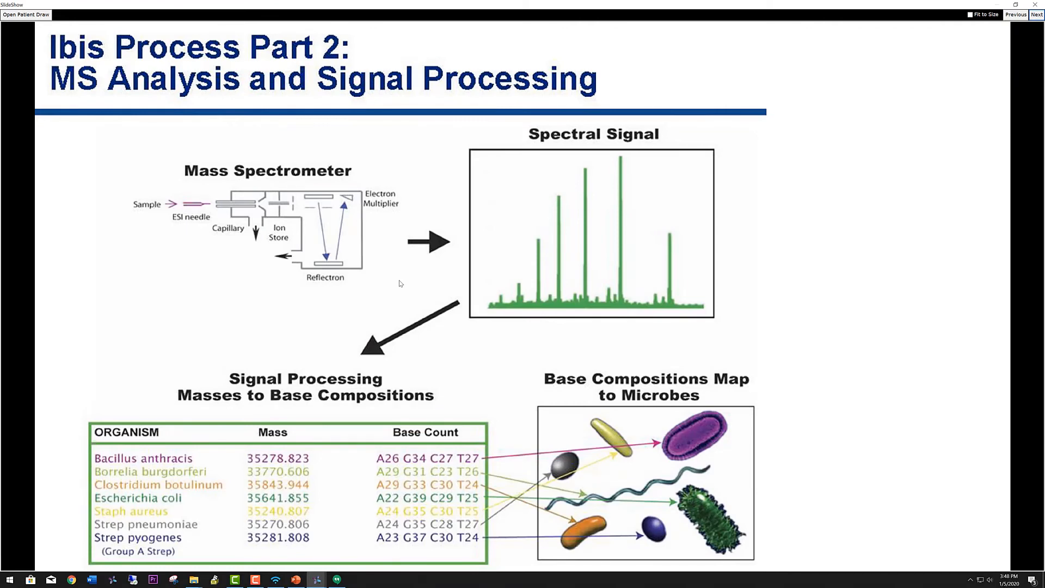
{"action": "left_click", "coordinate": [1037, 14]}
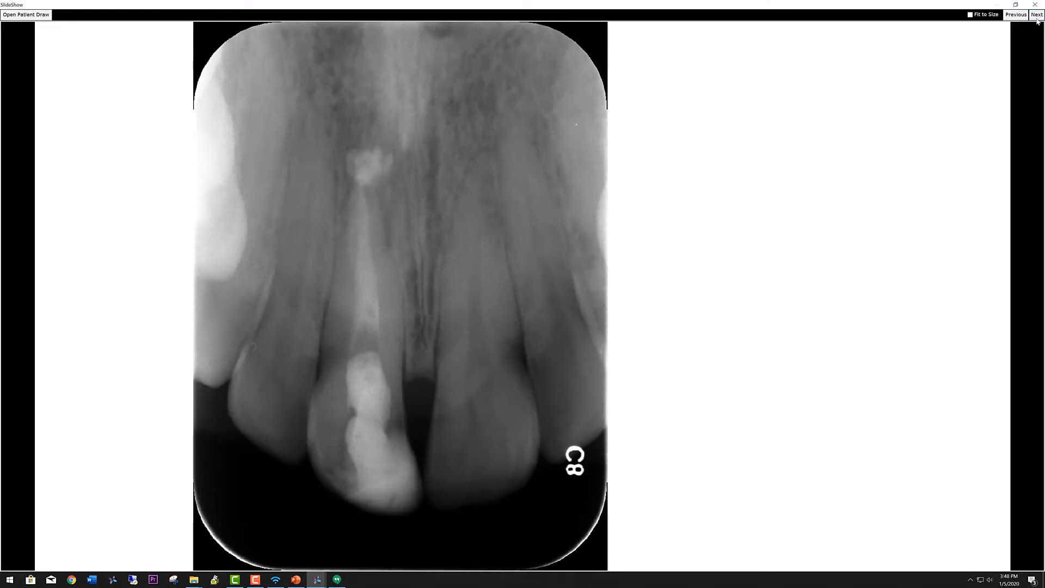
Advance the slideshow to the scanned endodontic consultation letter.
{"action": "left_click", "coordinate": [1036, 15]}
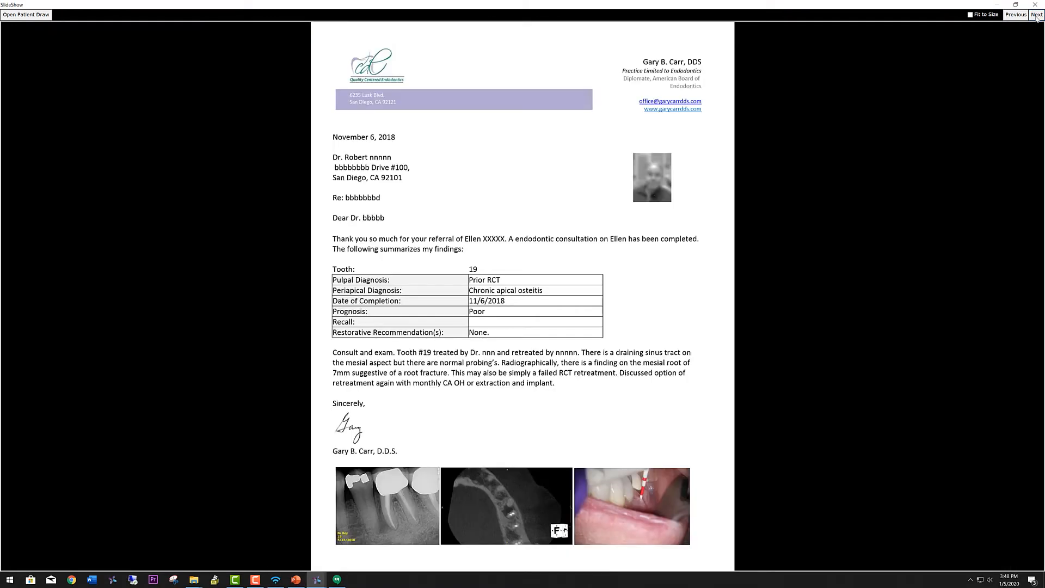
{"action": "mouse_move", "coordinate": [765, 200]}
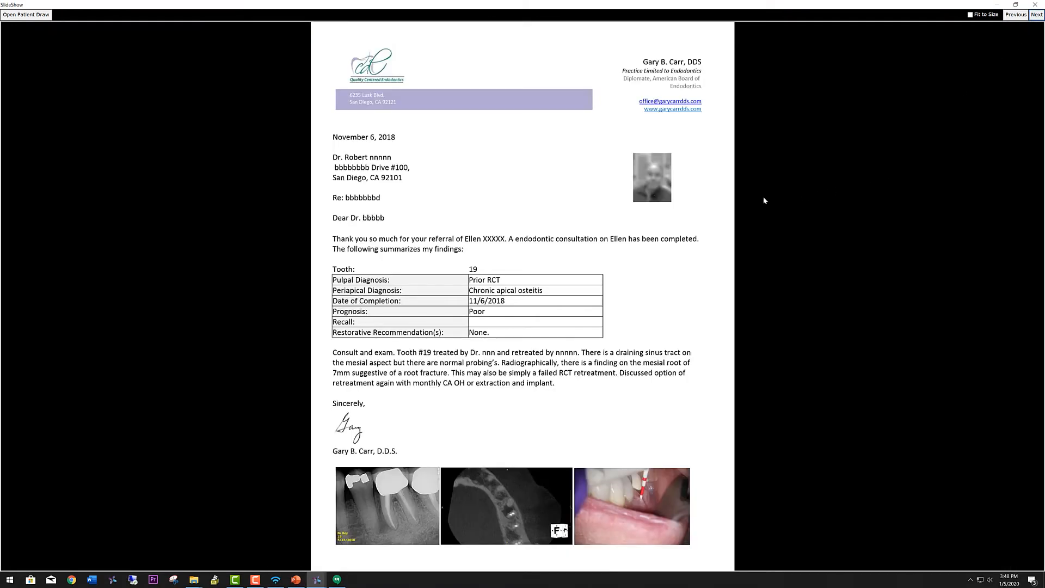
{"action": "mouse_move", "coordinate": [800, 190]}
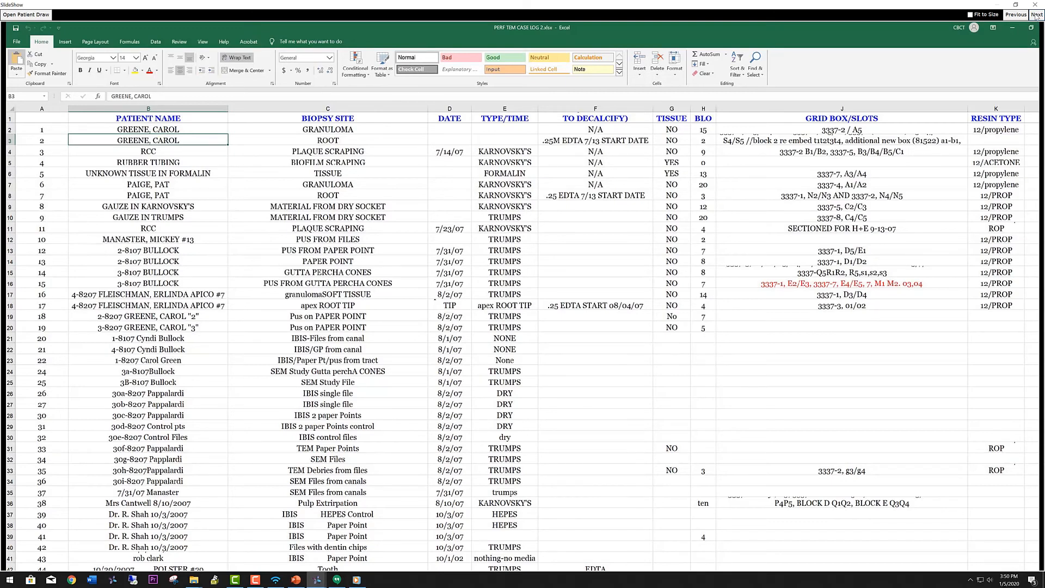
{"action": "mouse_move", "coordinate": [1038, 17]}
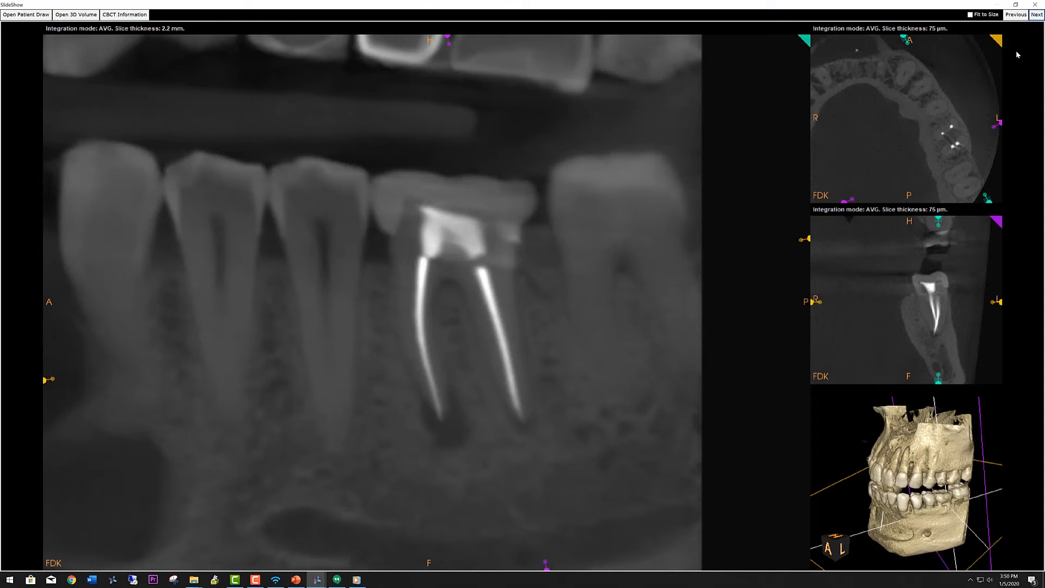
{"action": "mouse_move", "coordinate": [438, 229]}
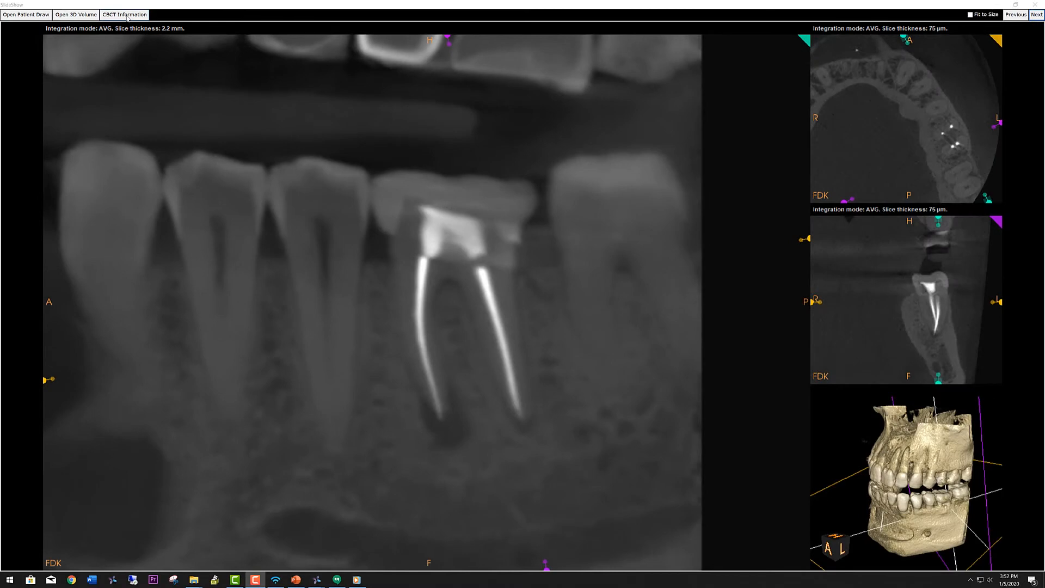
Read the CBCT report notes, then exit the slideshow back to the 2020 TDO test Lecture contents.
{"action": "left_click", "coordinate": [125, 14]}
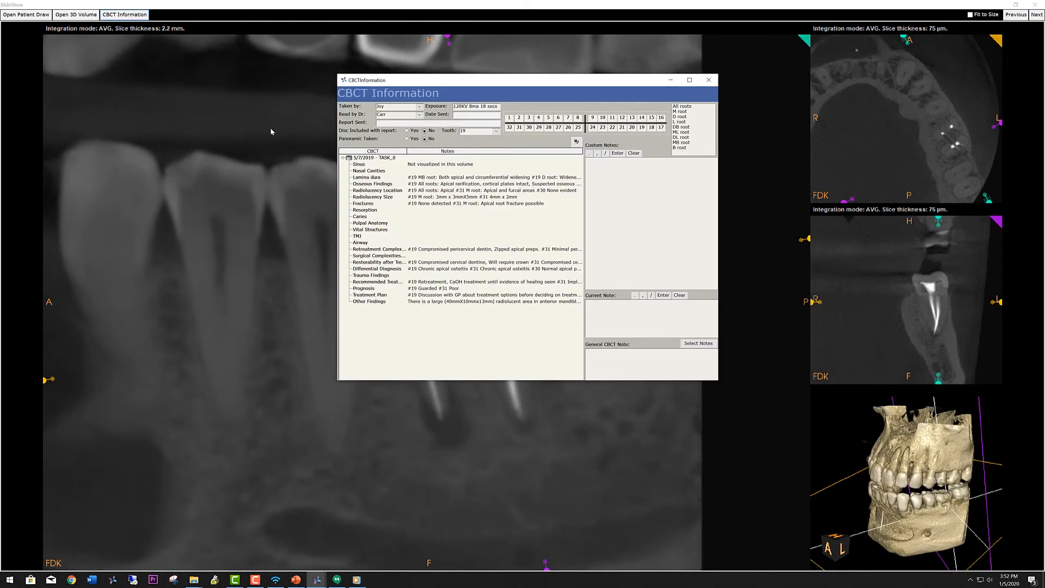
{"action": "left_click", "coordinate": [689, 80]}
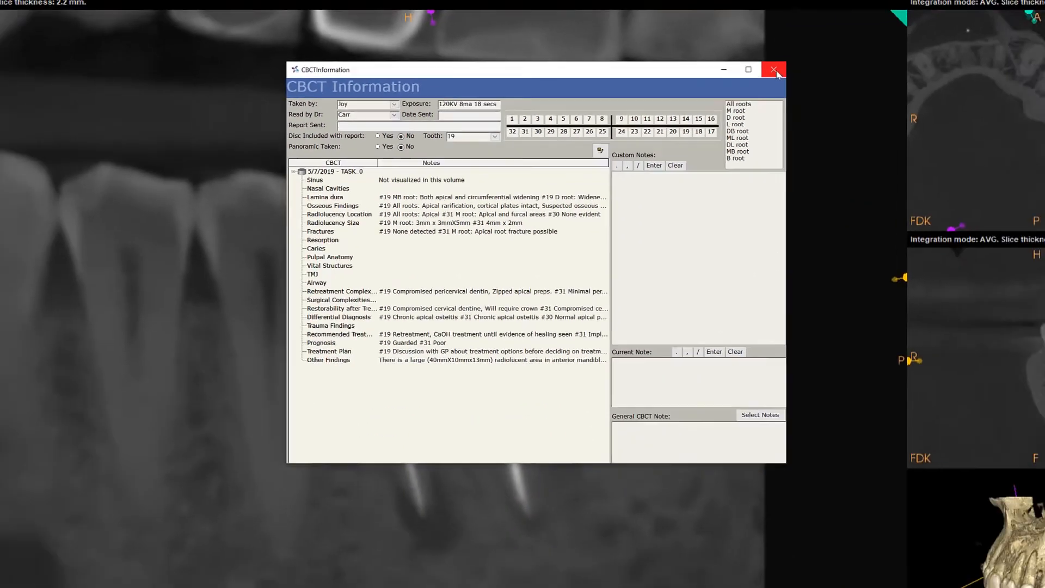
{"action": "left_click", "coordinate": [774, 70]}
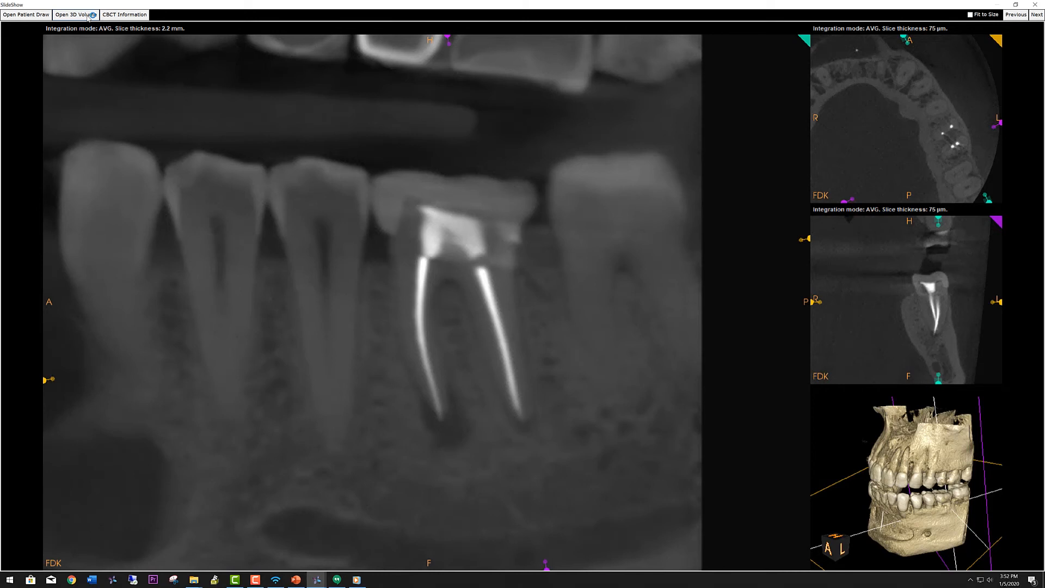
{"action": "left_click", "coordinate": [75, 14]}
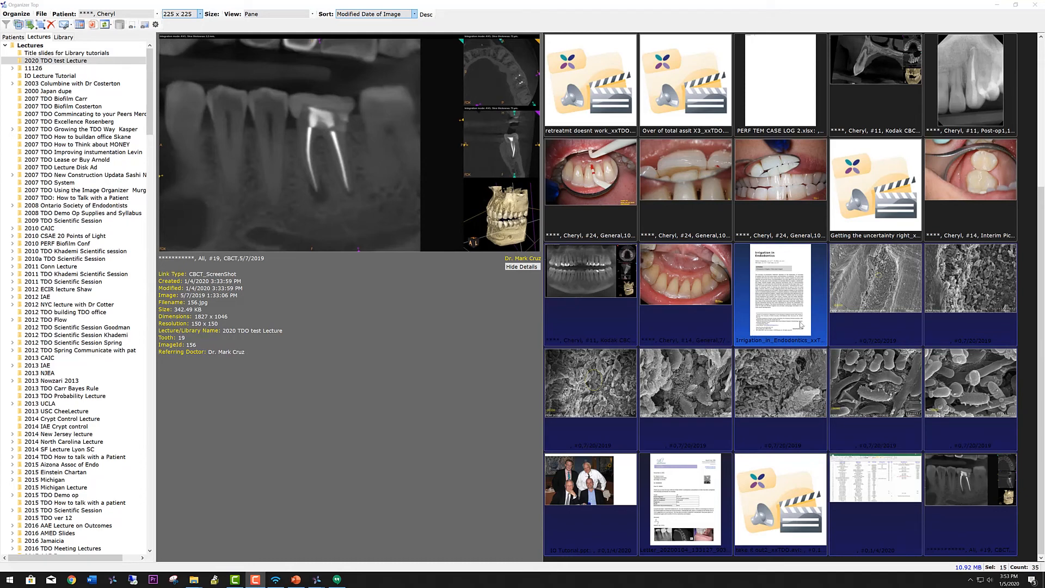
Select ten lecture thumbnails from the Kodak CBCT scan through the last SEM bacteria image.
{"action": "left_click", "coordinate": [874, 278]}
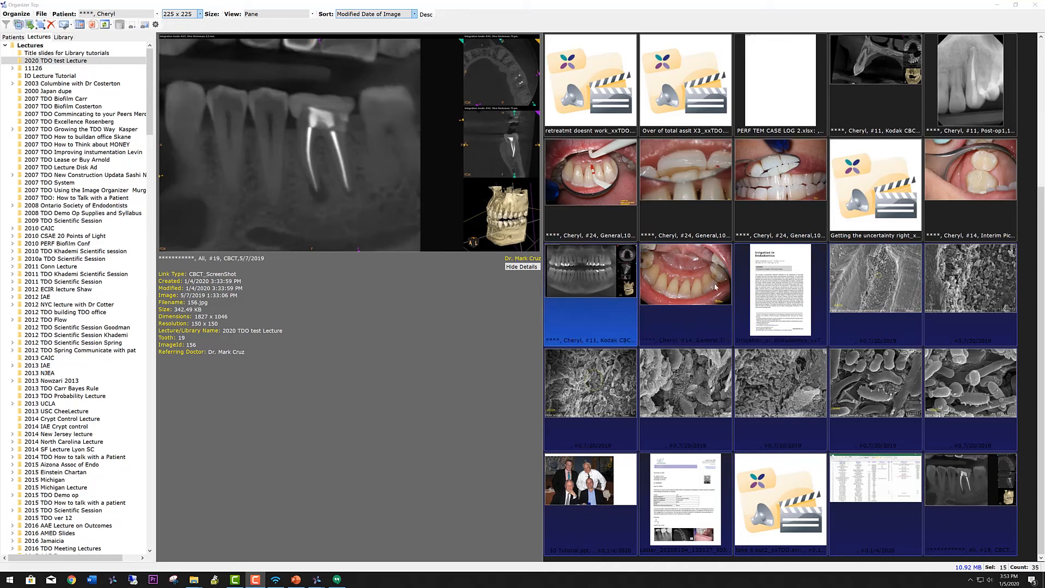
{"action": "left_click", "coordinate": [779, 383]}
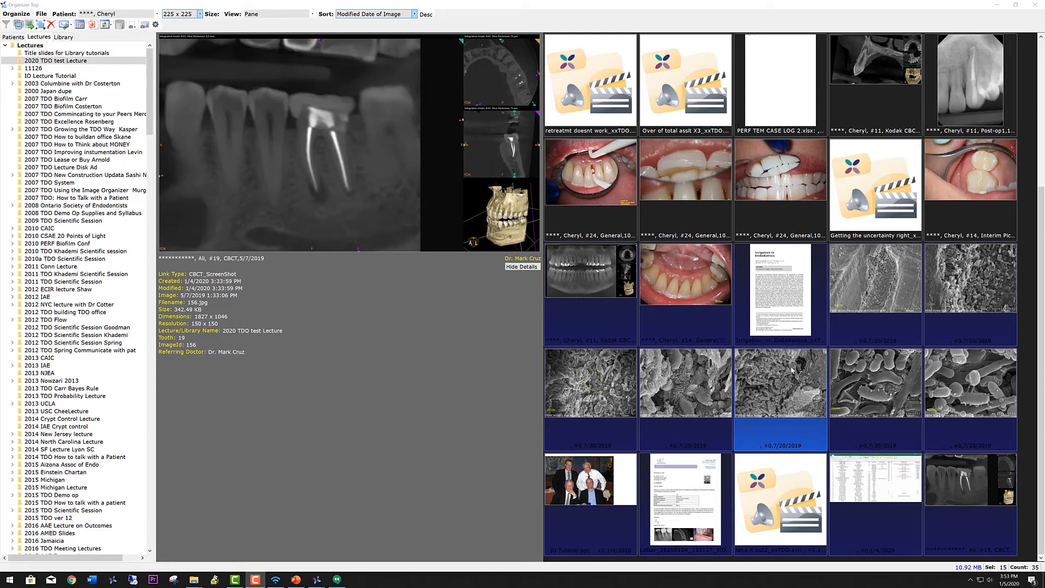
{"action": "mouse_move", "coordinate": [779, 367]}
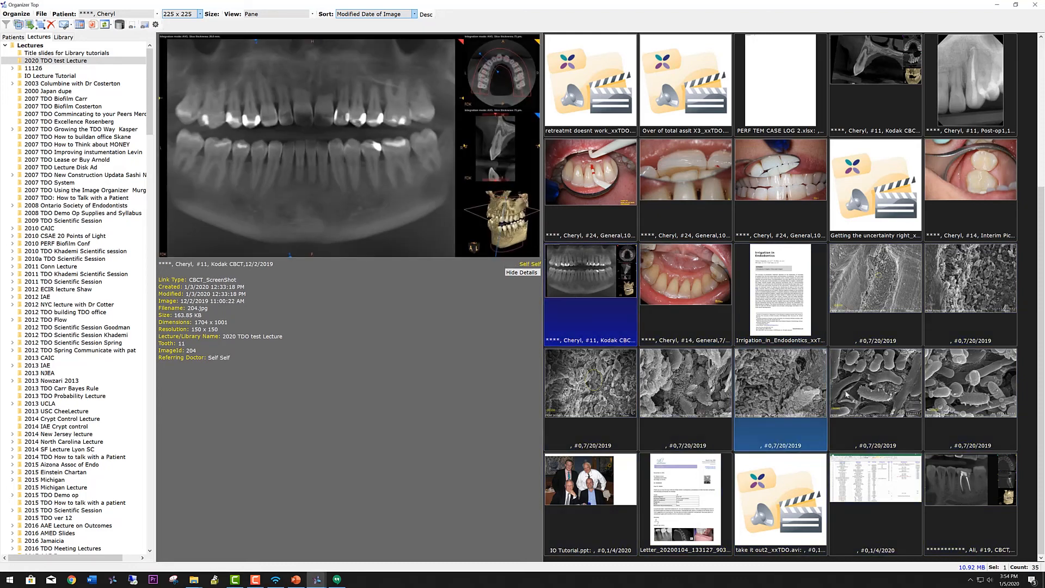
{"action": "left_click", "coordinate": [971, 382]}
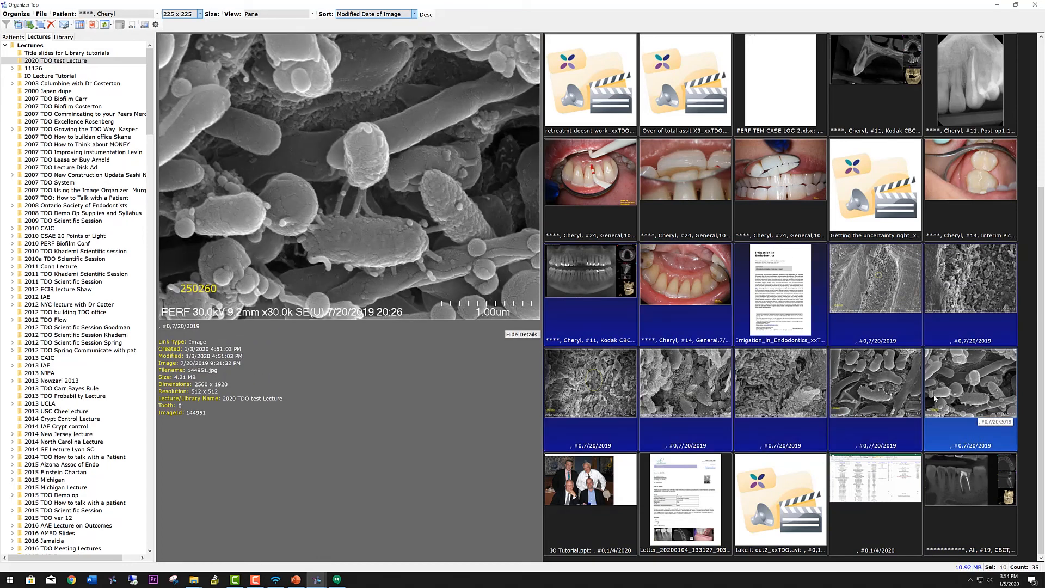
{"action": "left_click", "coordinate": [779, 383]}
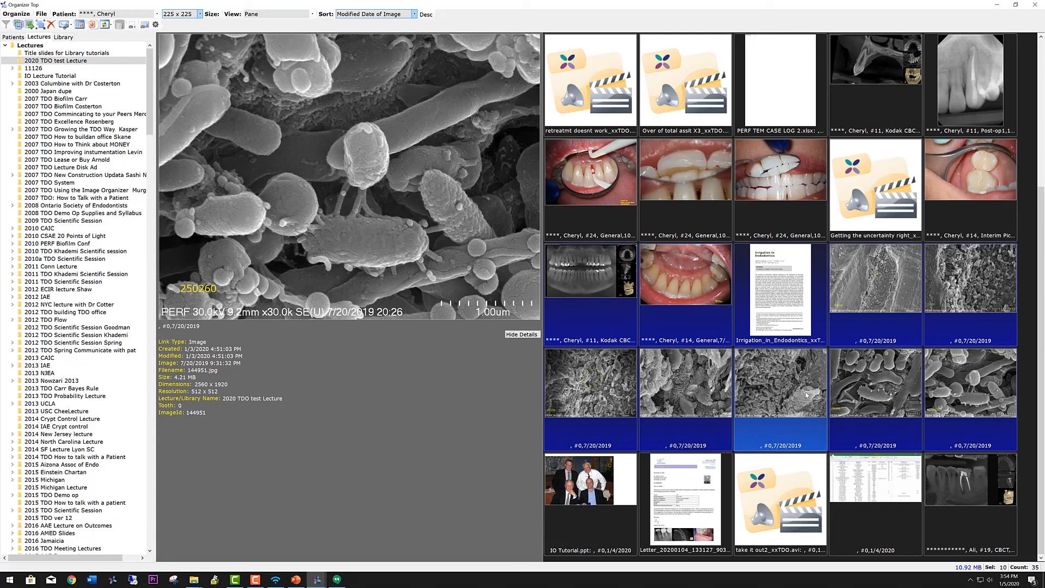
{"action": "mouse_move", "coordinate": [804, 389]}
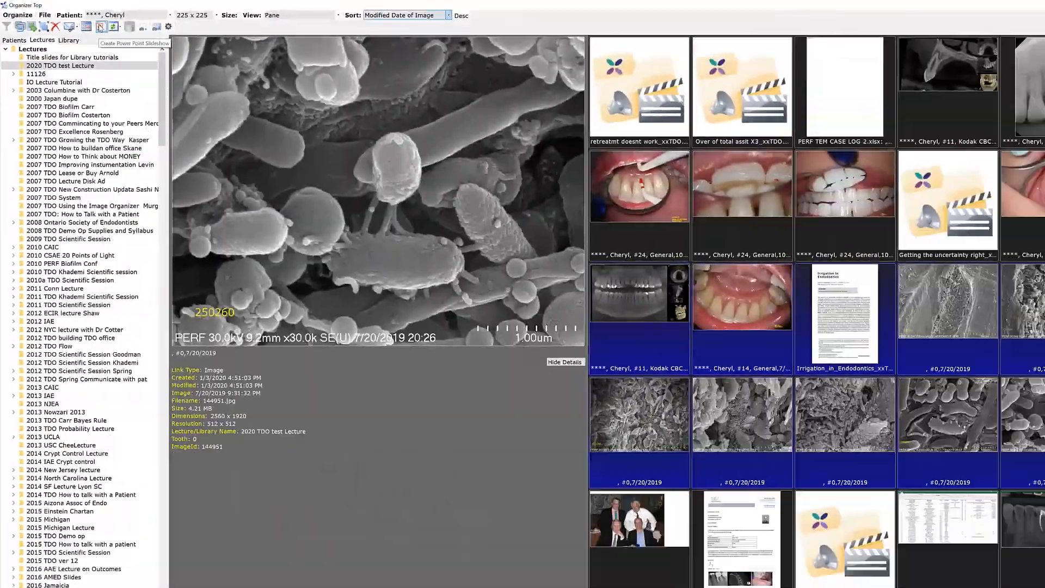
Export the ten selected items as a PowerPoint presentation and review slides 3 and 5.
{"action": "left_click", "coordinate": [100, 26]}
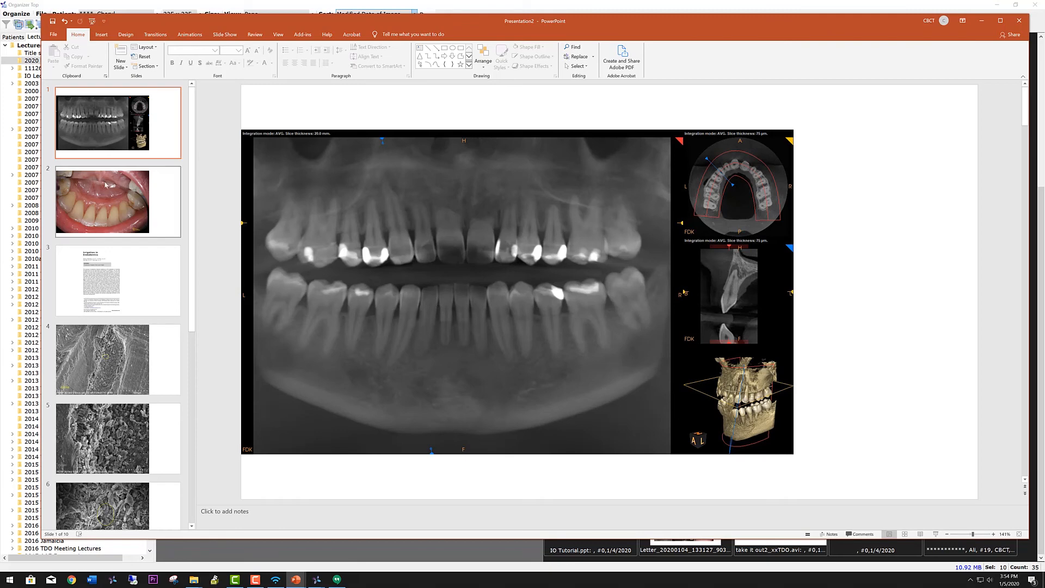
{"action": "left_click", "coordinate": [117, 279]}
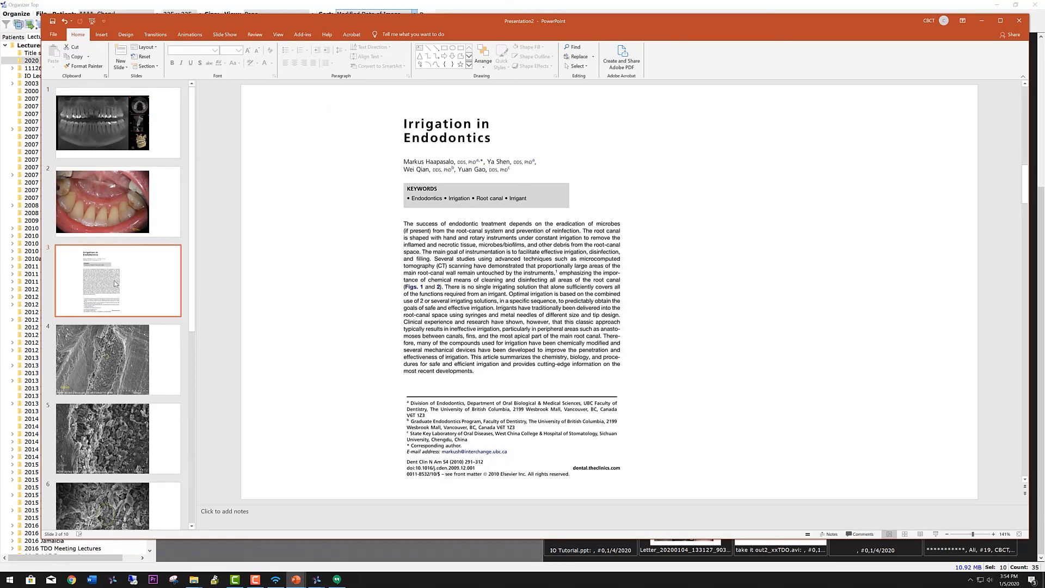
{"action": "left_click", "coordinate": [102, 438]}
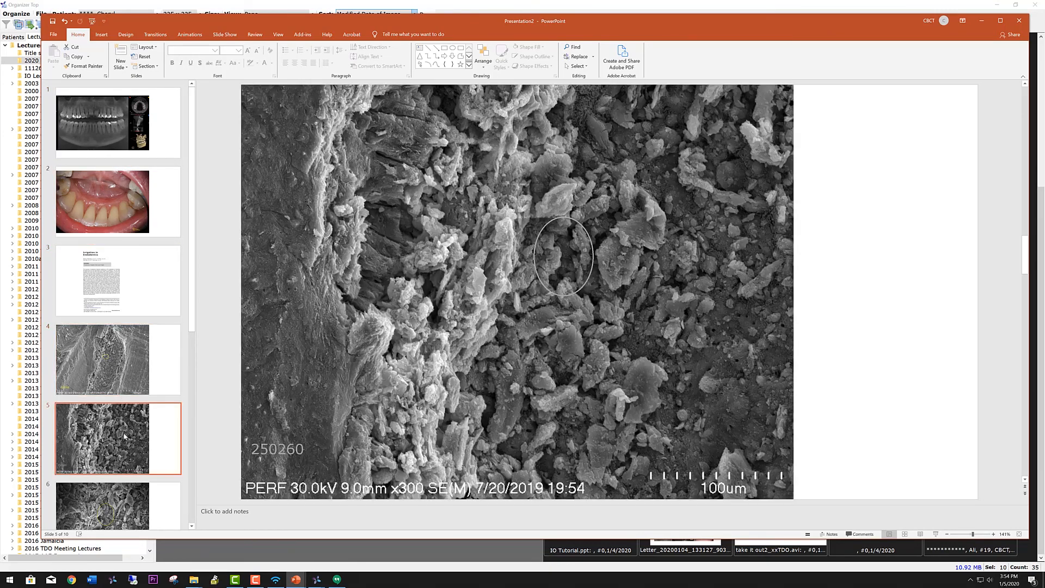
{"action": "mouse_move", "coordinate": [544, 255]}
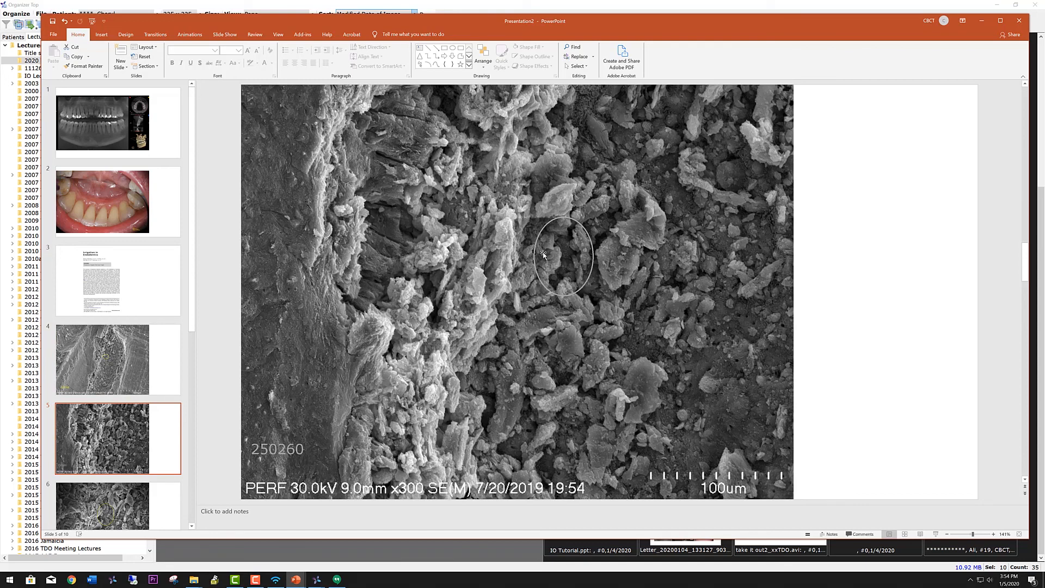
{"action": "mouse_move", "coordinate": [522, 260]}
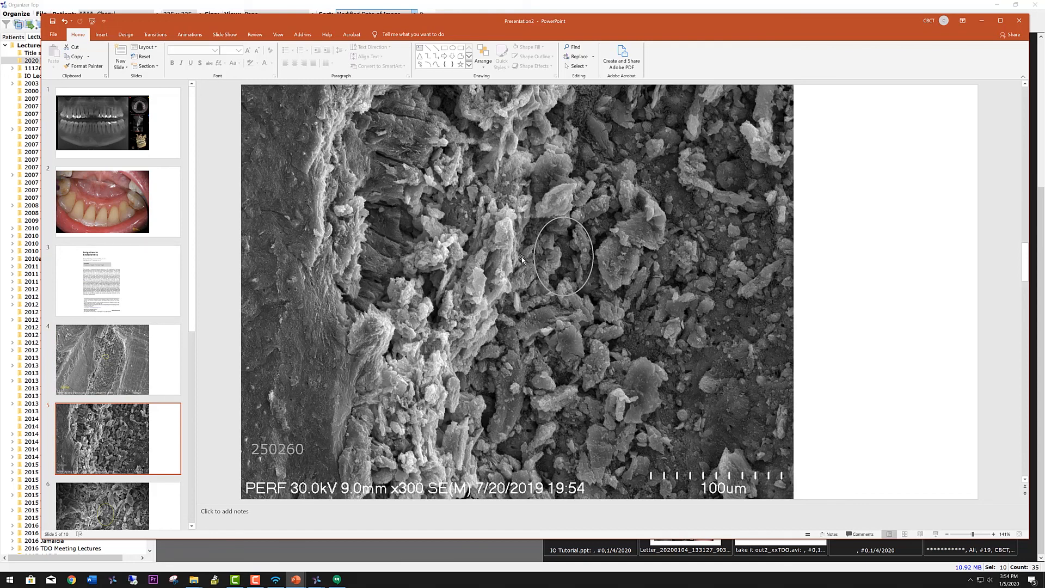
{"action": "mouse_move", "coordinate": [484, 206]}
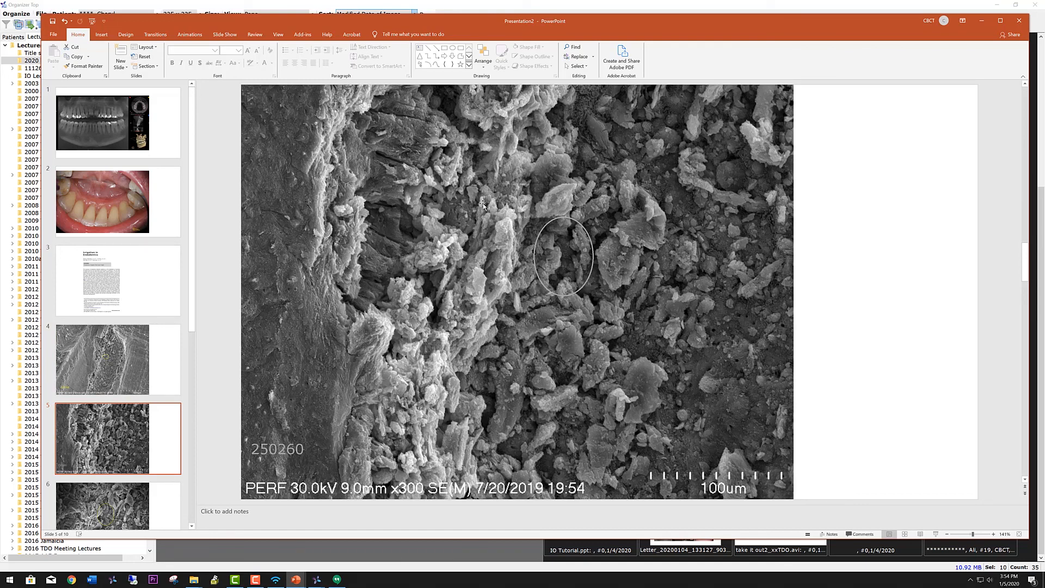
{"action": "mouse_move", "coordinate": [534, 283]}
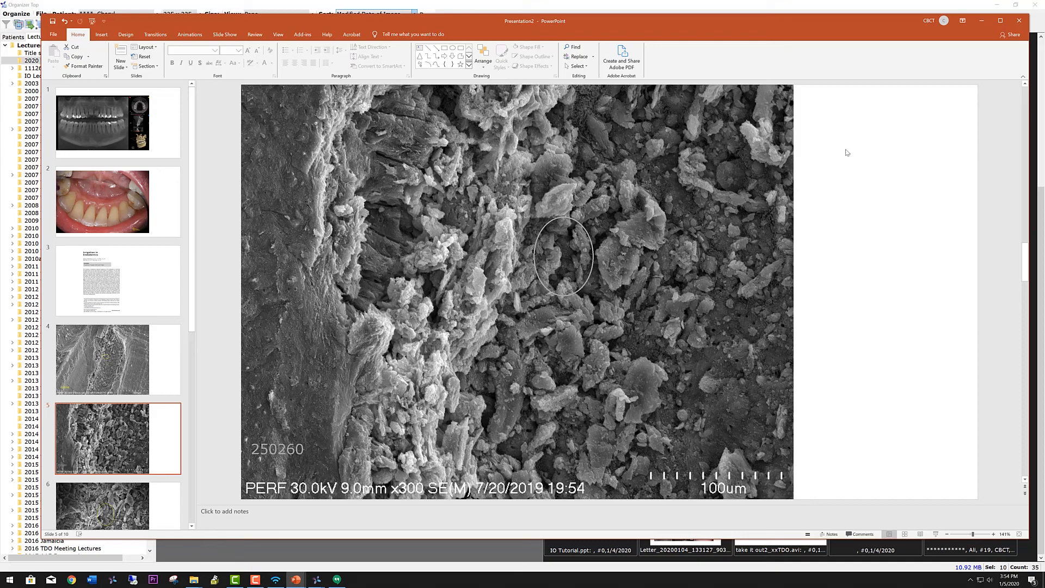
{"action": "mouse_move", "coordinate": [889, 154]}
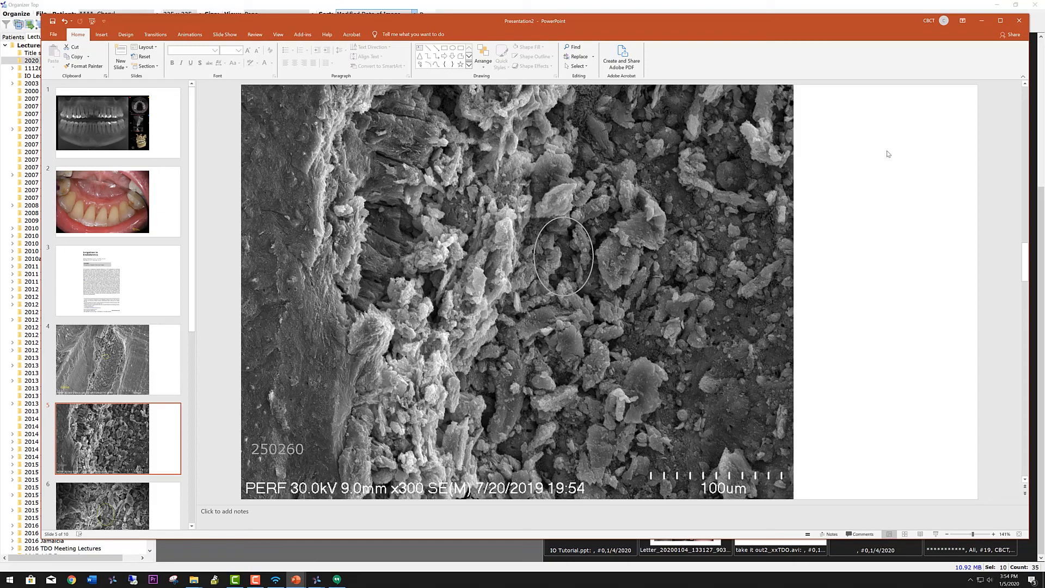
{"action": "mouse_move", "coordinate": [818, 189]}
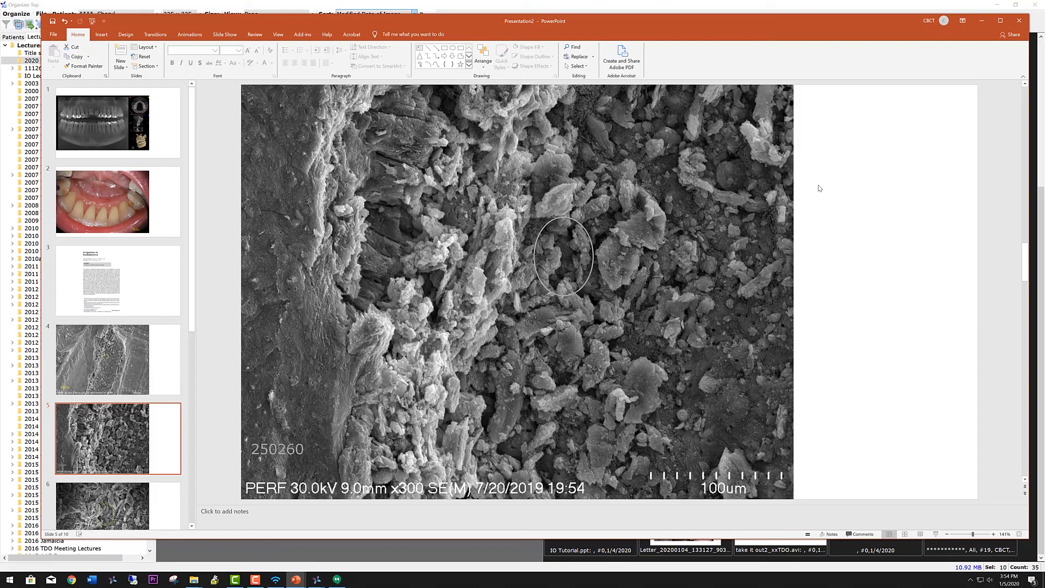
{"action": "mouse_move", "coordinate": [821, 183]}
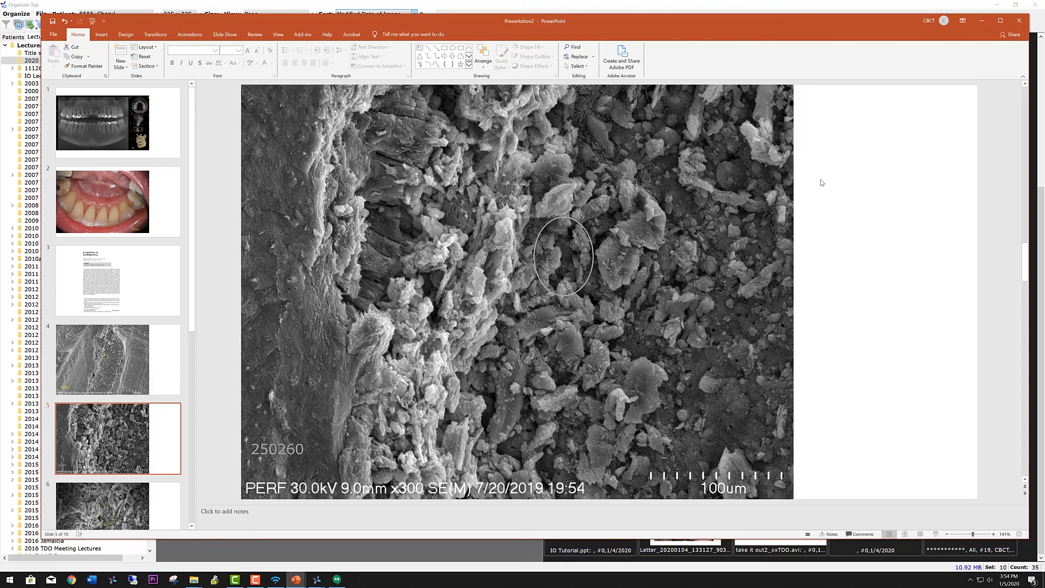
{"action": "mouse_move", "coordinate": [849, 183]}
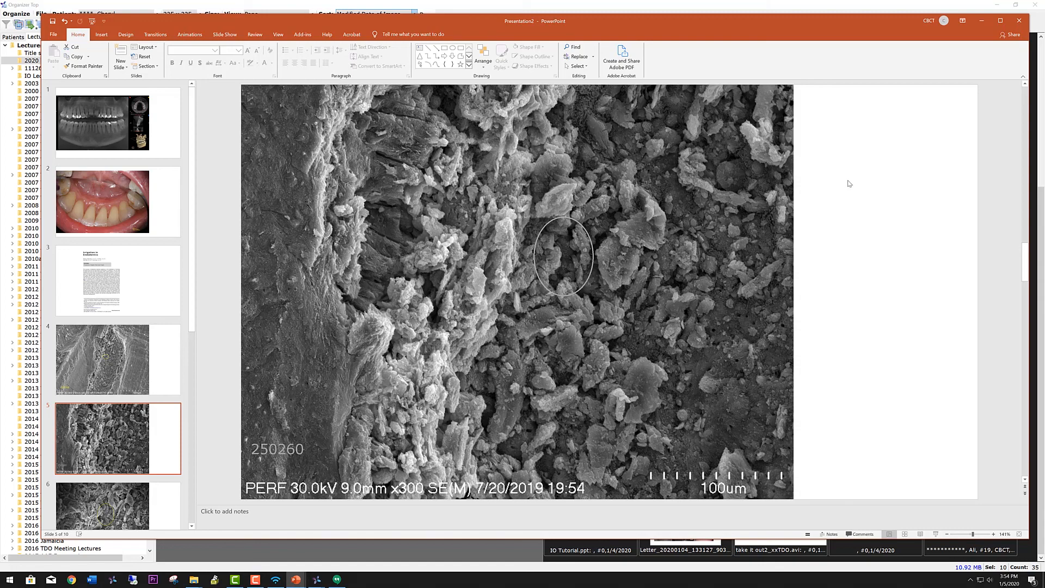
{"action": "mouse_move", "coordinate": [835, 195]}
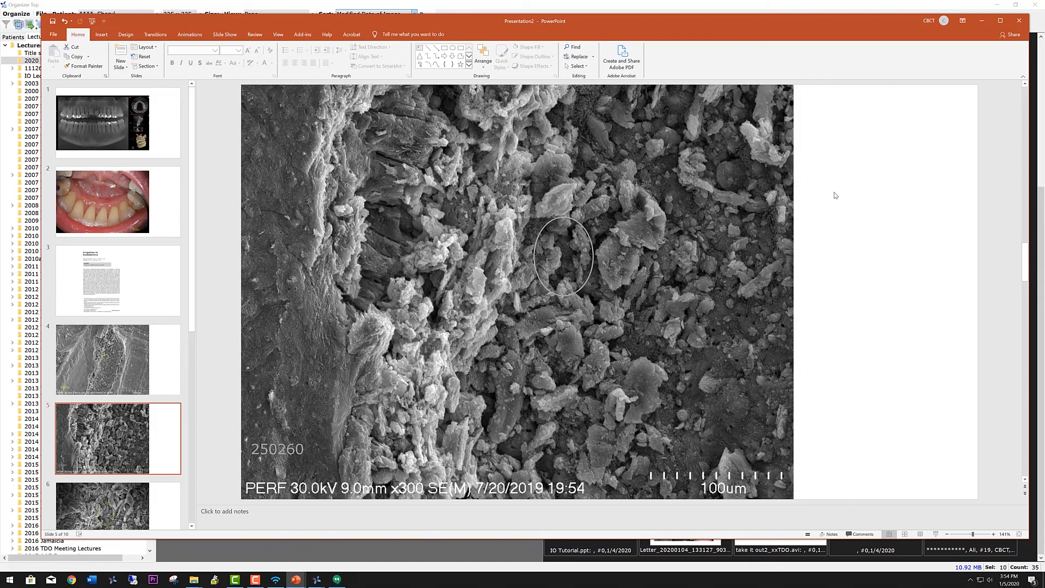
{"action": "mouse_move", "coordinate": [842, 203]}
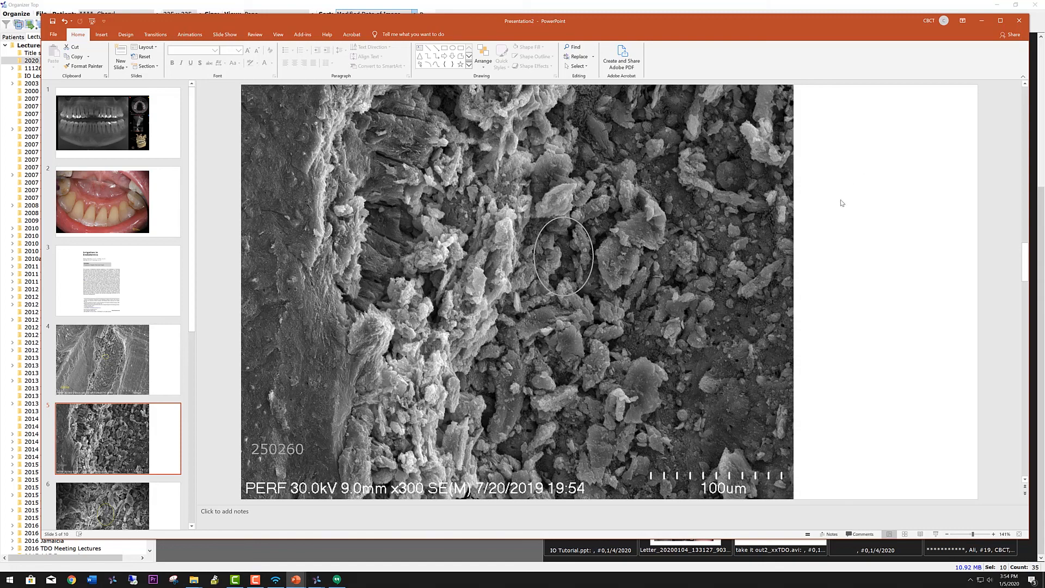